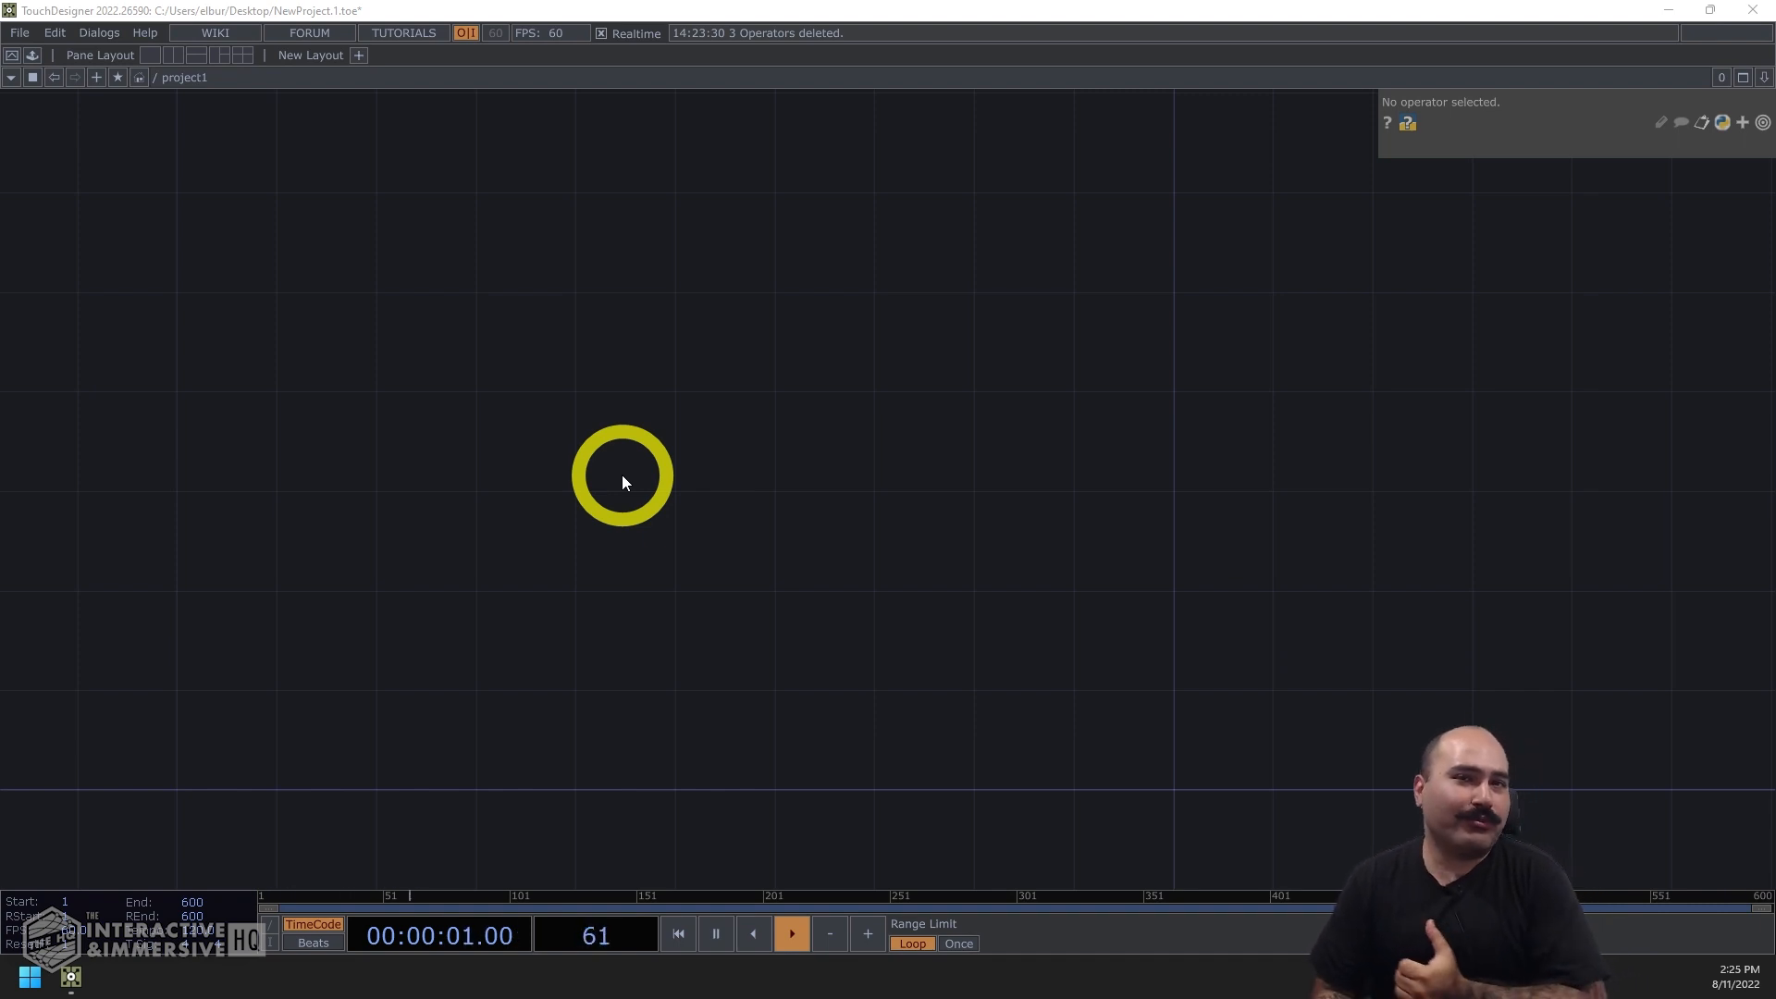
# - Add a Button COMP to the empty network by searching 'buto' in the OP Create Dialog
pyautogui.doubleClick(620, 474)
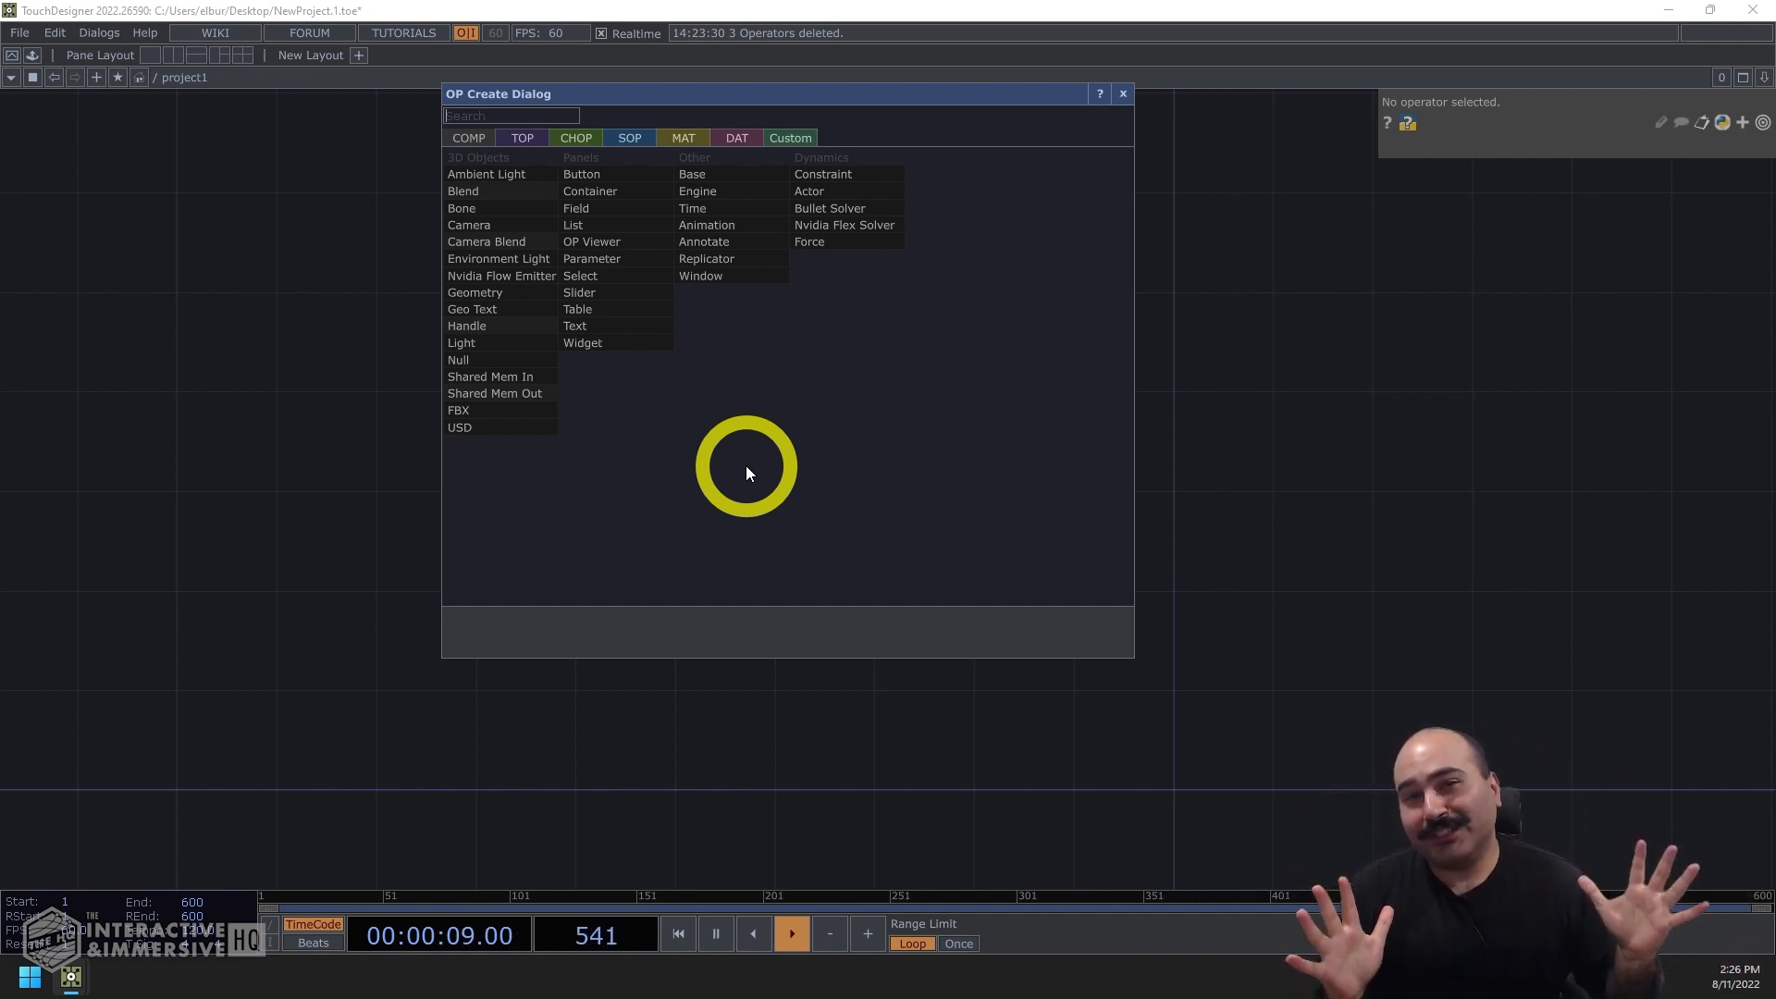
pyautogui.write('buto')
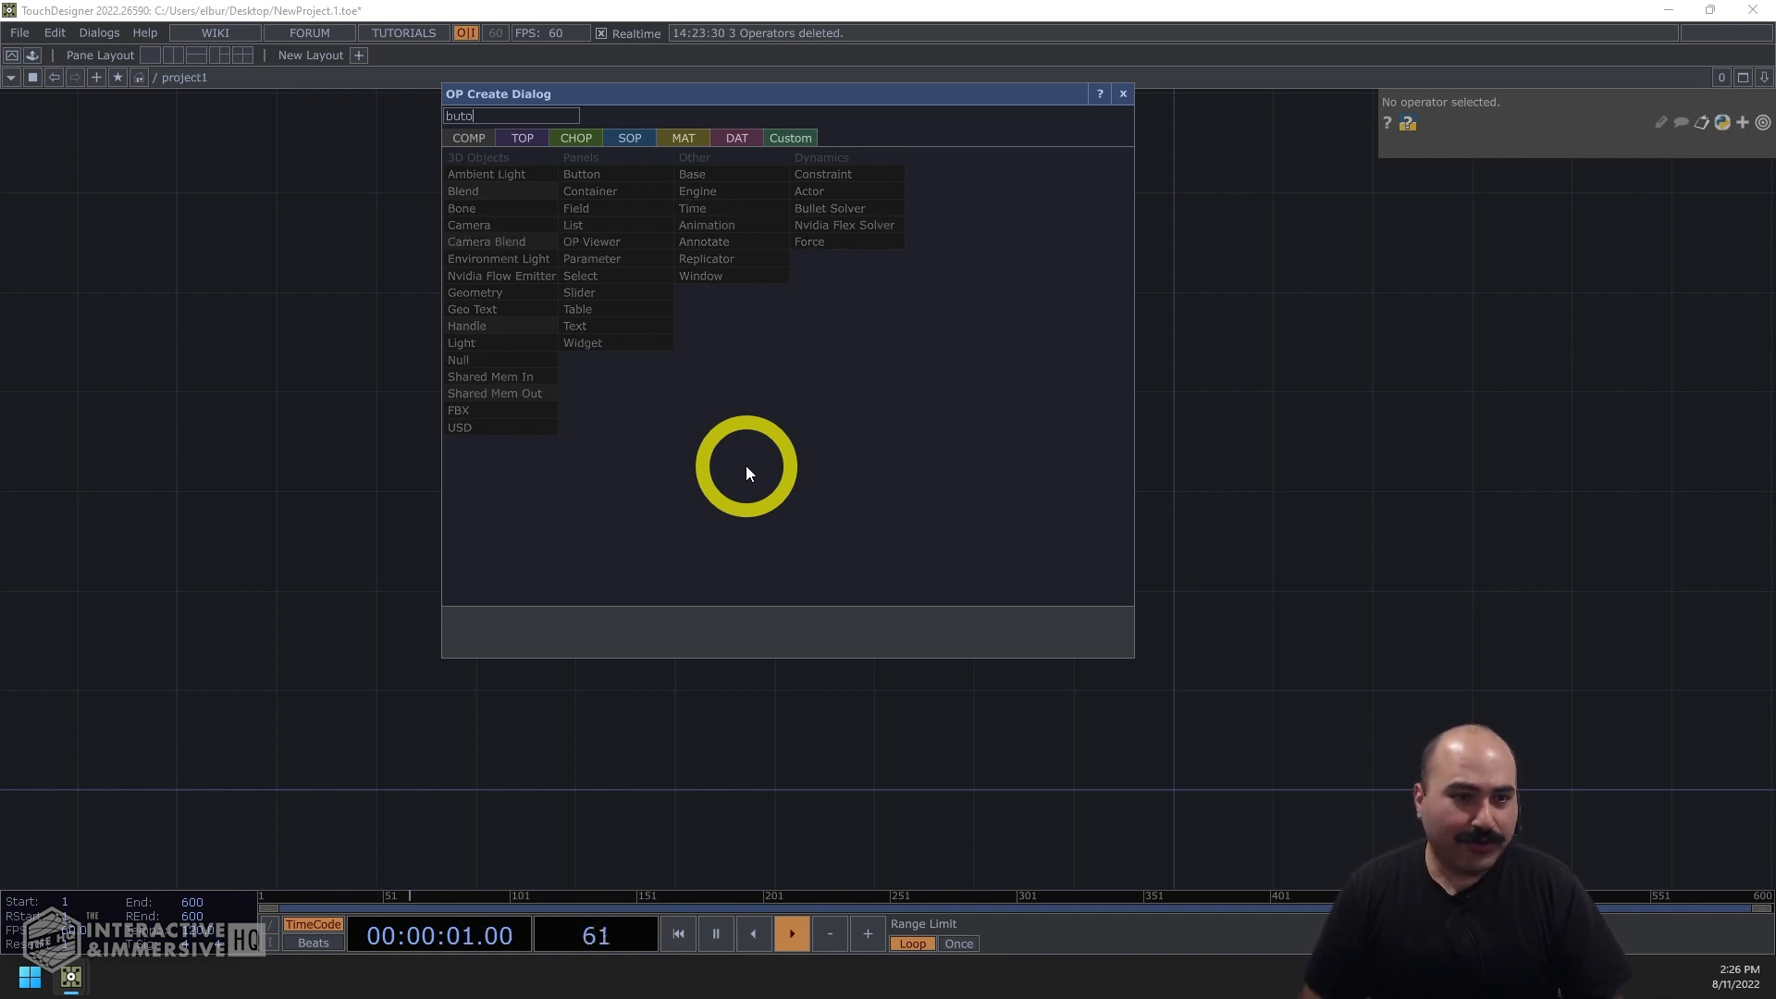
pyautogui.click(581, 173)
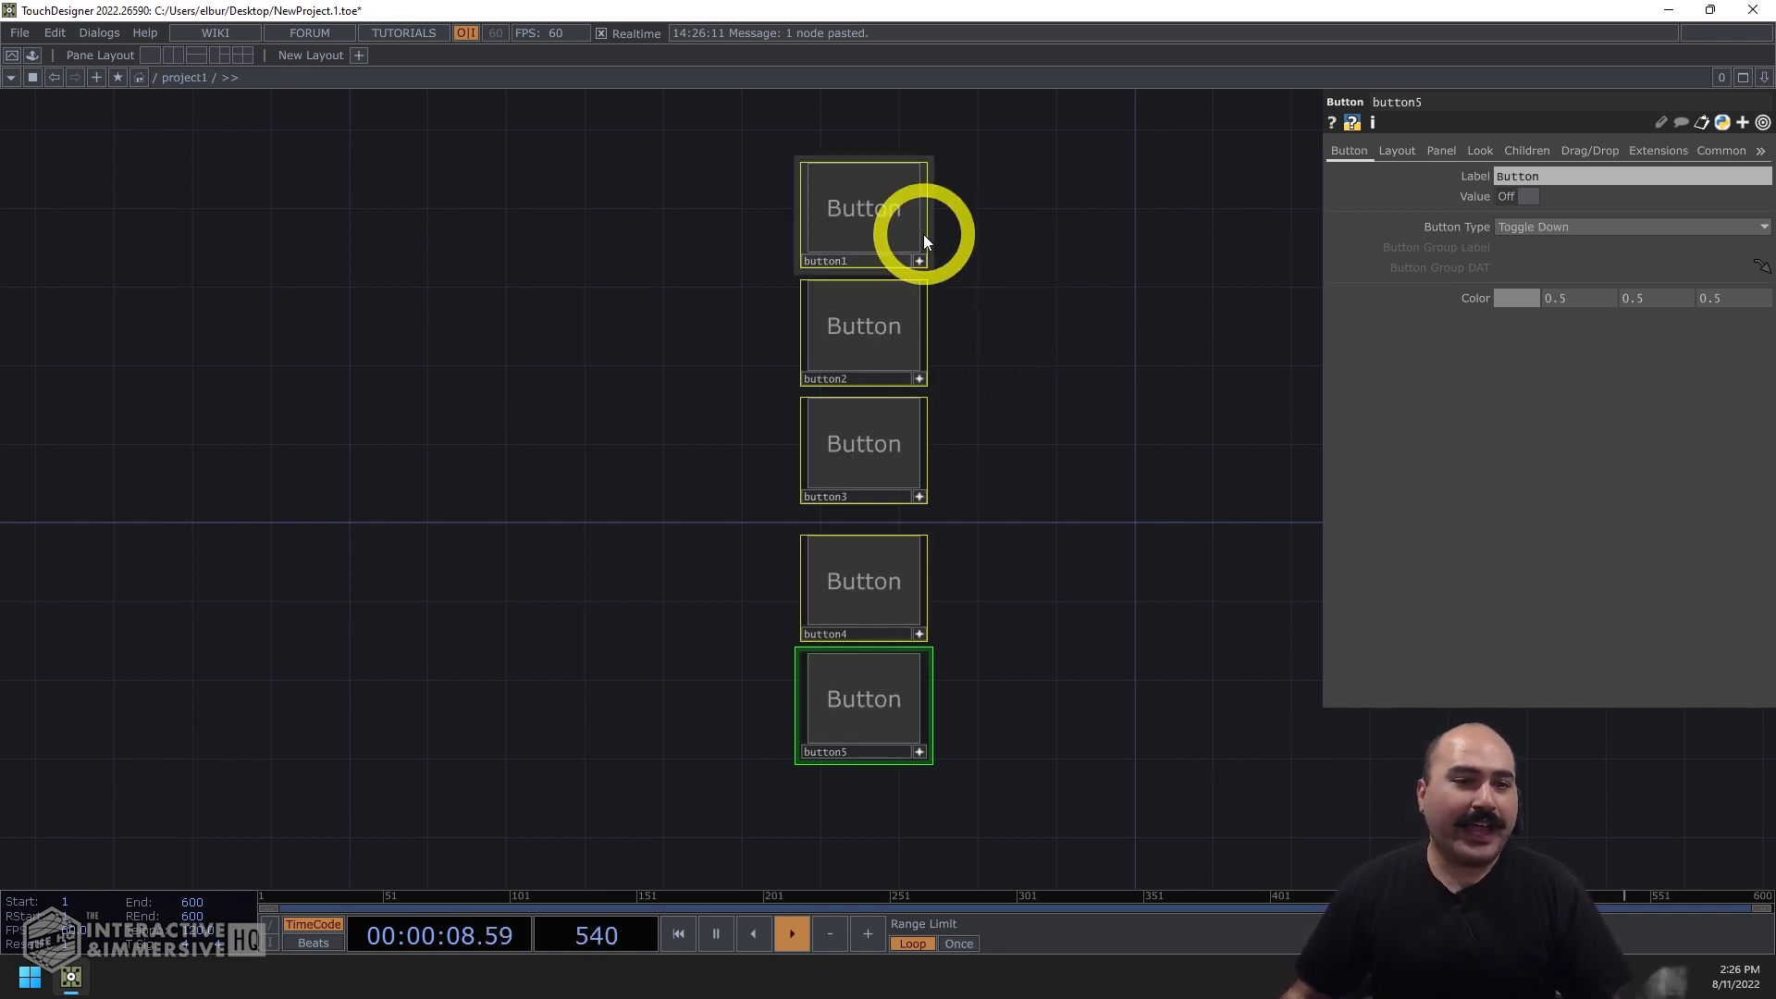
# - Set the selected buttons' Button Type to Radio Down
pyautogui.click(862, 700)
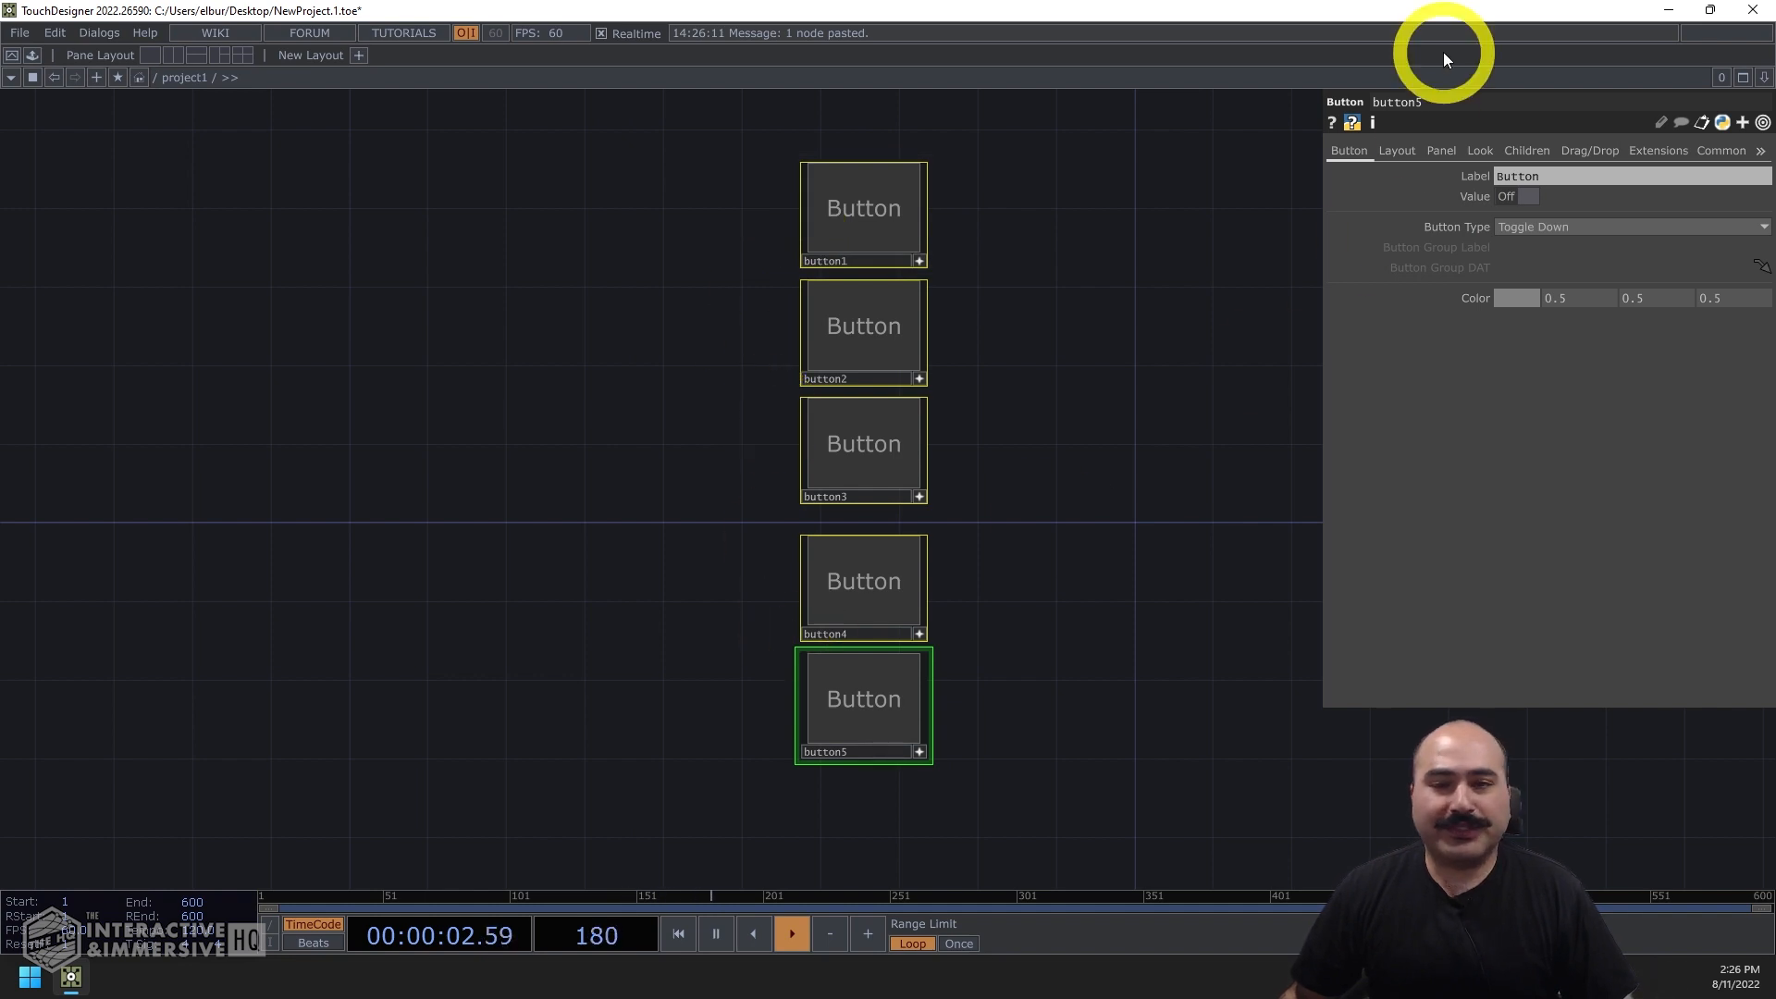
pyautogui.click(1630, 227)
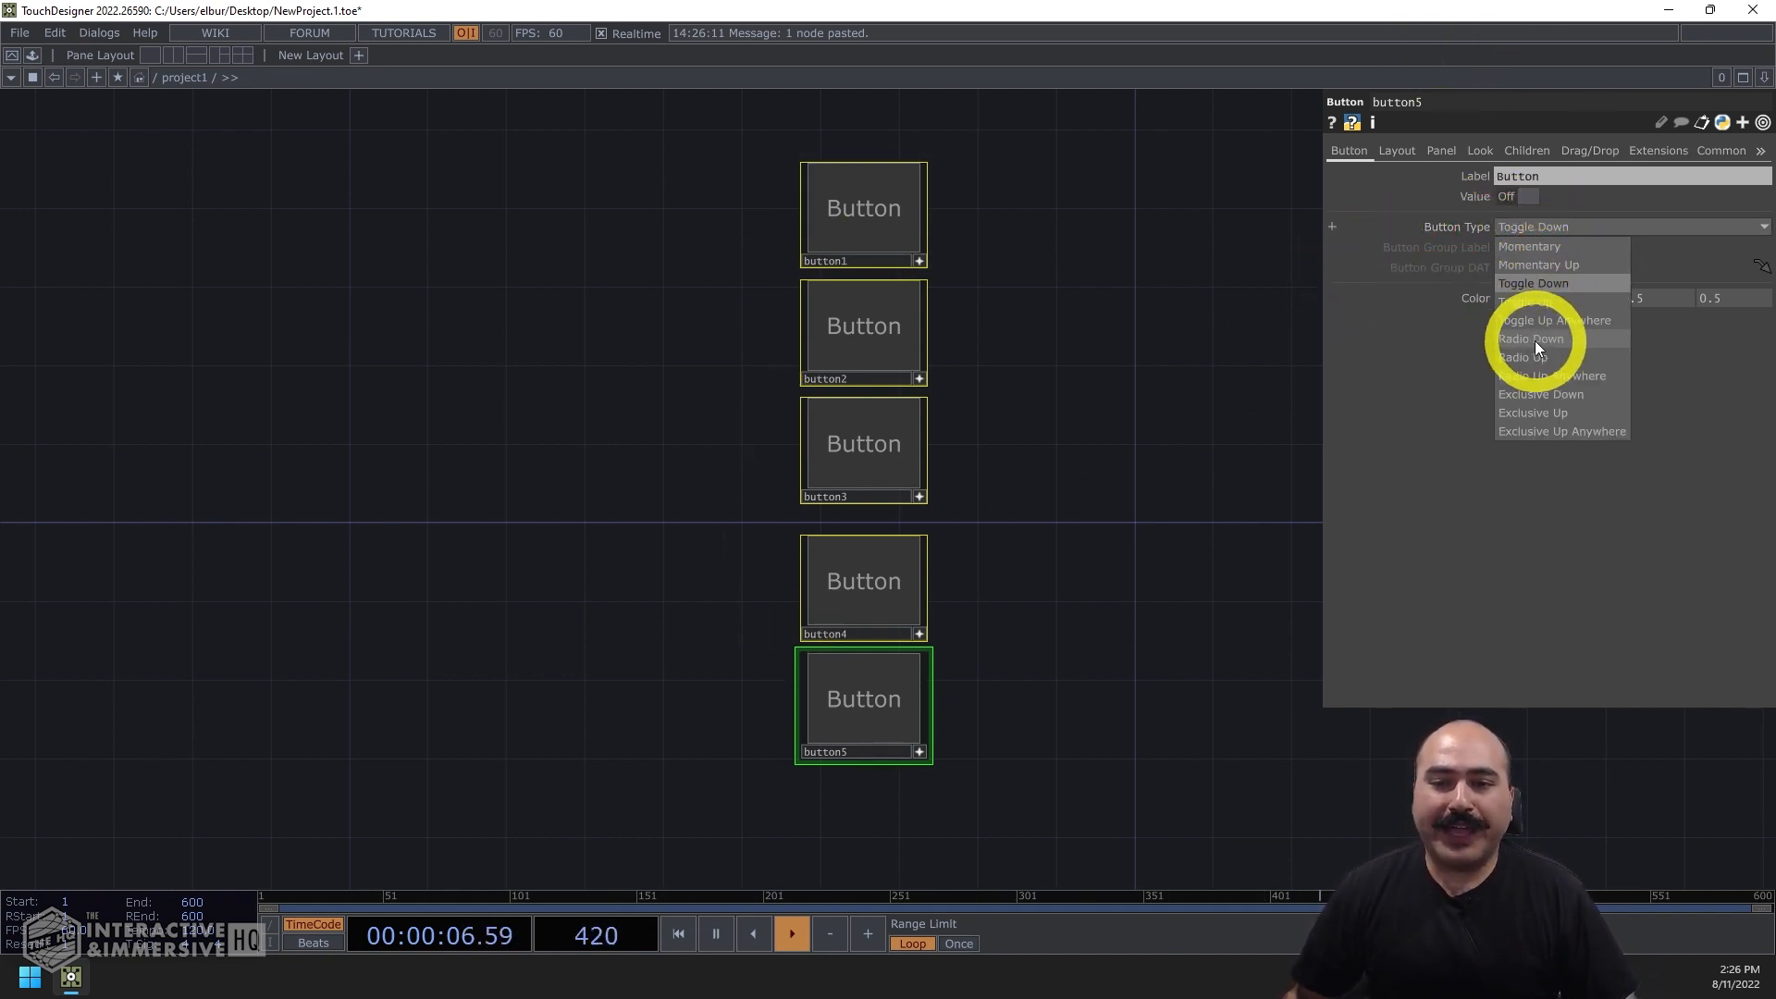
pyautogui.click(1532, 339)
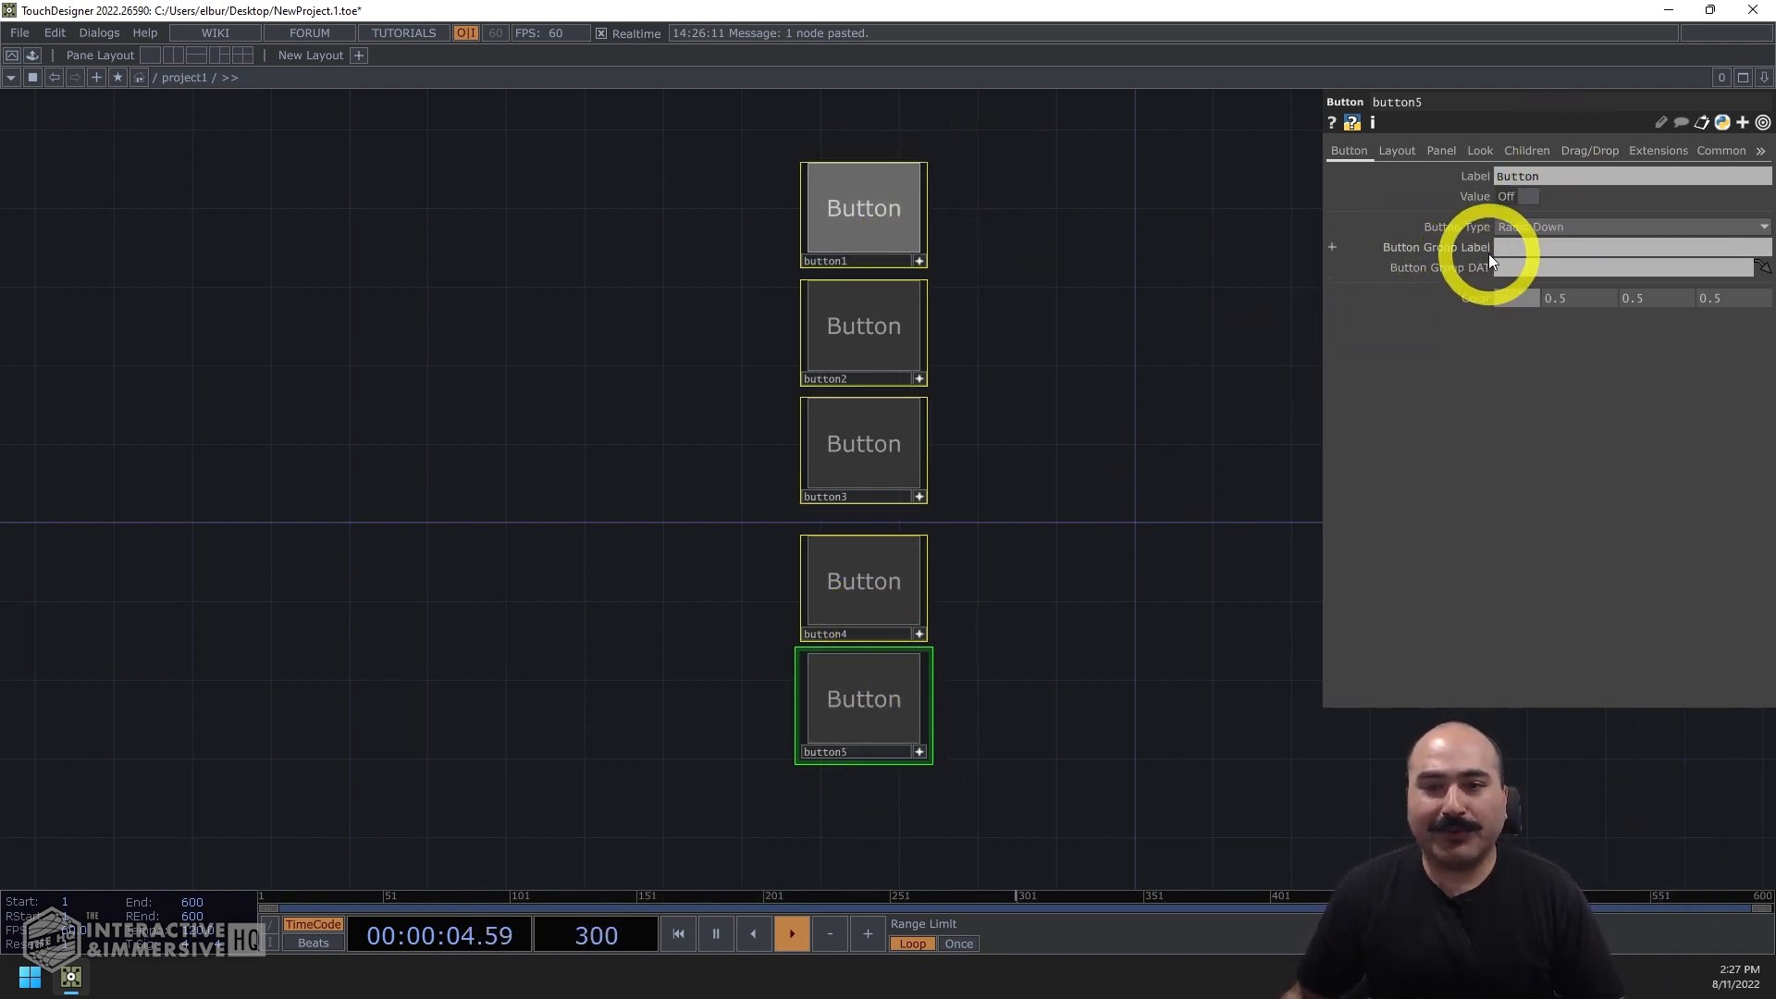
# - Enter 'myRadios' as the Button Group Label and press two buttons to test exclusive switching
pyautogui.write('my')
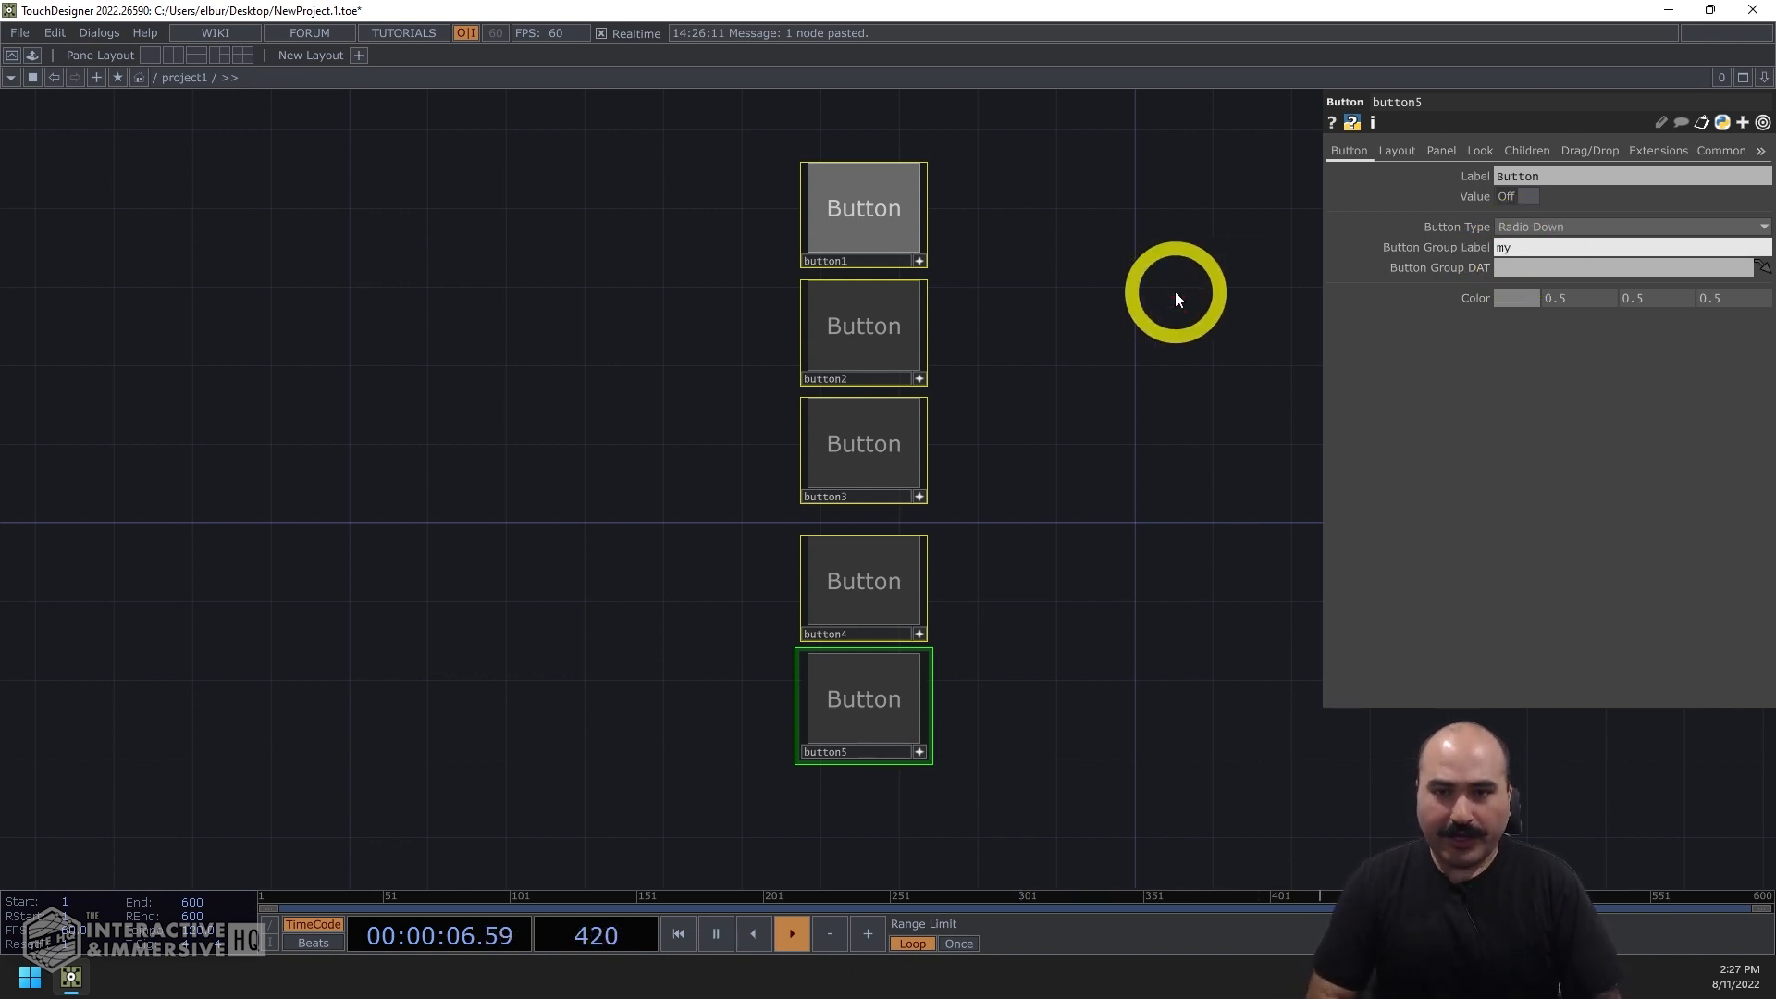
pyautogui.write('Radios')
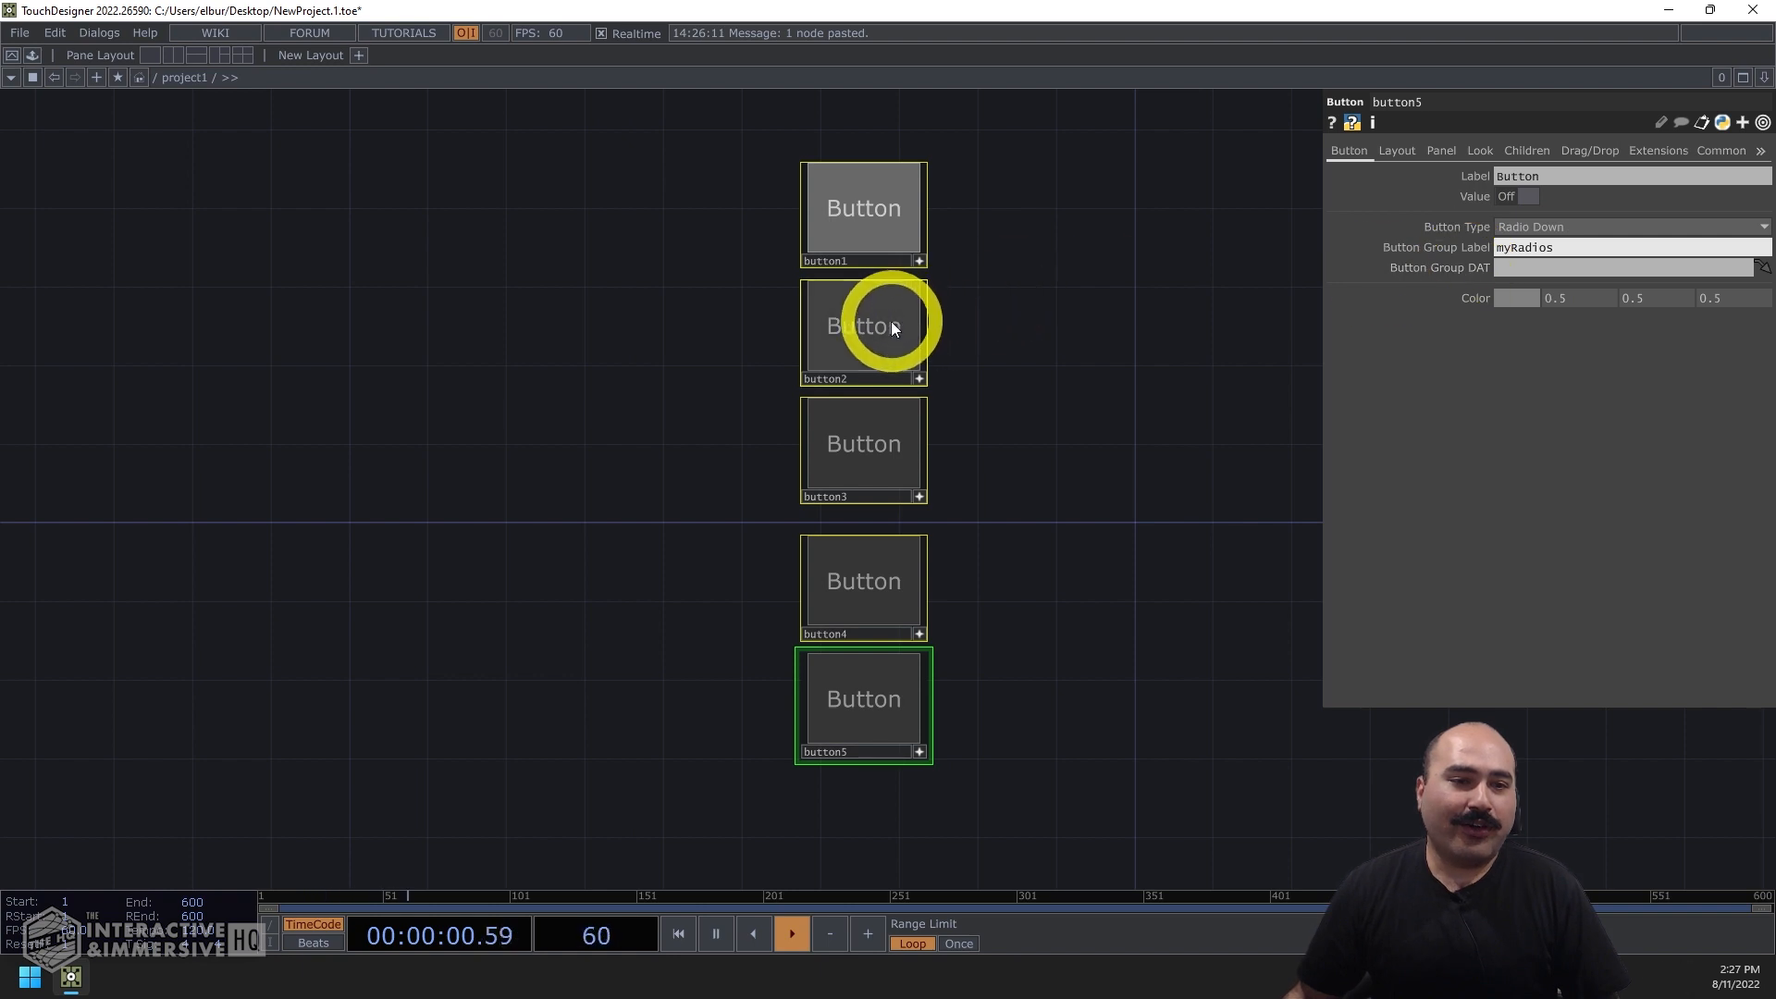
pyautogui.click(862, 580)
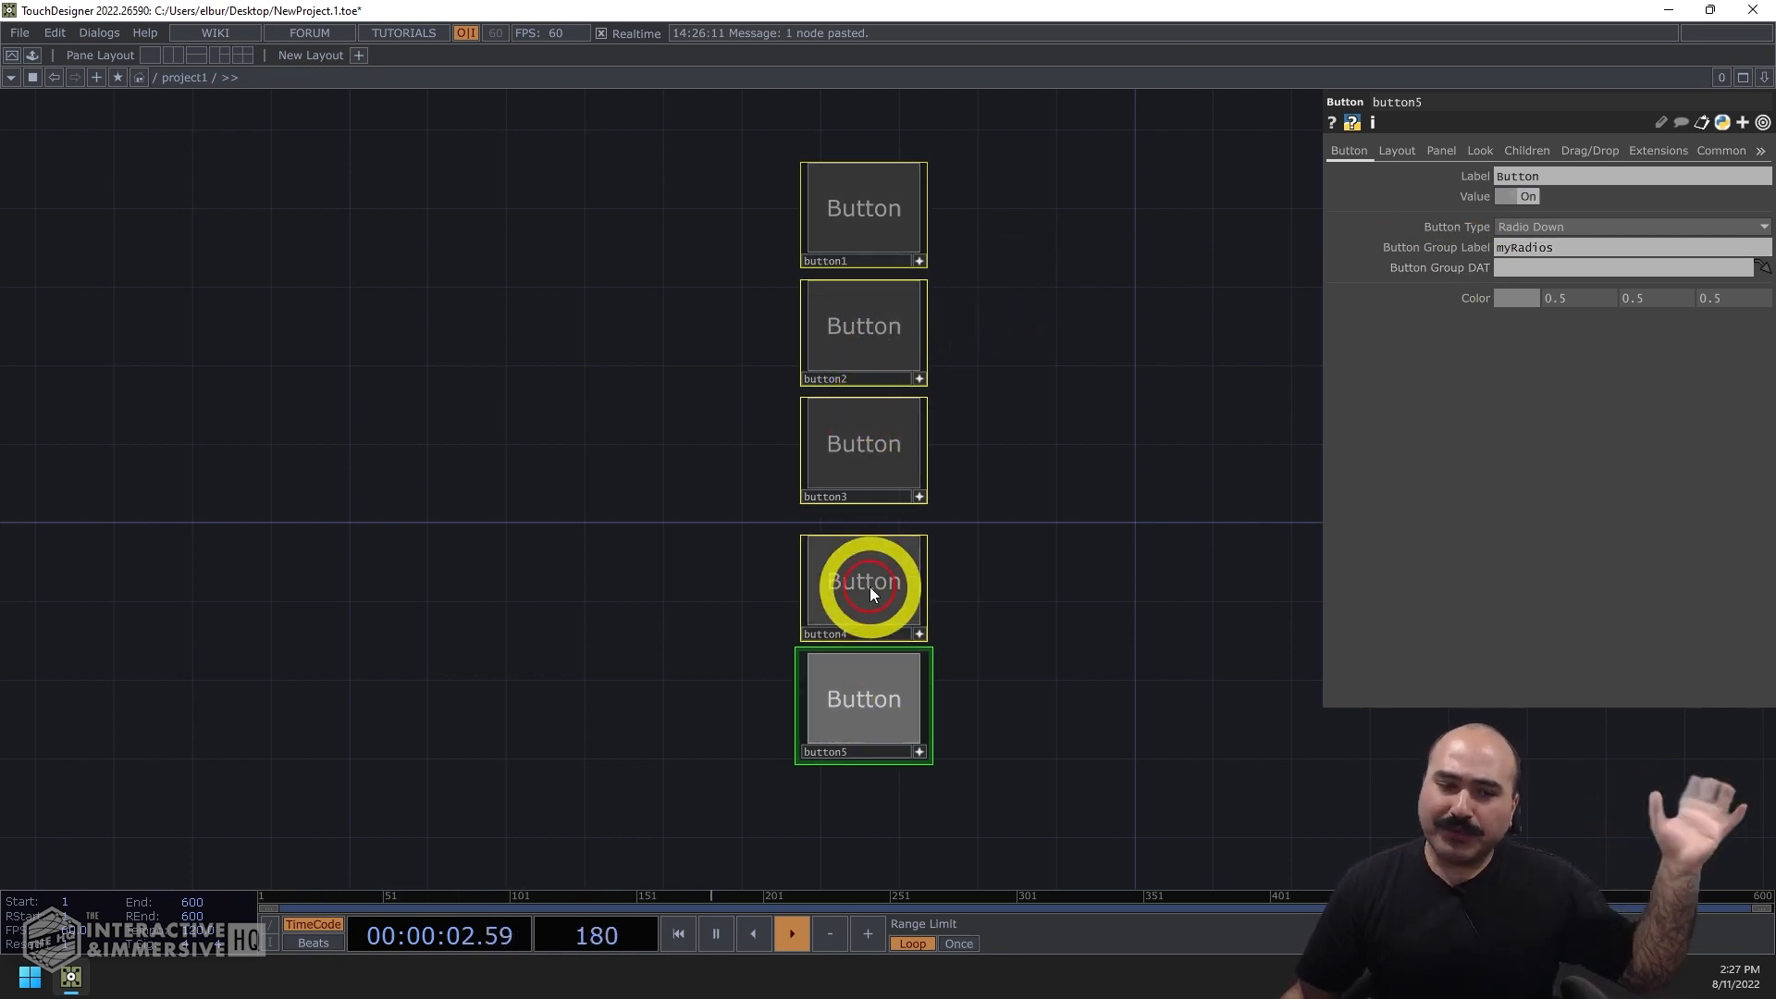
pyautogui.click(863, 332)
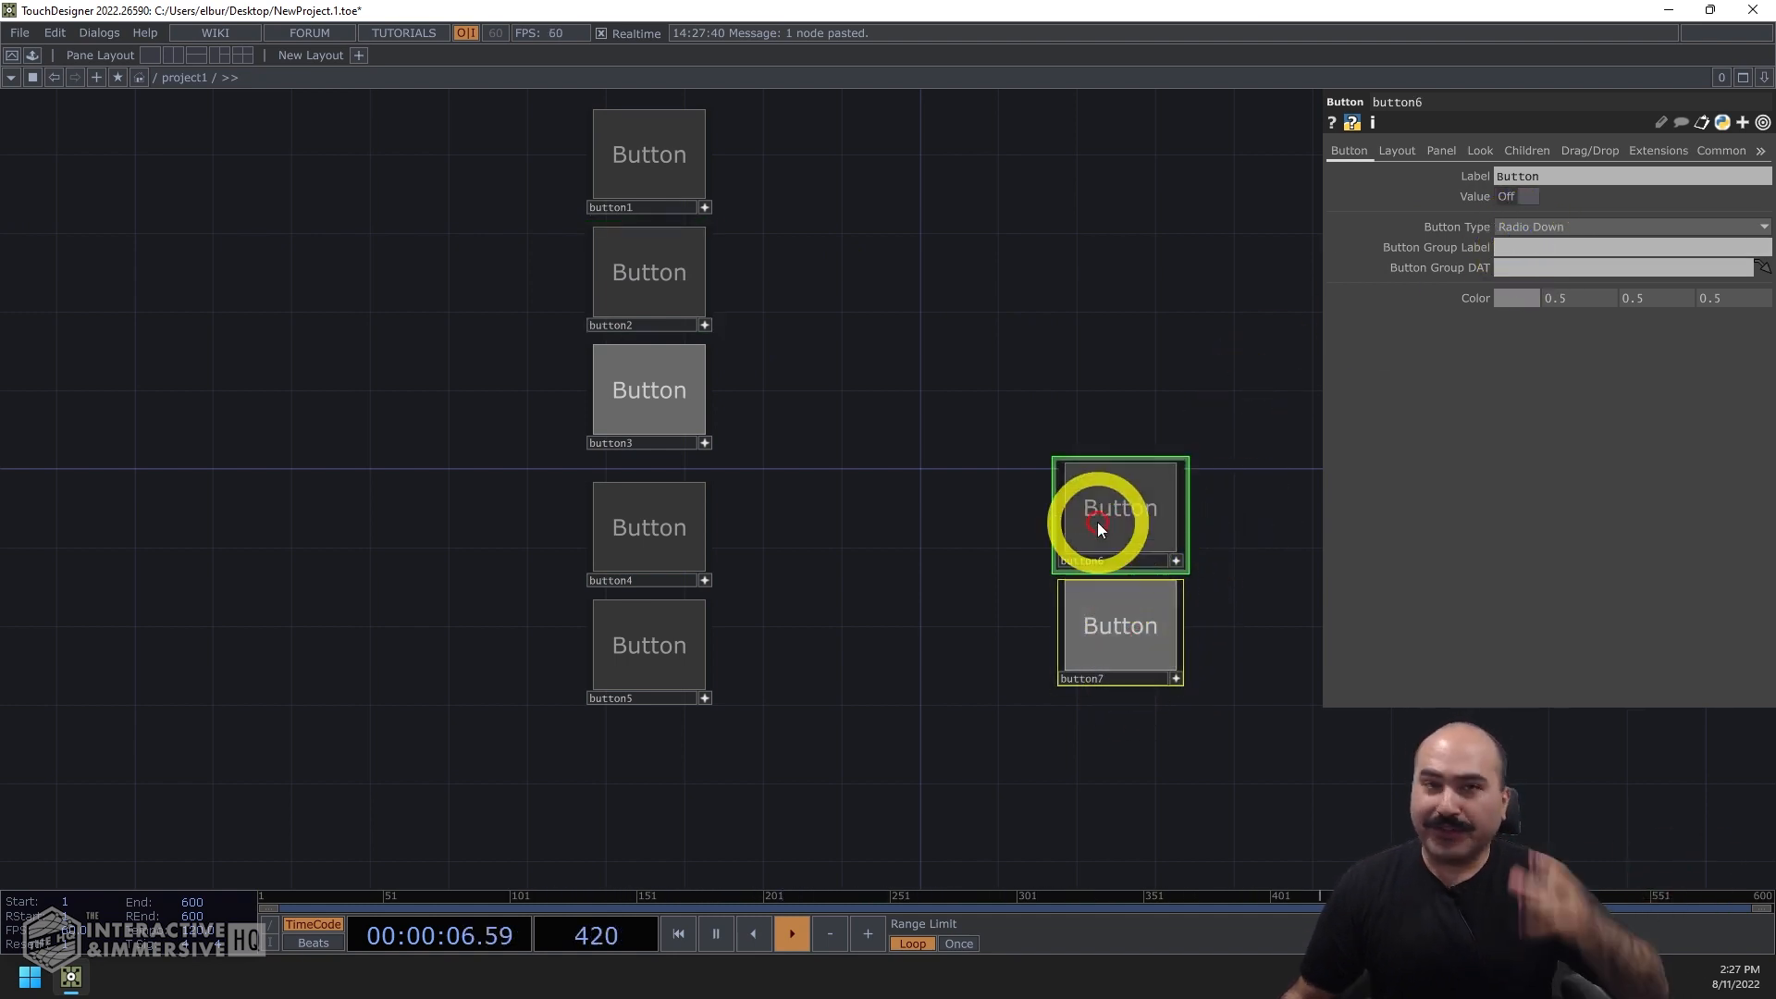
pyautogui.click(1118, 508)
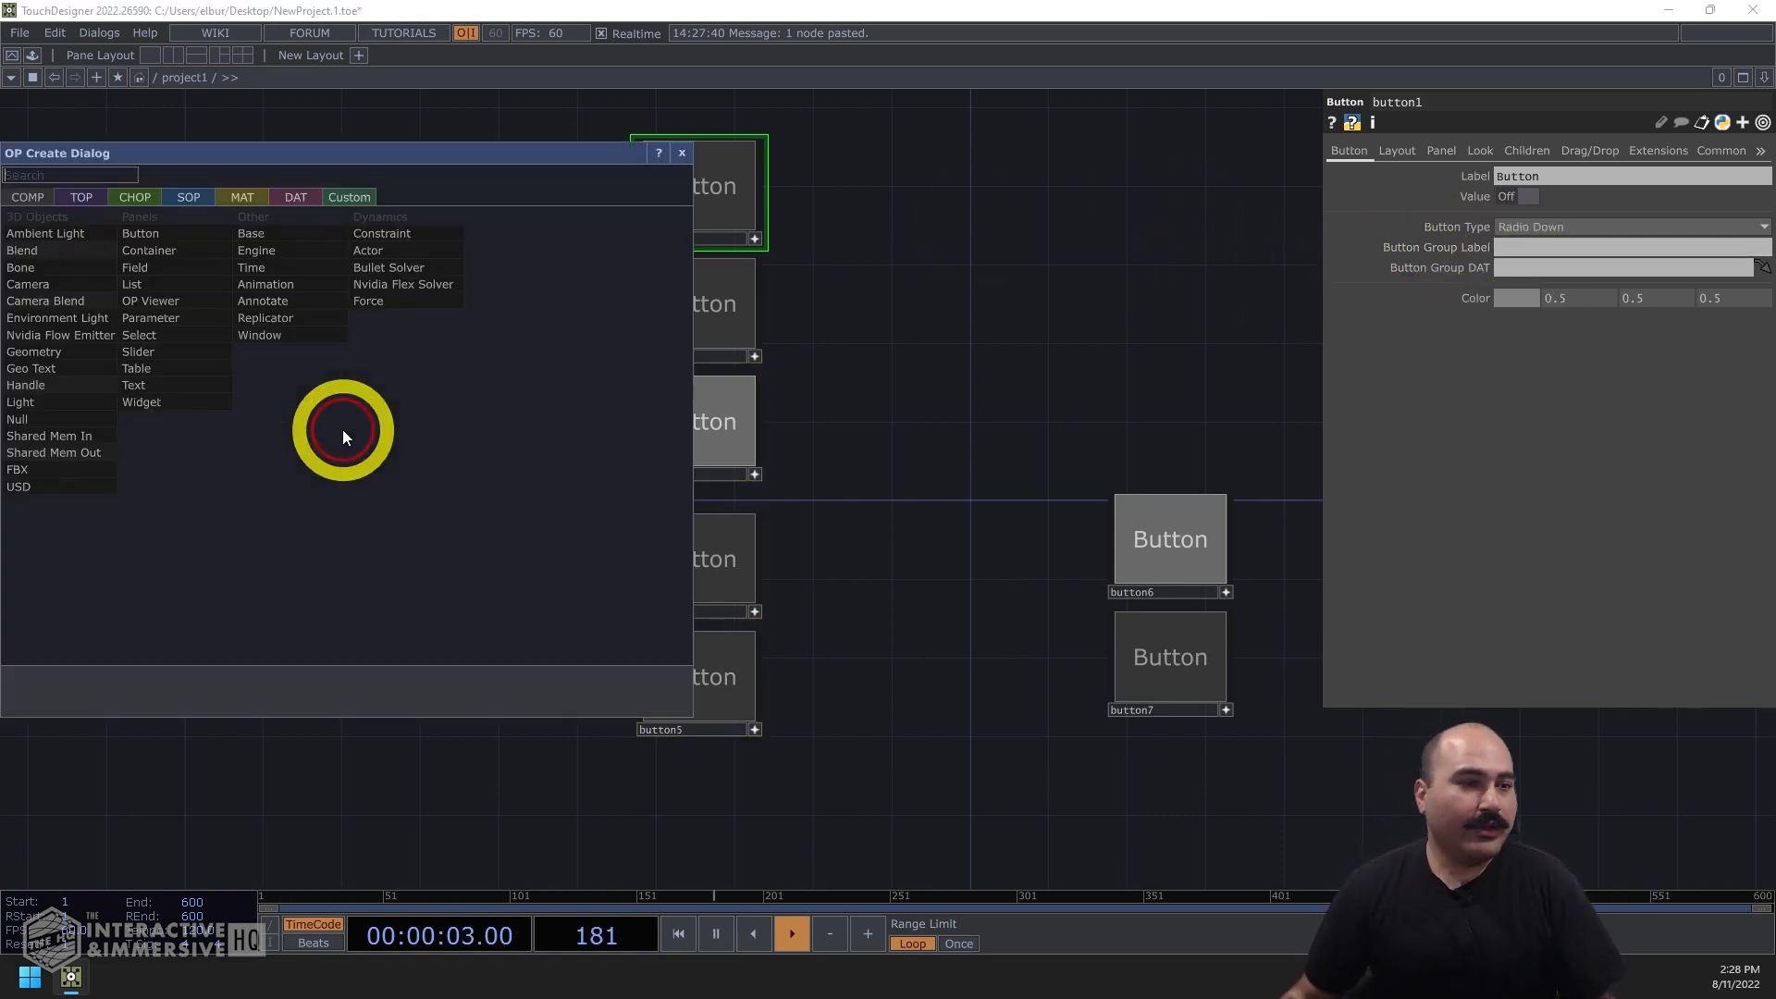
# - Create a Table DAT from the DAT tab after searching 'tabl'
pyautogui.write('tabl')
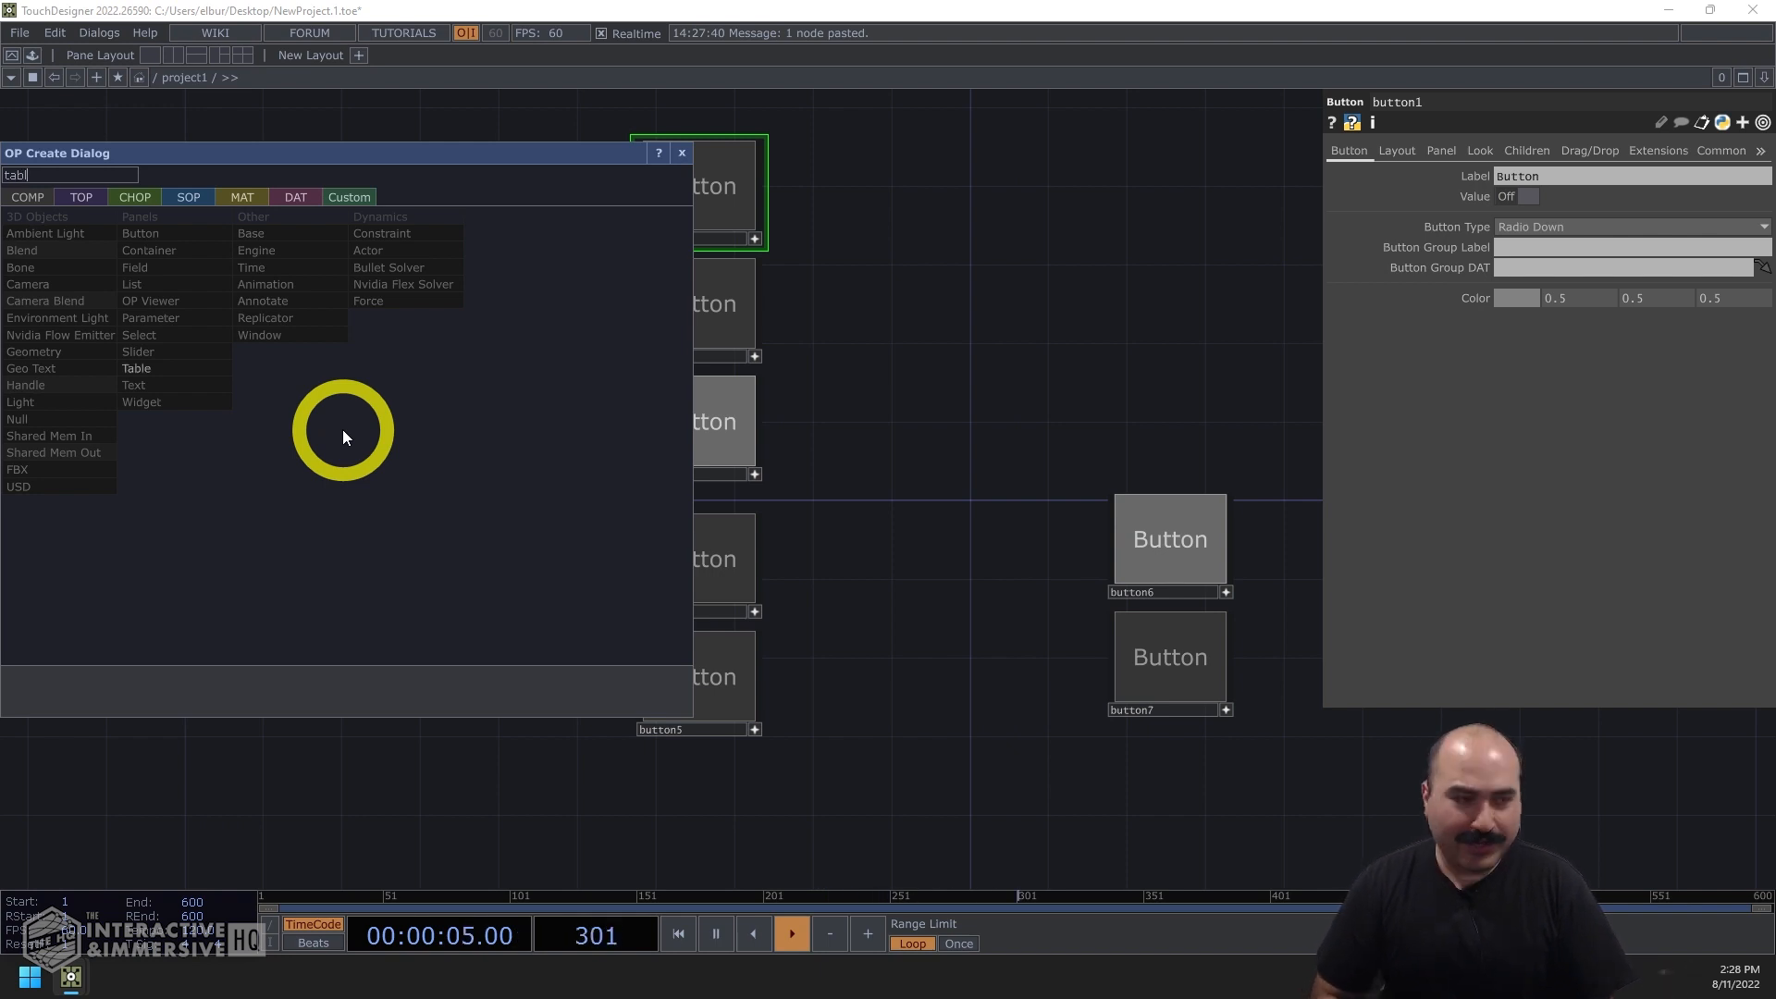
pyautogui.click(294, 196)
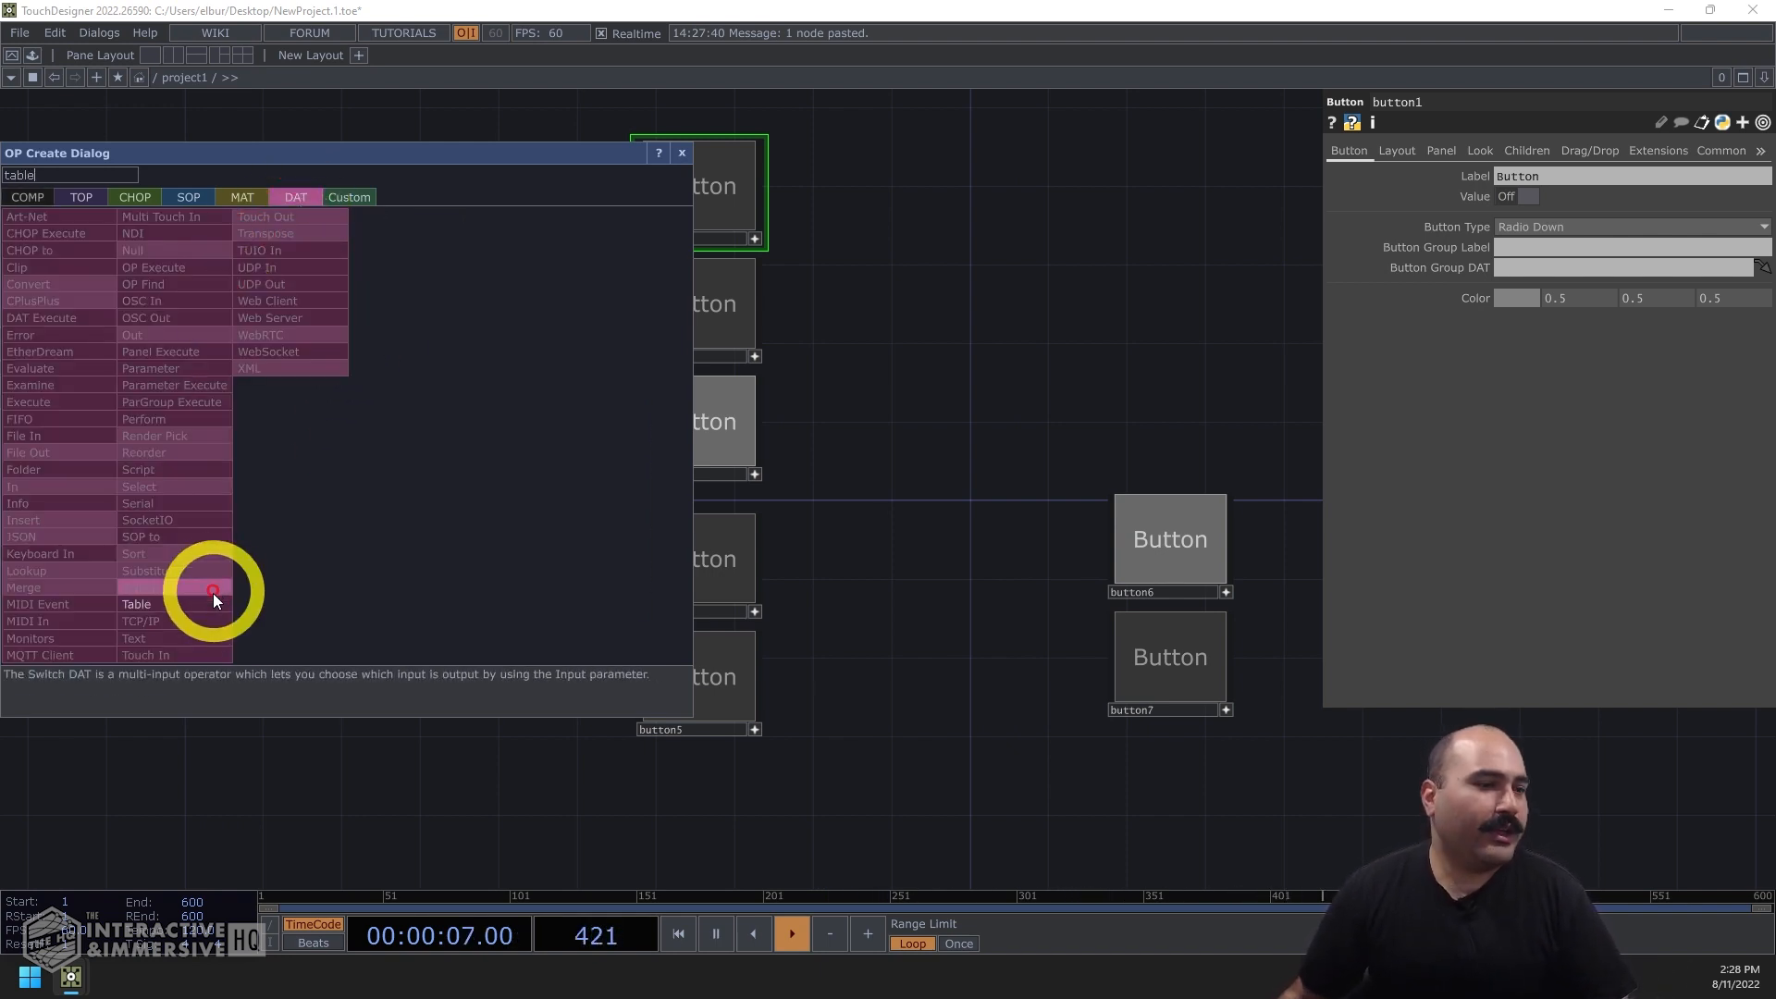
pyautogui.click(136, 604)
pyautogui.write('myRadioGroup')
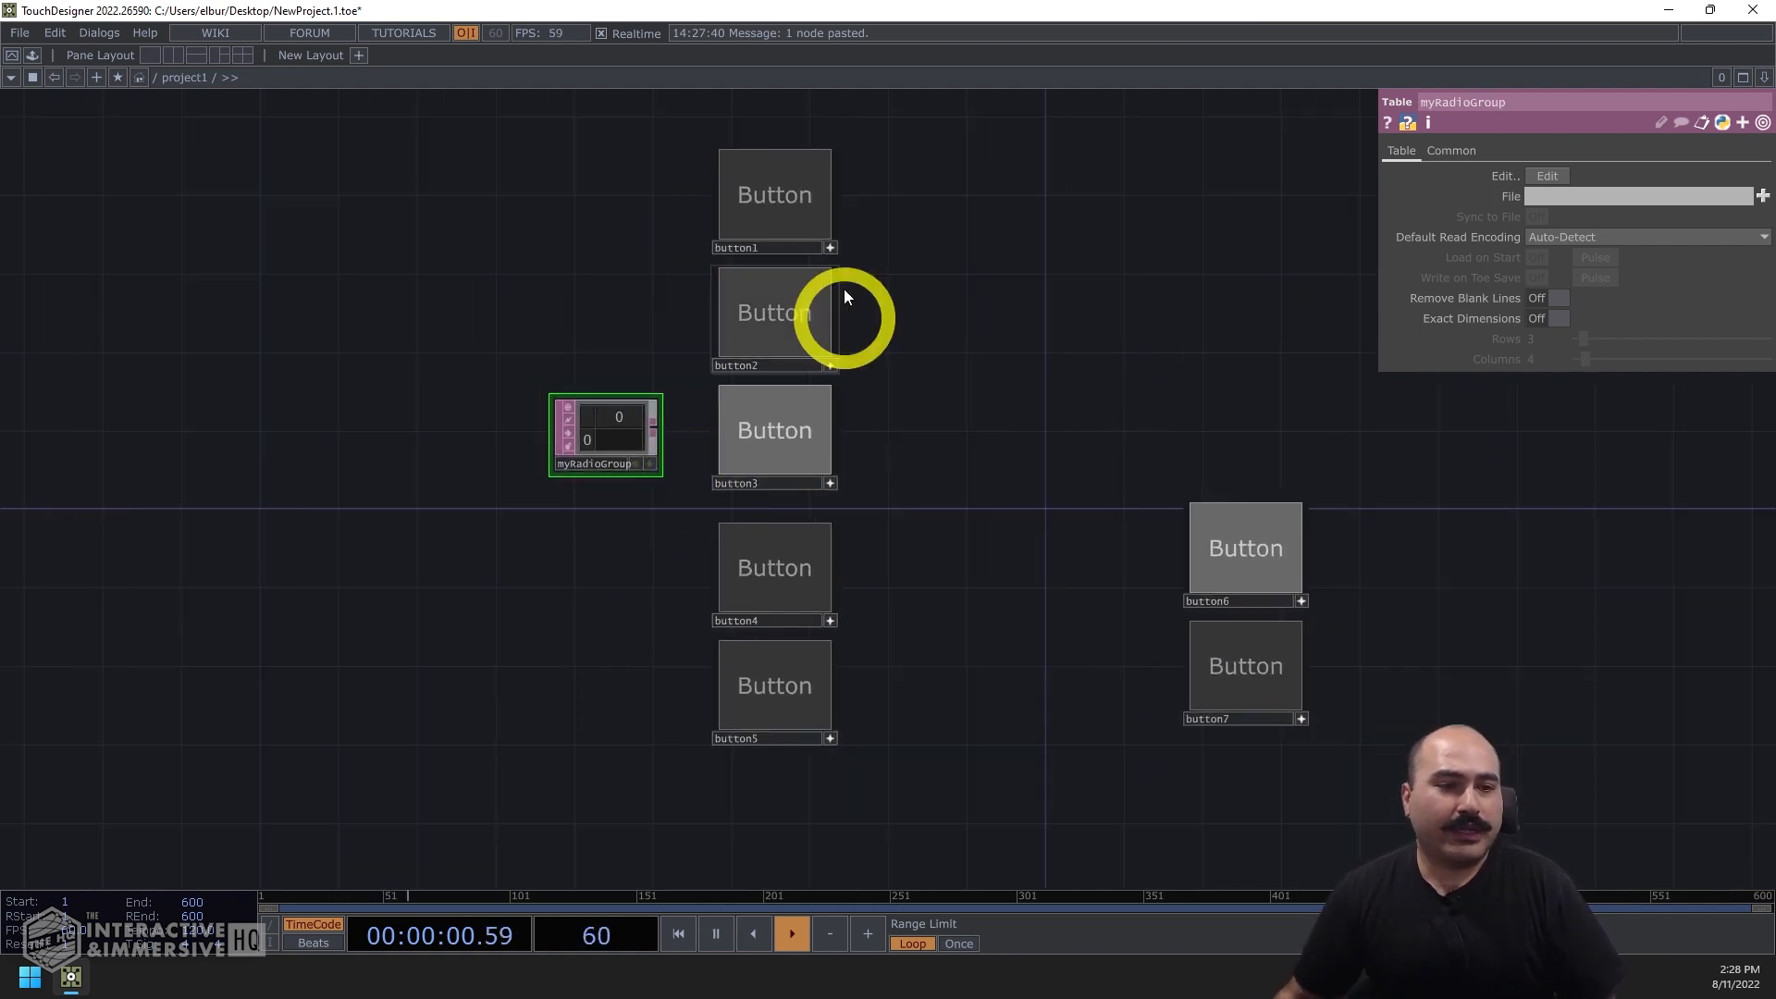
# - Select the five column buttons and enter myRadioGroup as their Button Group DAT
pyautogui.click(773, 192)
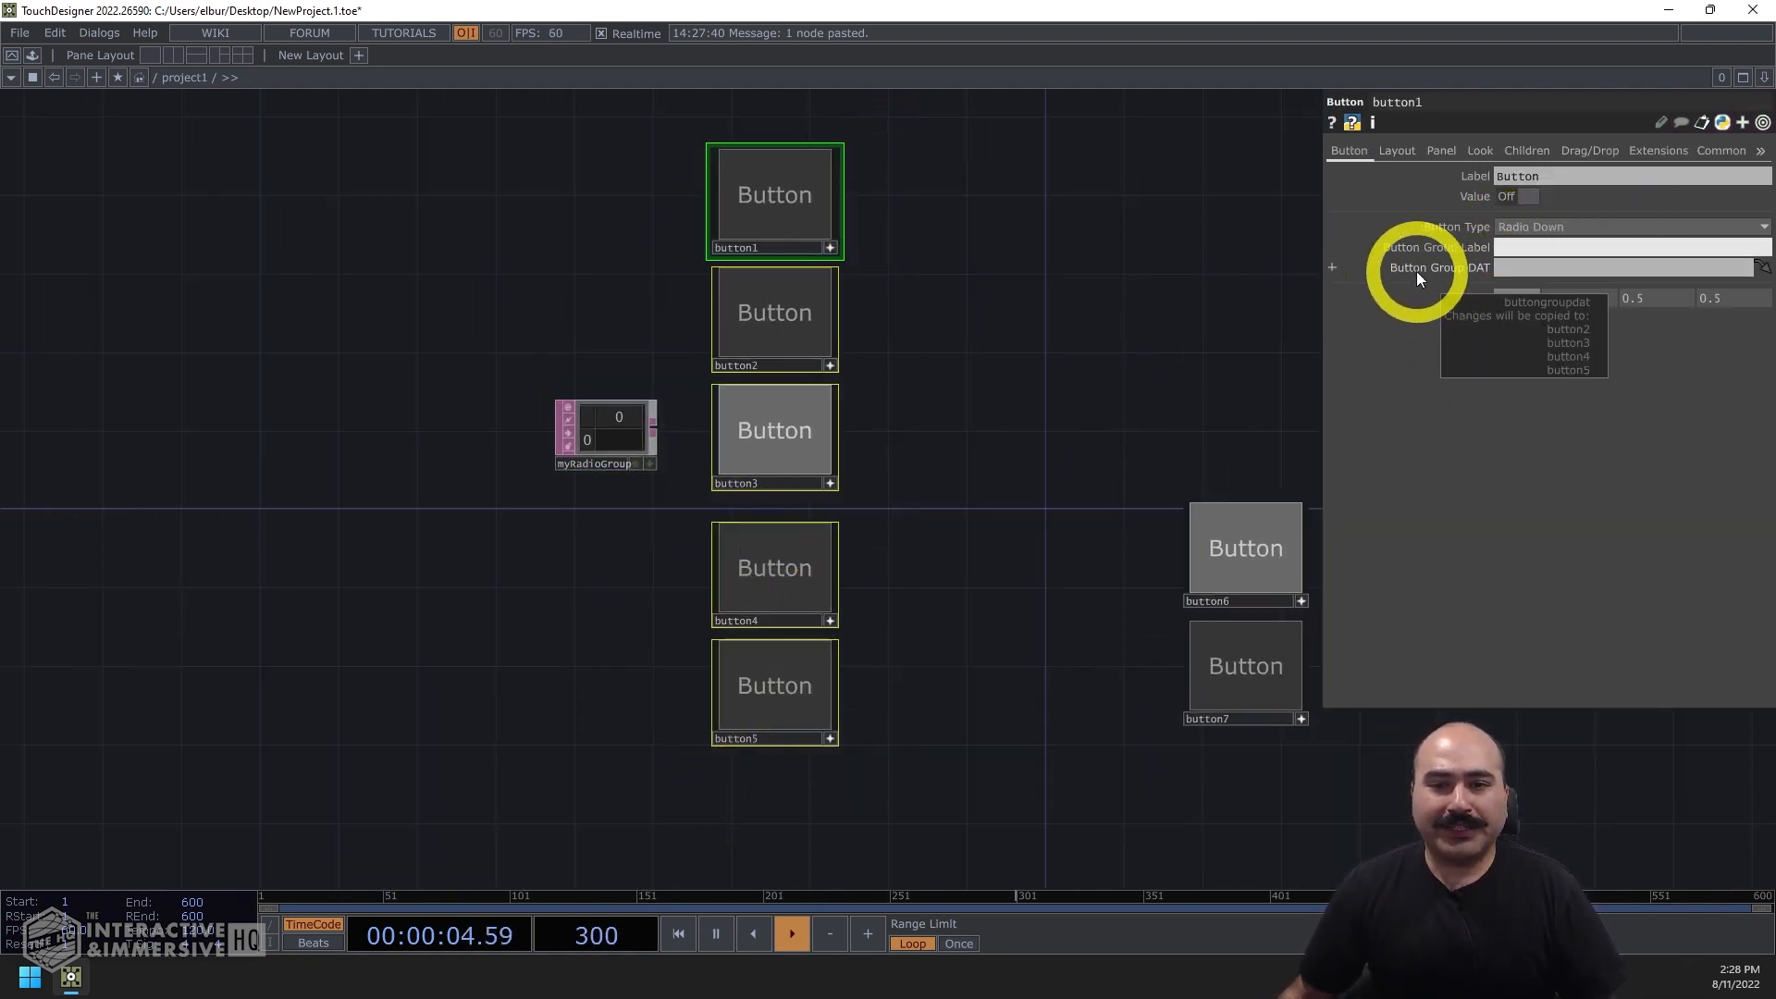
pyautogui.write('my')
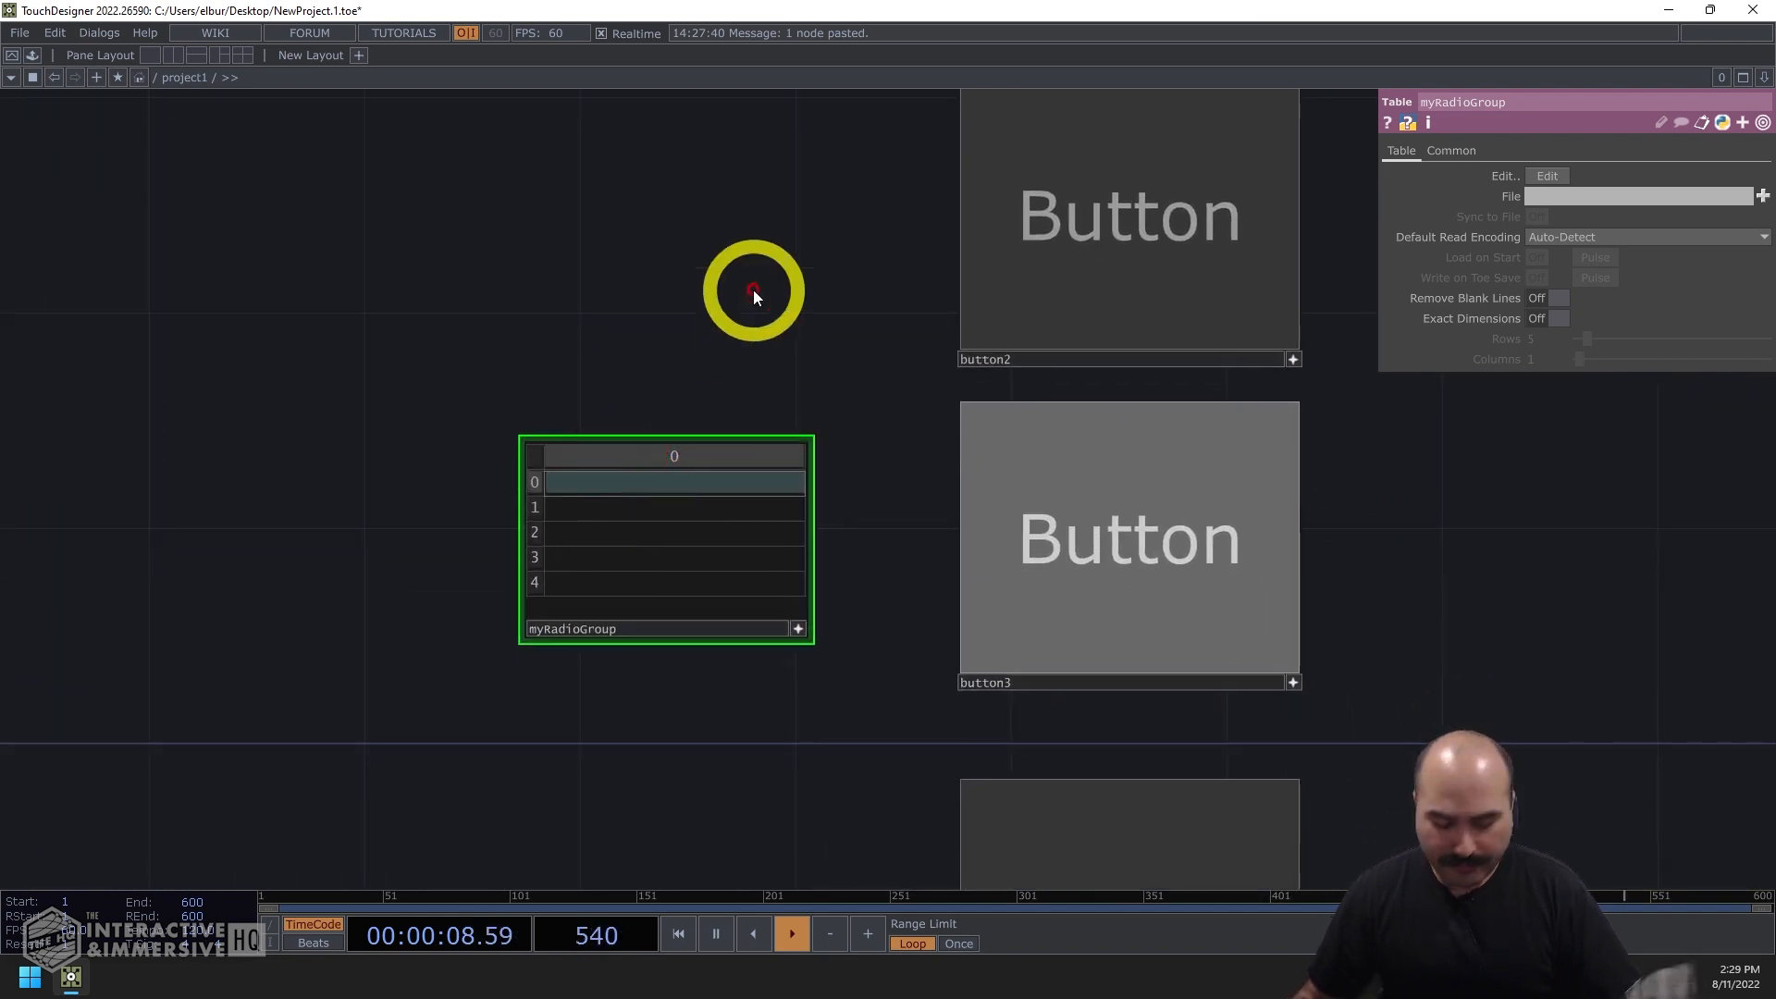
# - Enter button names, starting with button1, into successive rows of the myRadioGroup table
pyautogui.write('button1')
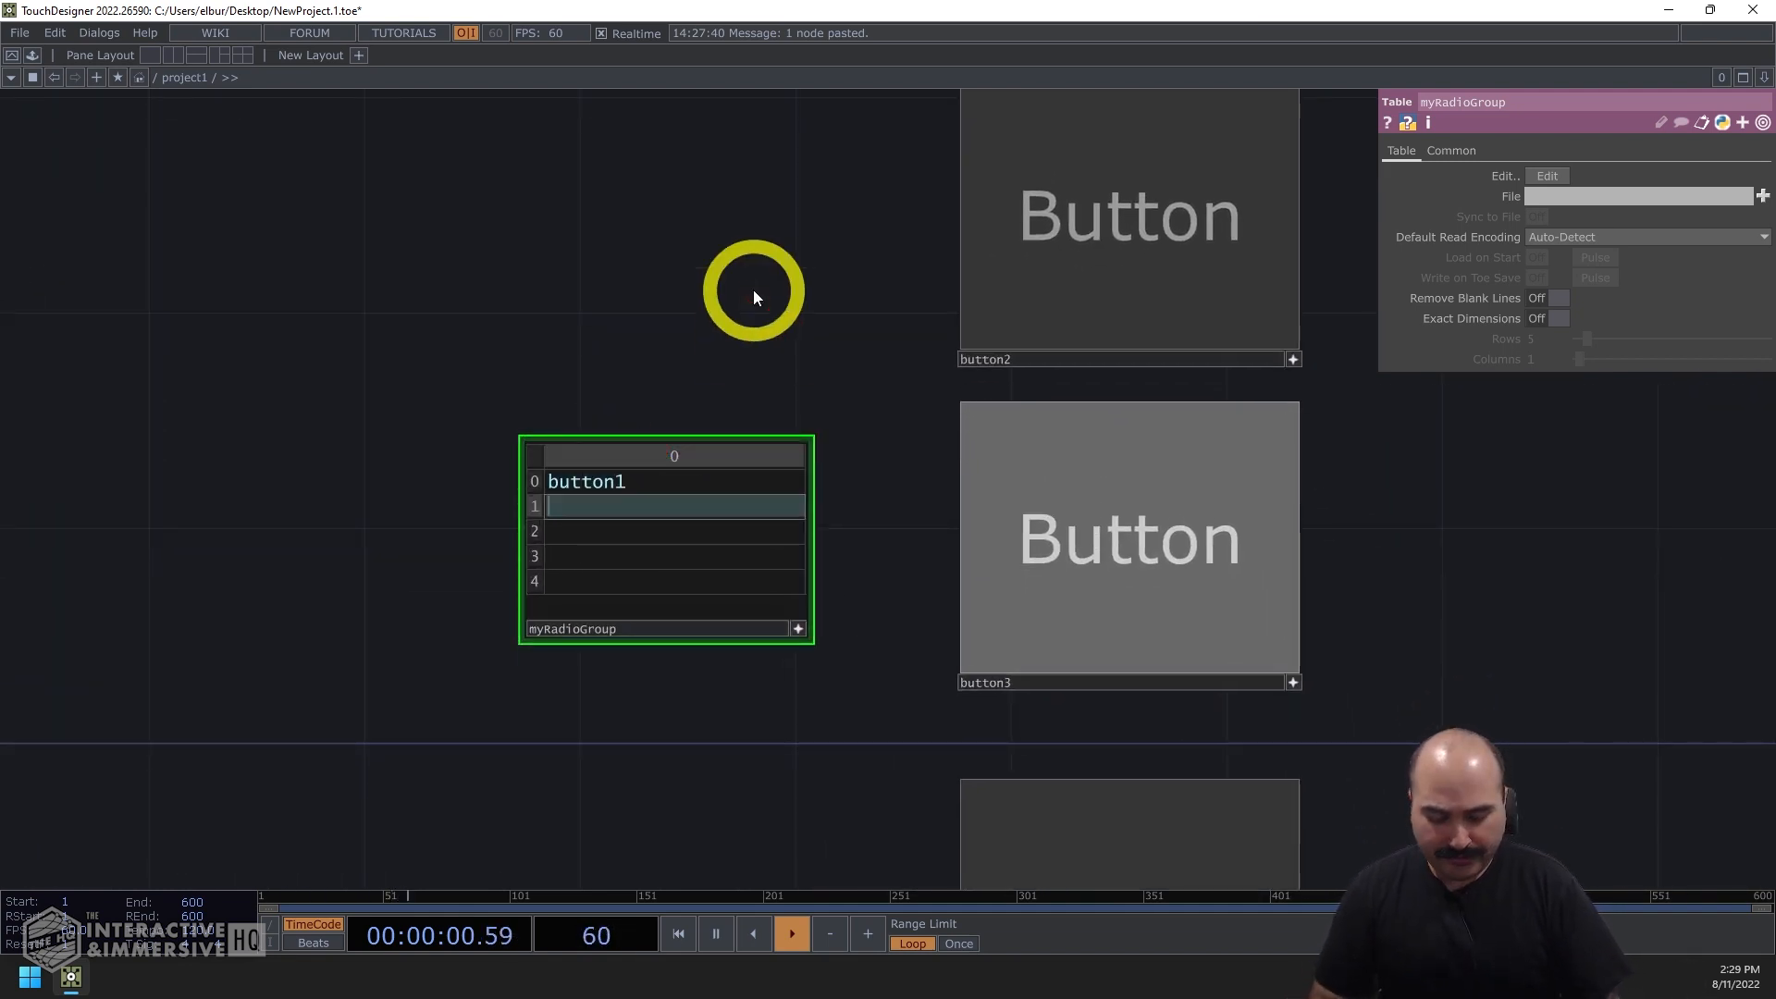
pyautogui.write('button2')
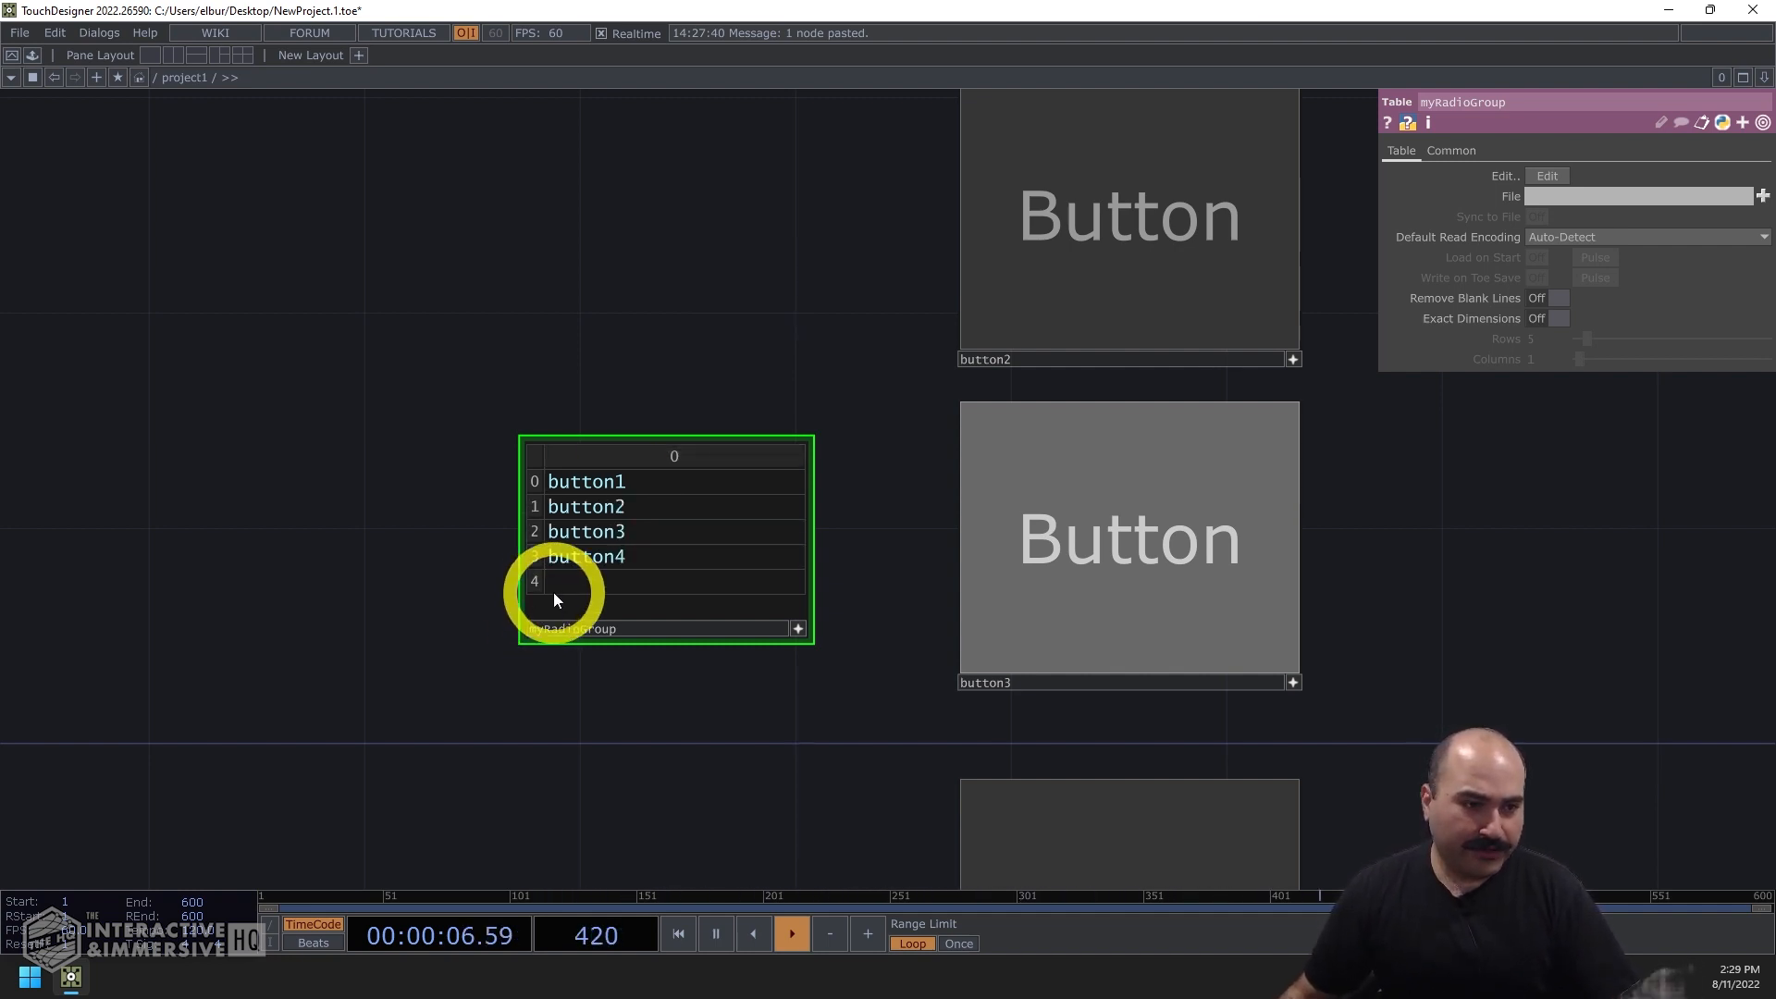
pyautogui.write('button')
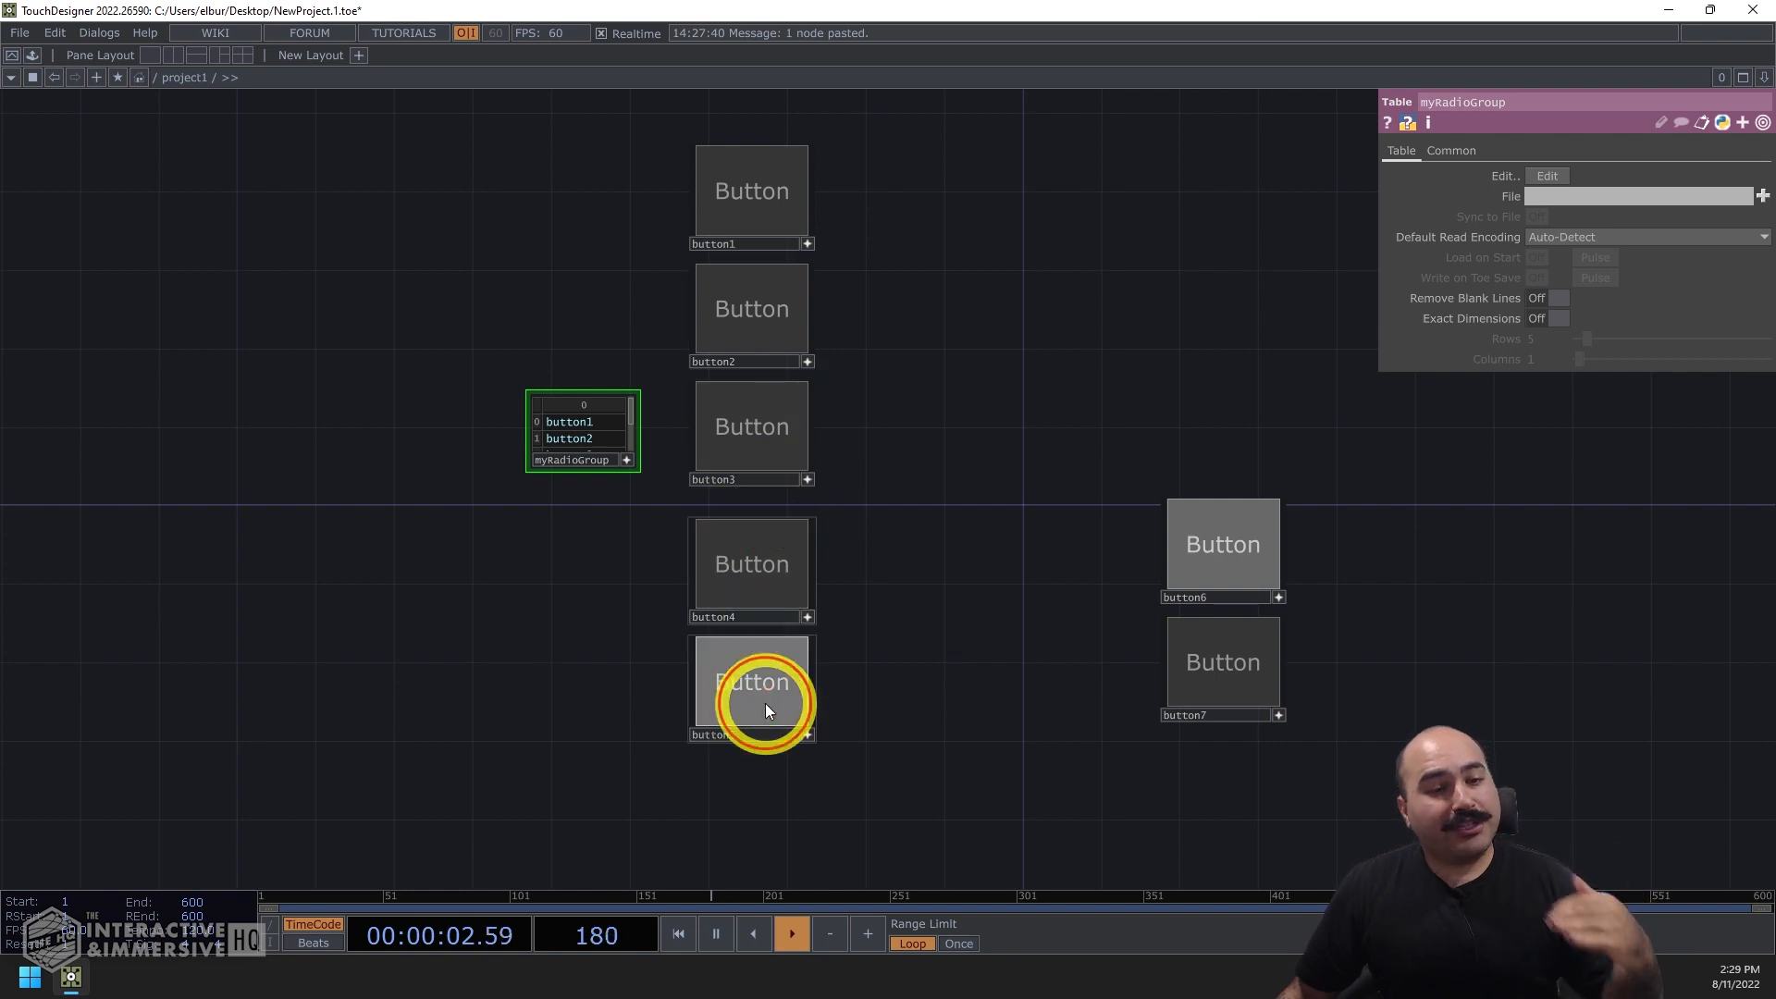
# - Check button1's Button Group DAT link, then press button5 to make it active
pyautogui.click(750, 190)
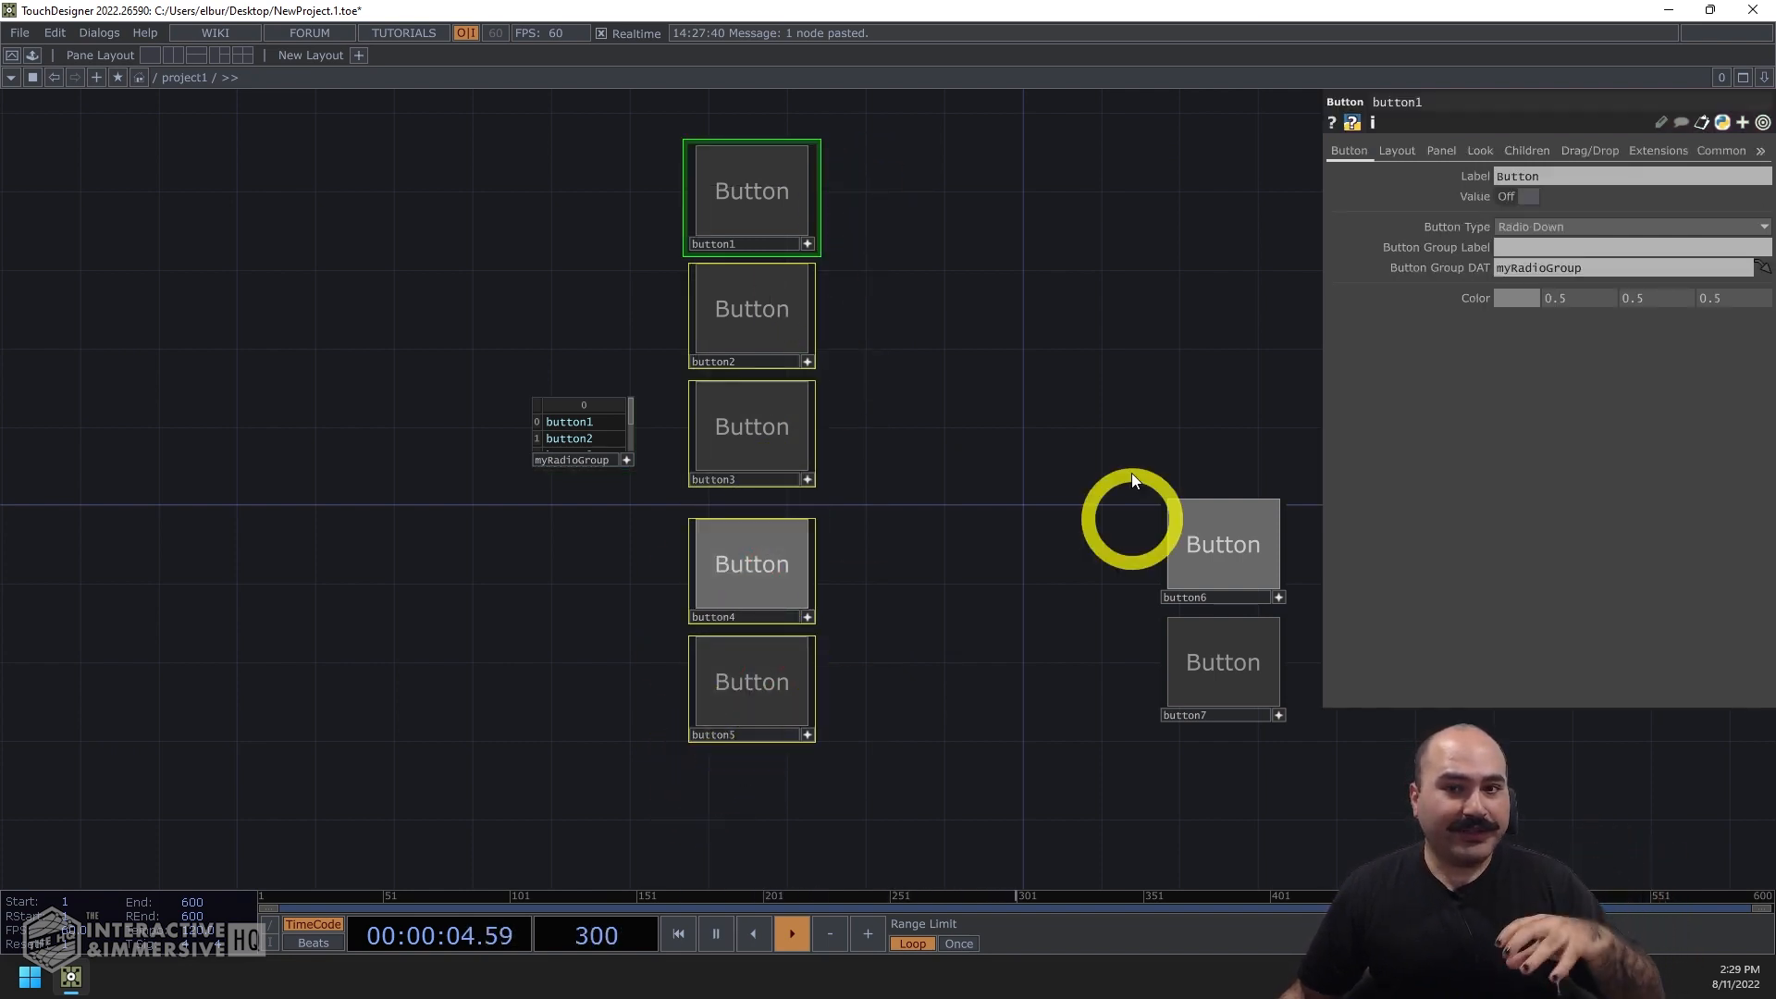
pyautogui.moveTo(581, 466)
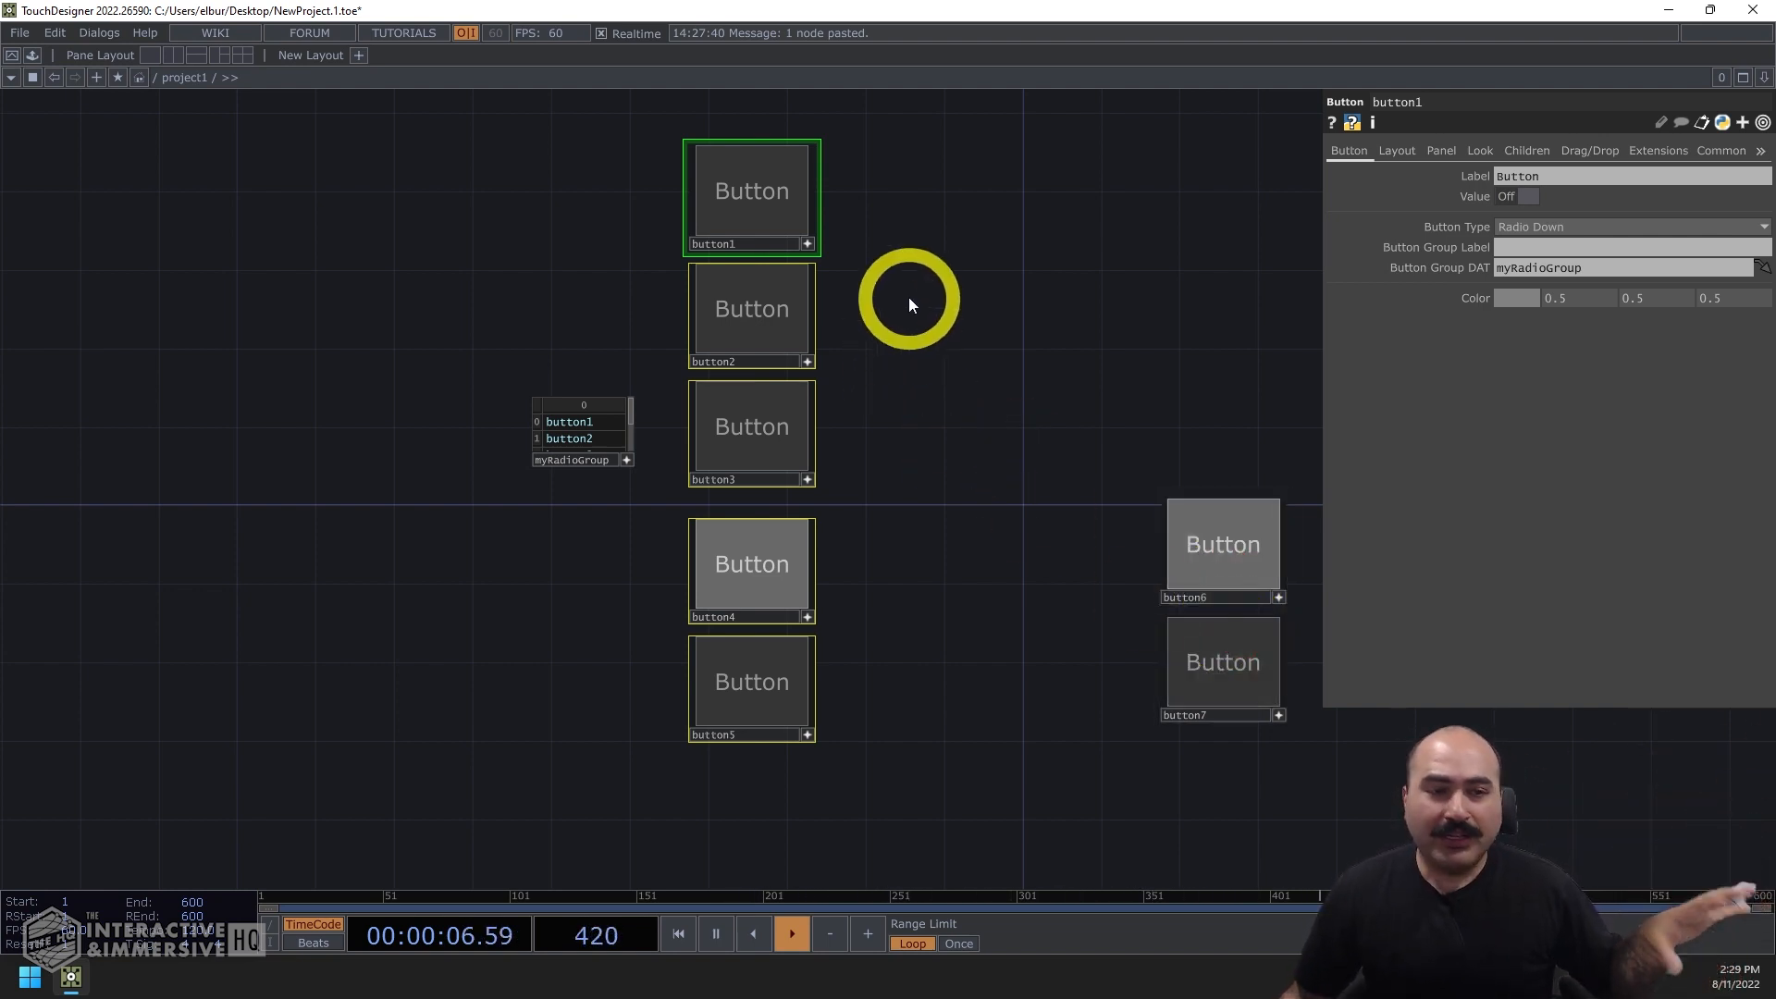
pyautogui.click(751, 681)
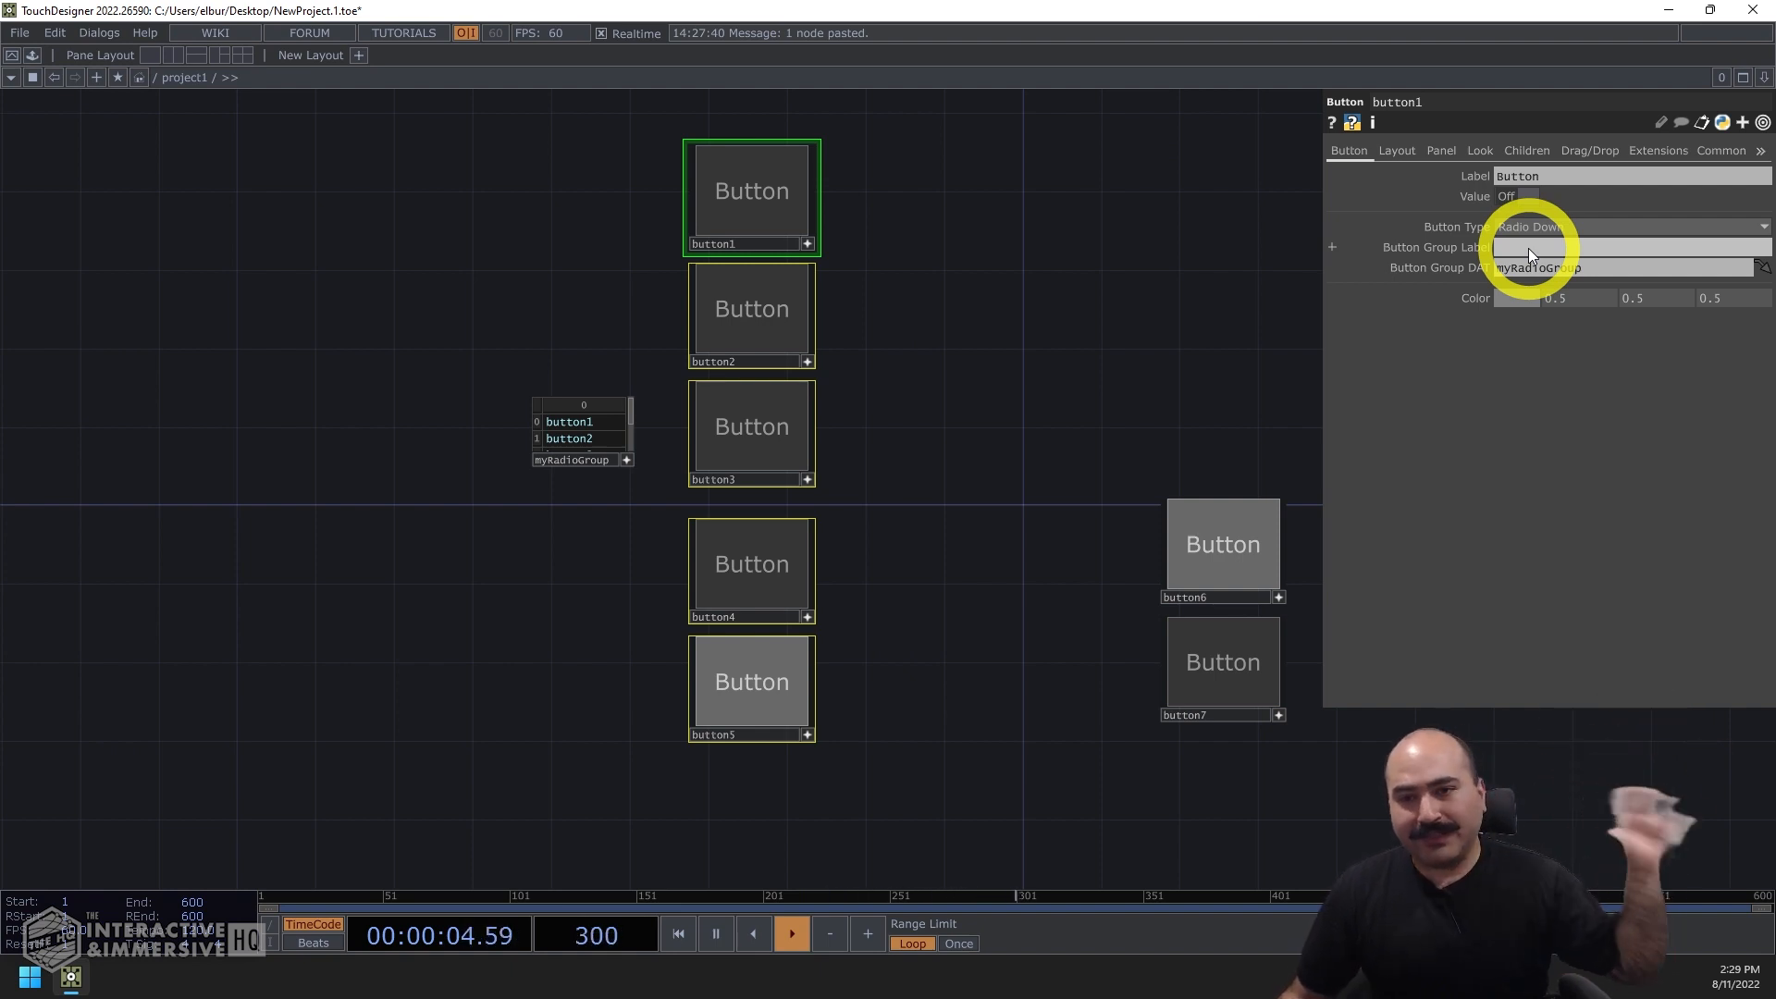
pyautogui.moveTo(940, 445)
pyautogui.write('movie')
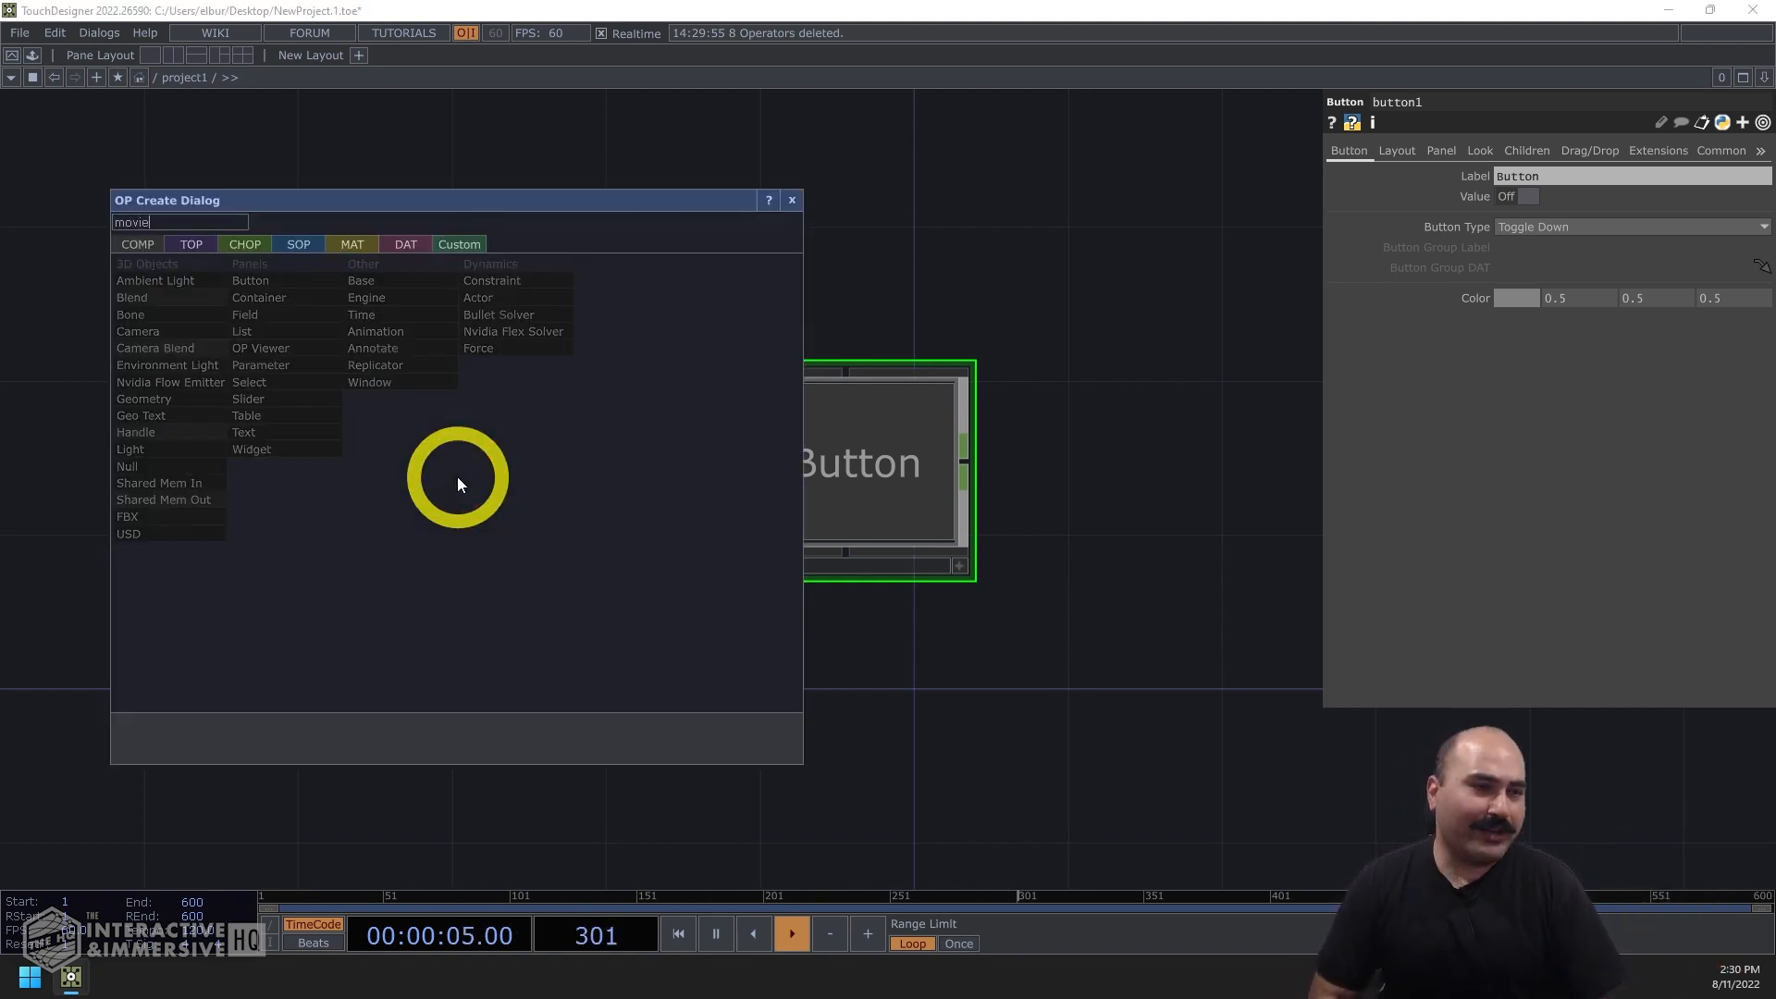
# - Create a Movie File In TOP from the TOP tab of the OP Create Dialog
pyautogui.click(191, 243)
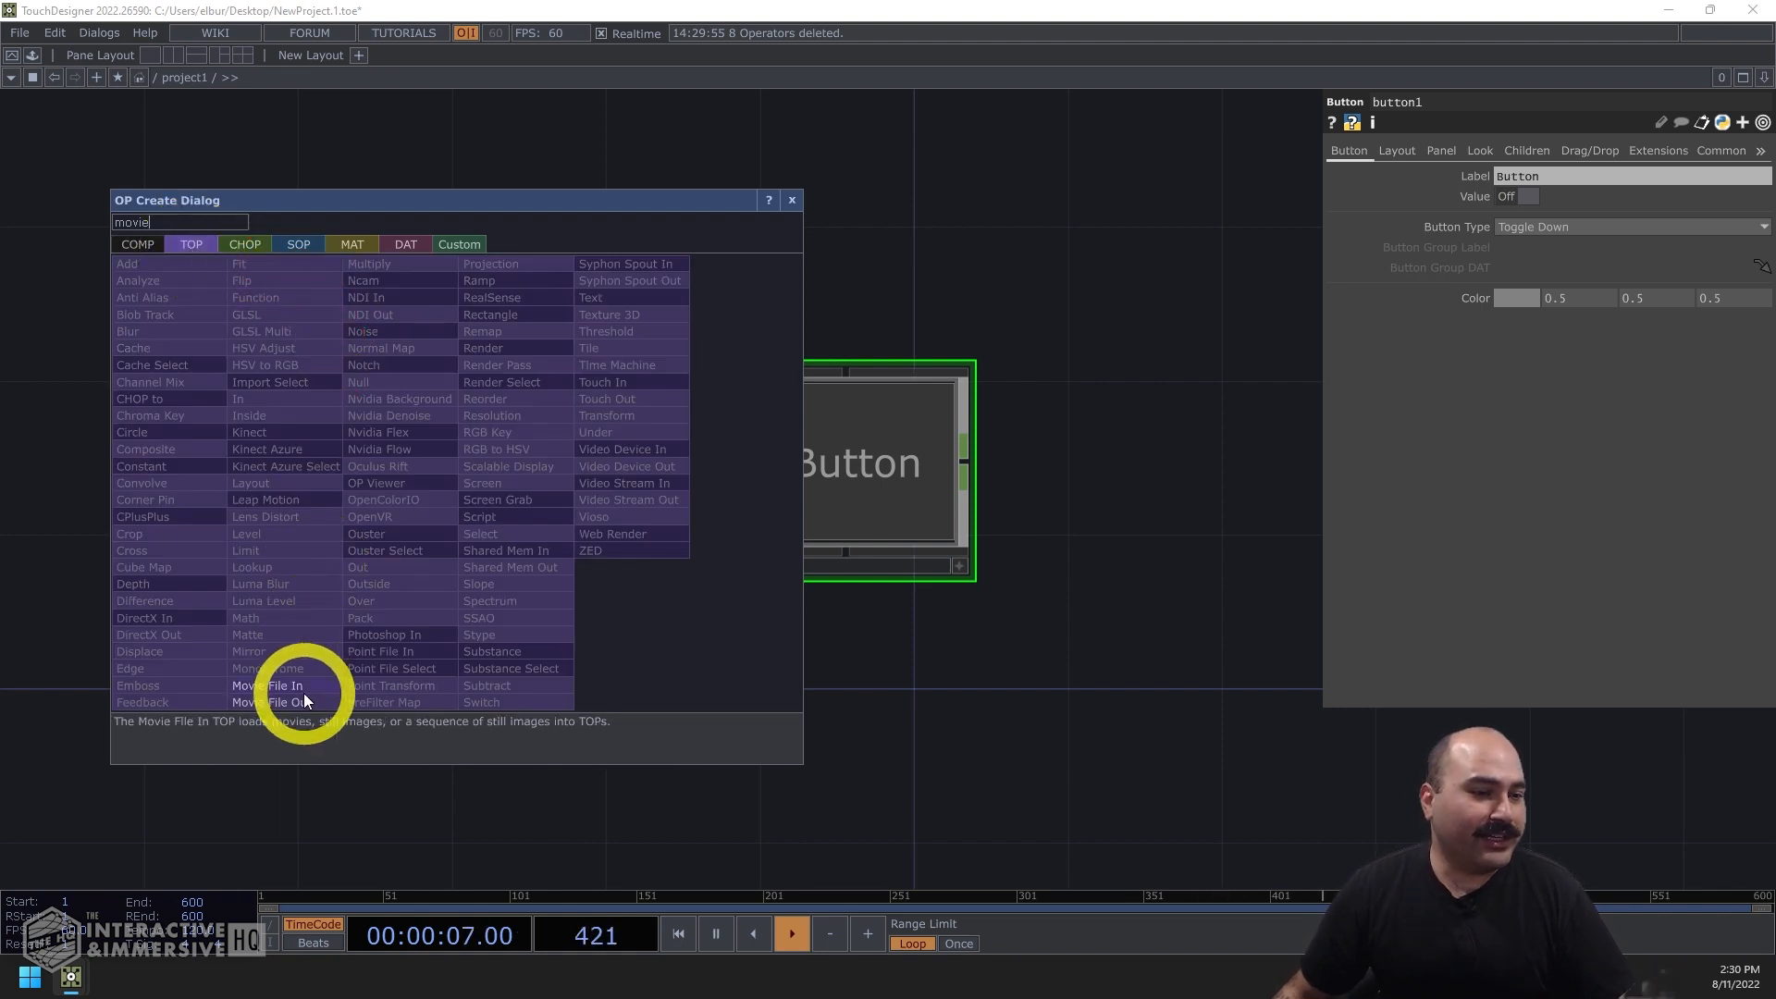
pyautogui.click(276, 685)
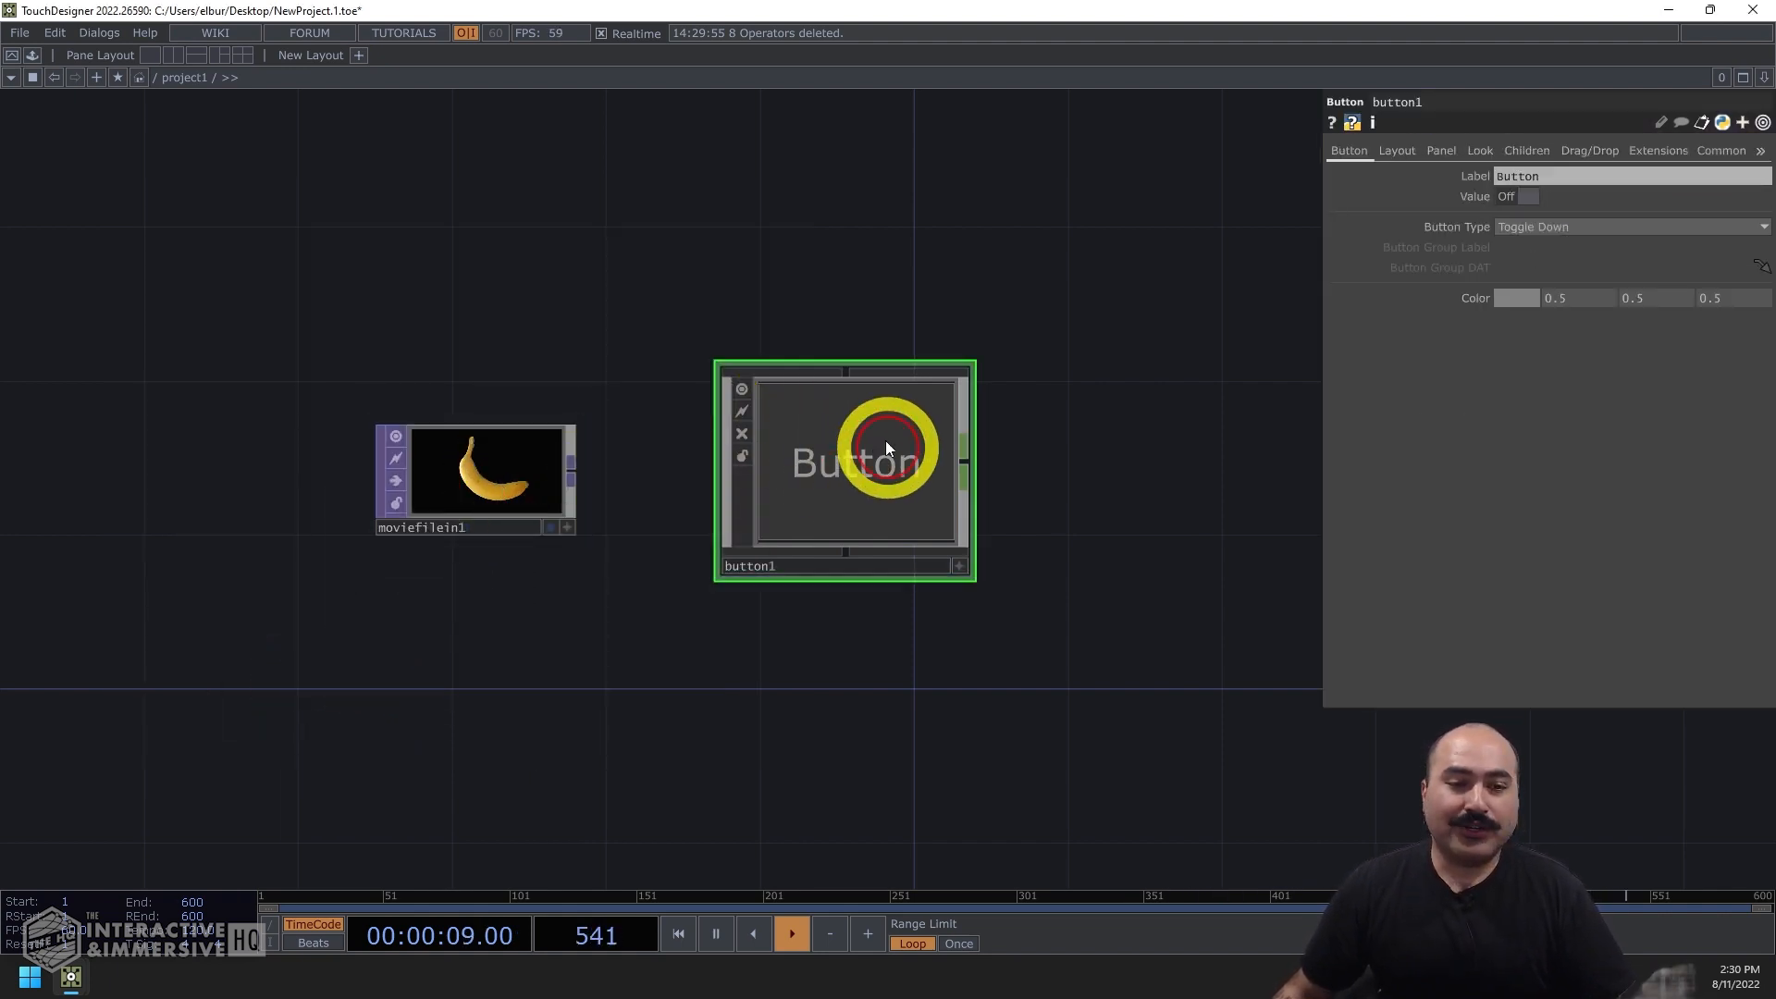
# - Select button1 and set its Look page Background TOP to moviefilein1
pyautogui.click(1479, 150)
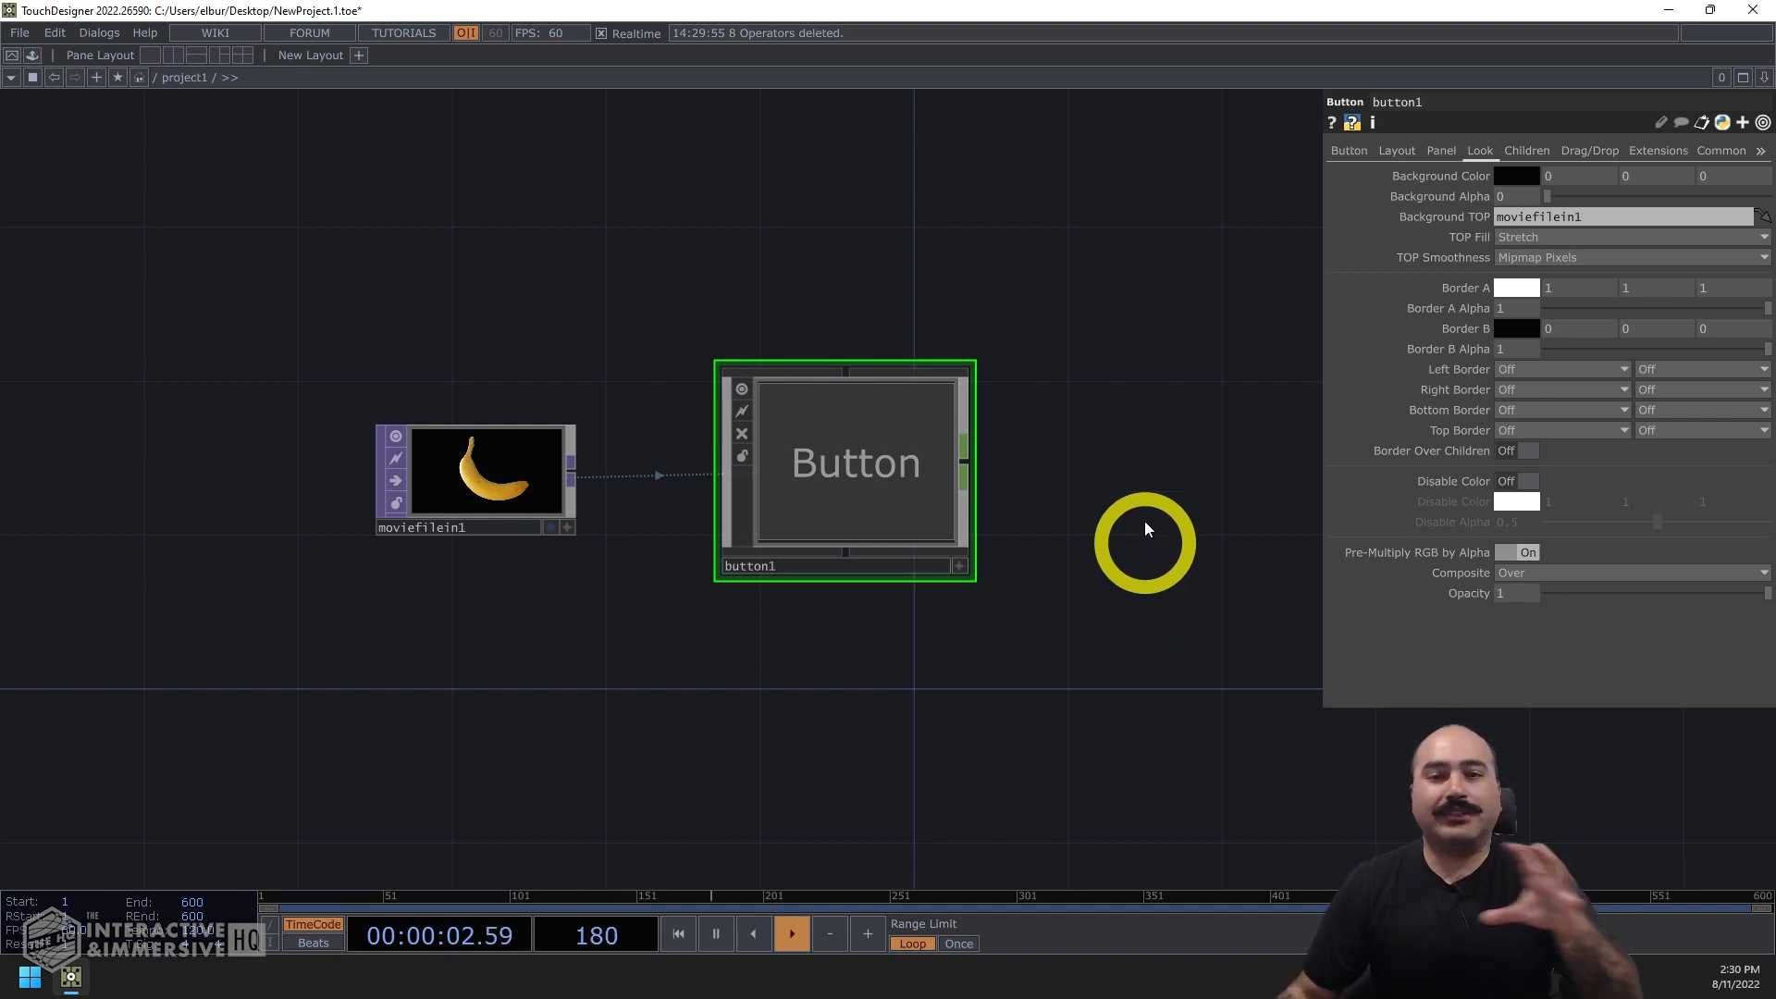
pyautogui.click(1347, 150)
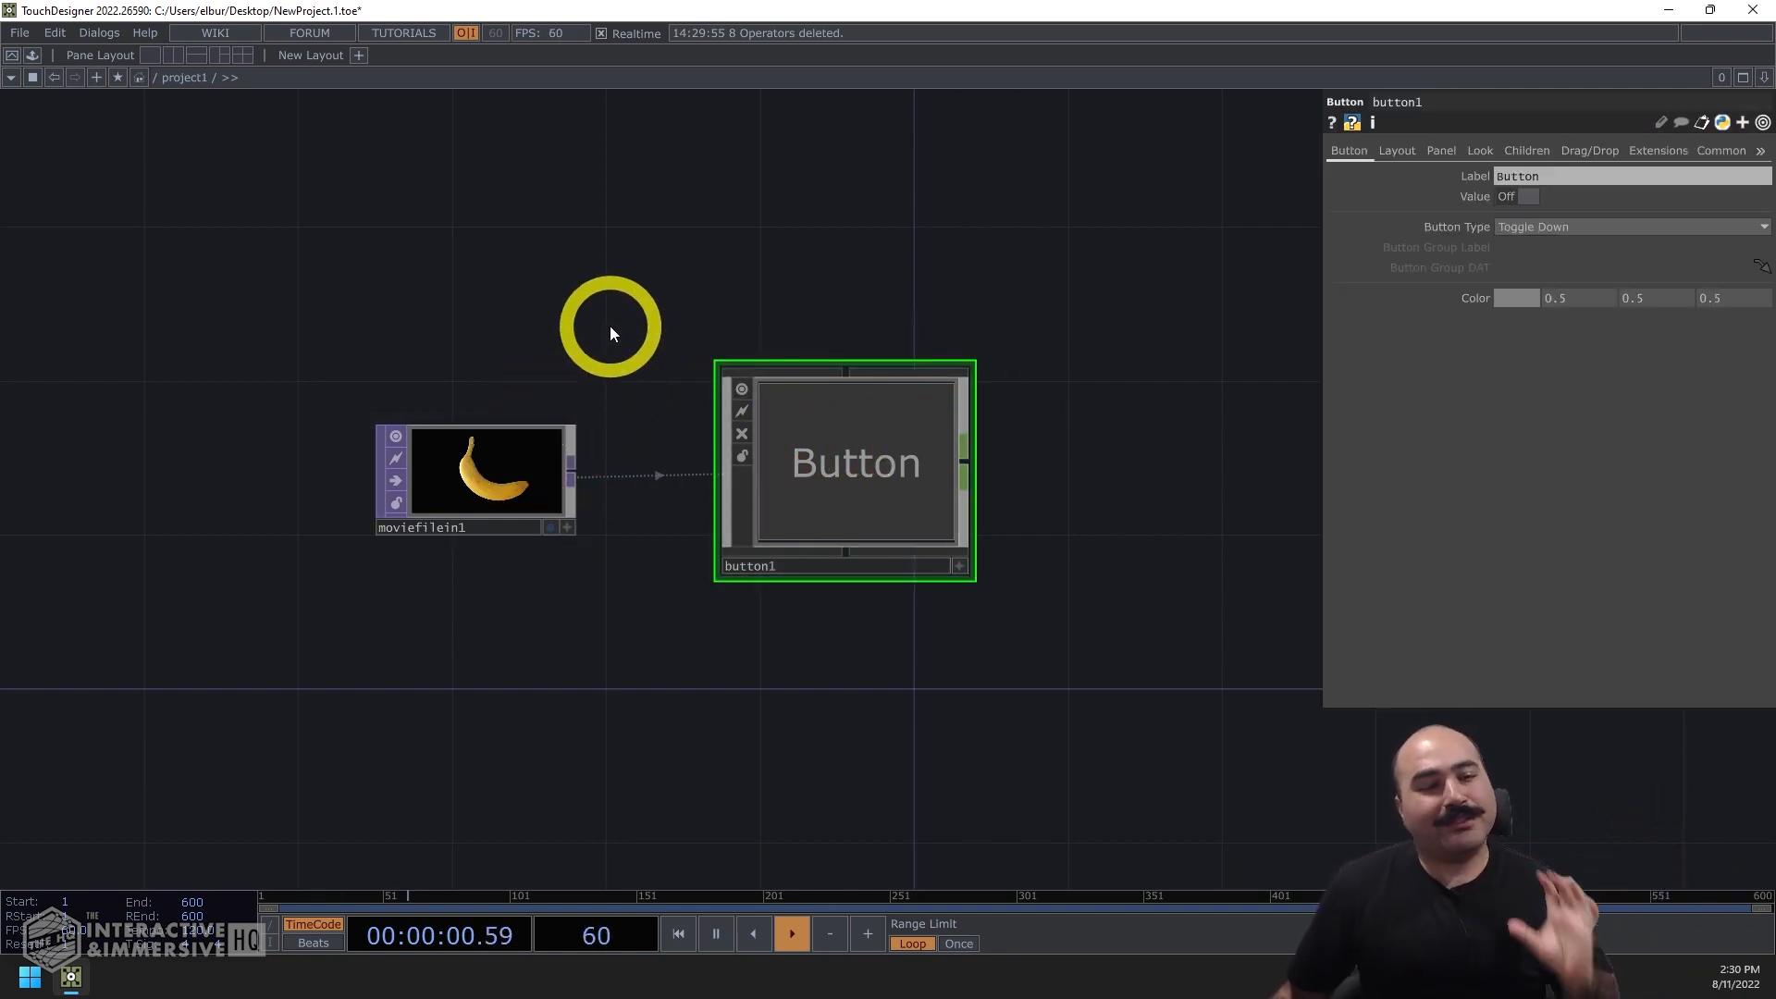
pyautogui.click(475, 476)
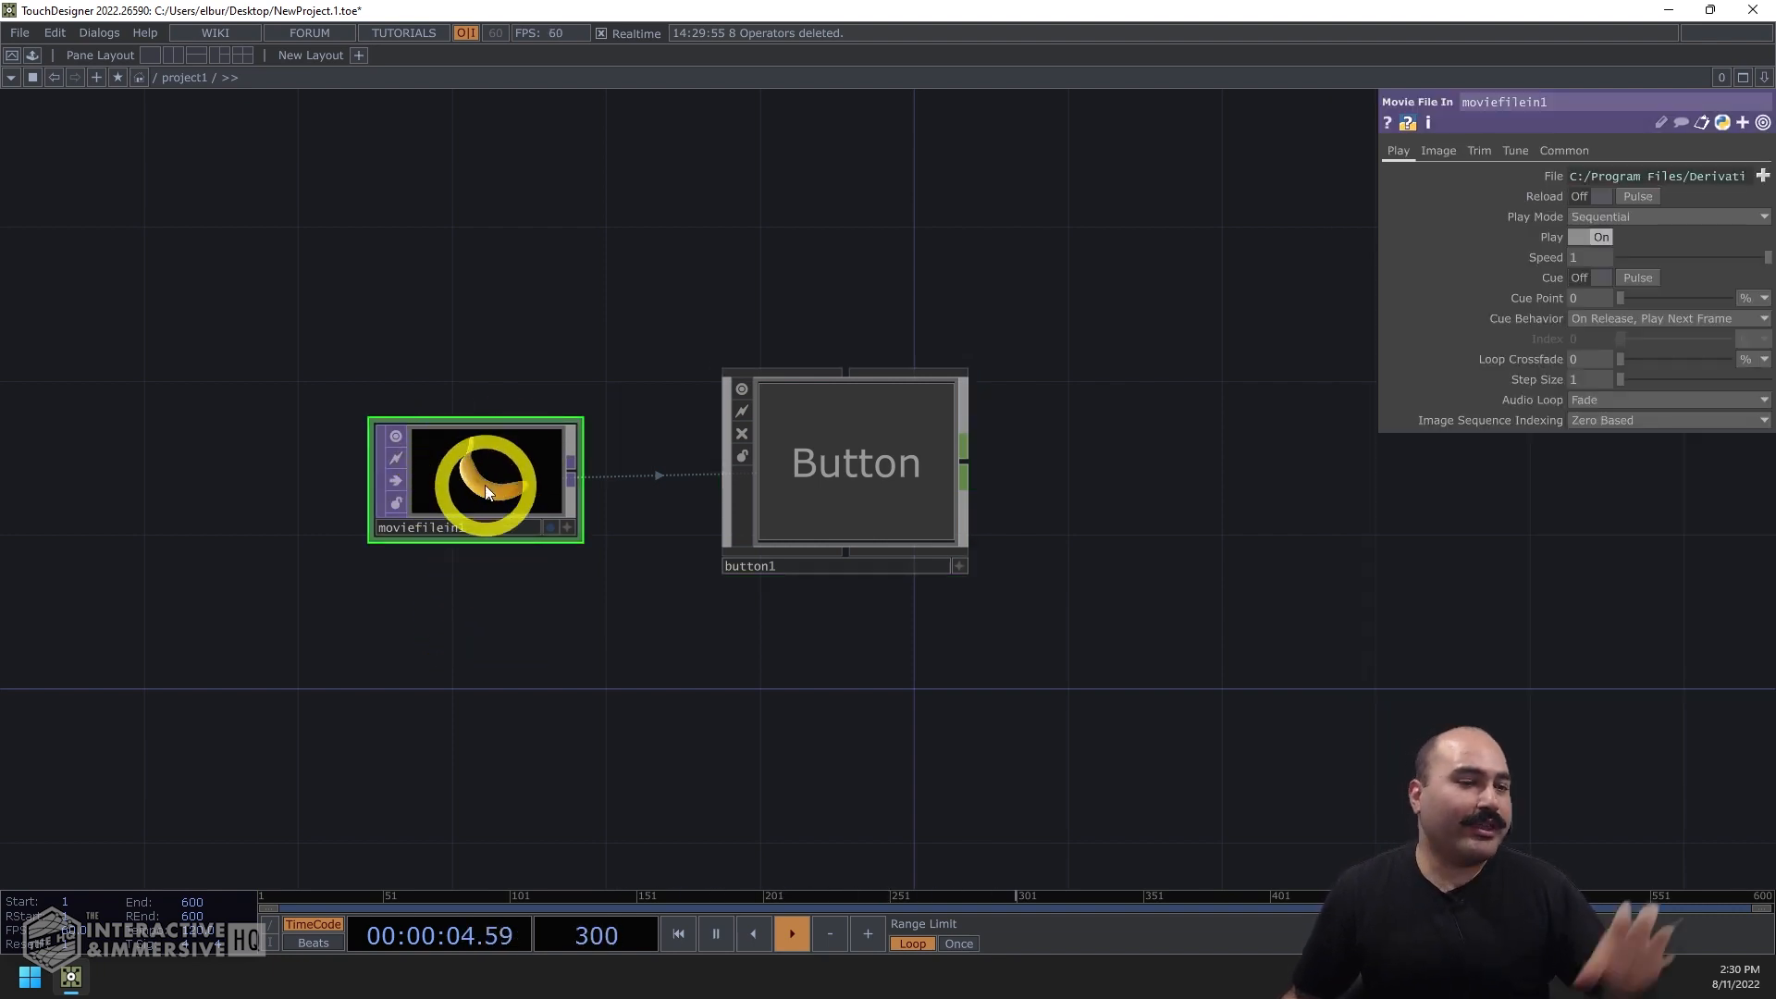
pyautogui.click(855, 462)
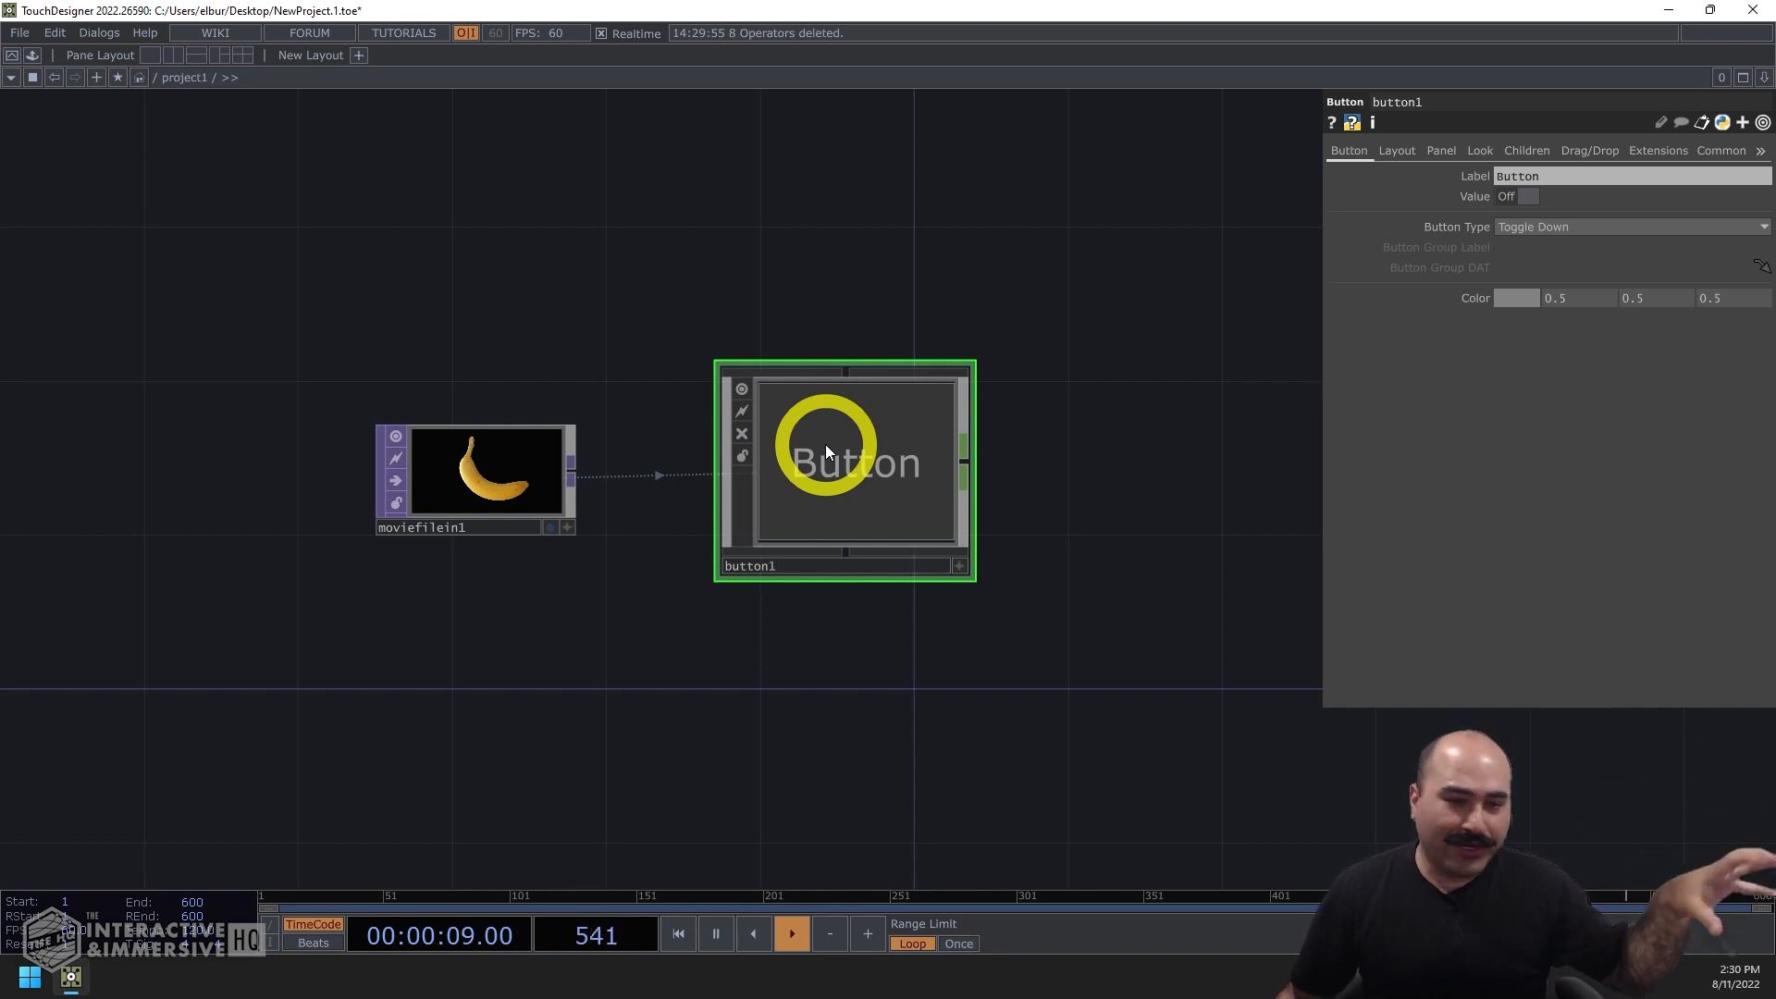
pyautogui.click(490, 470)
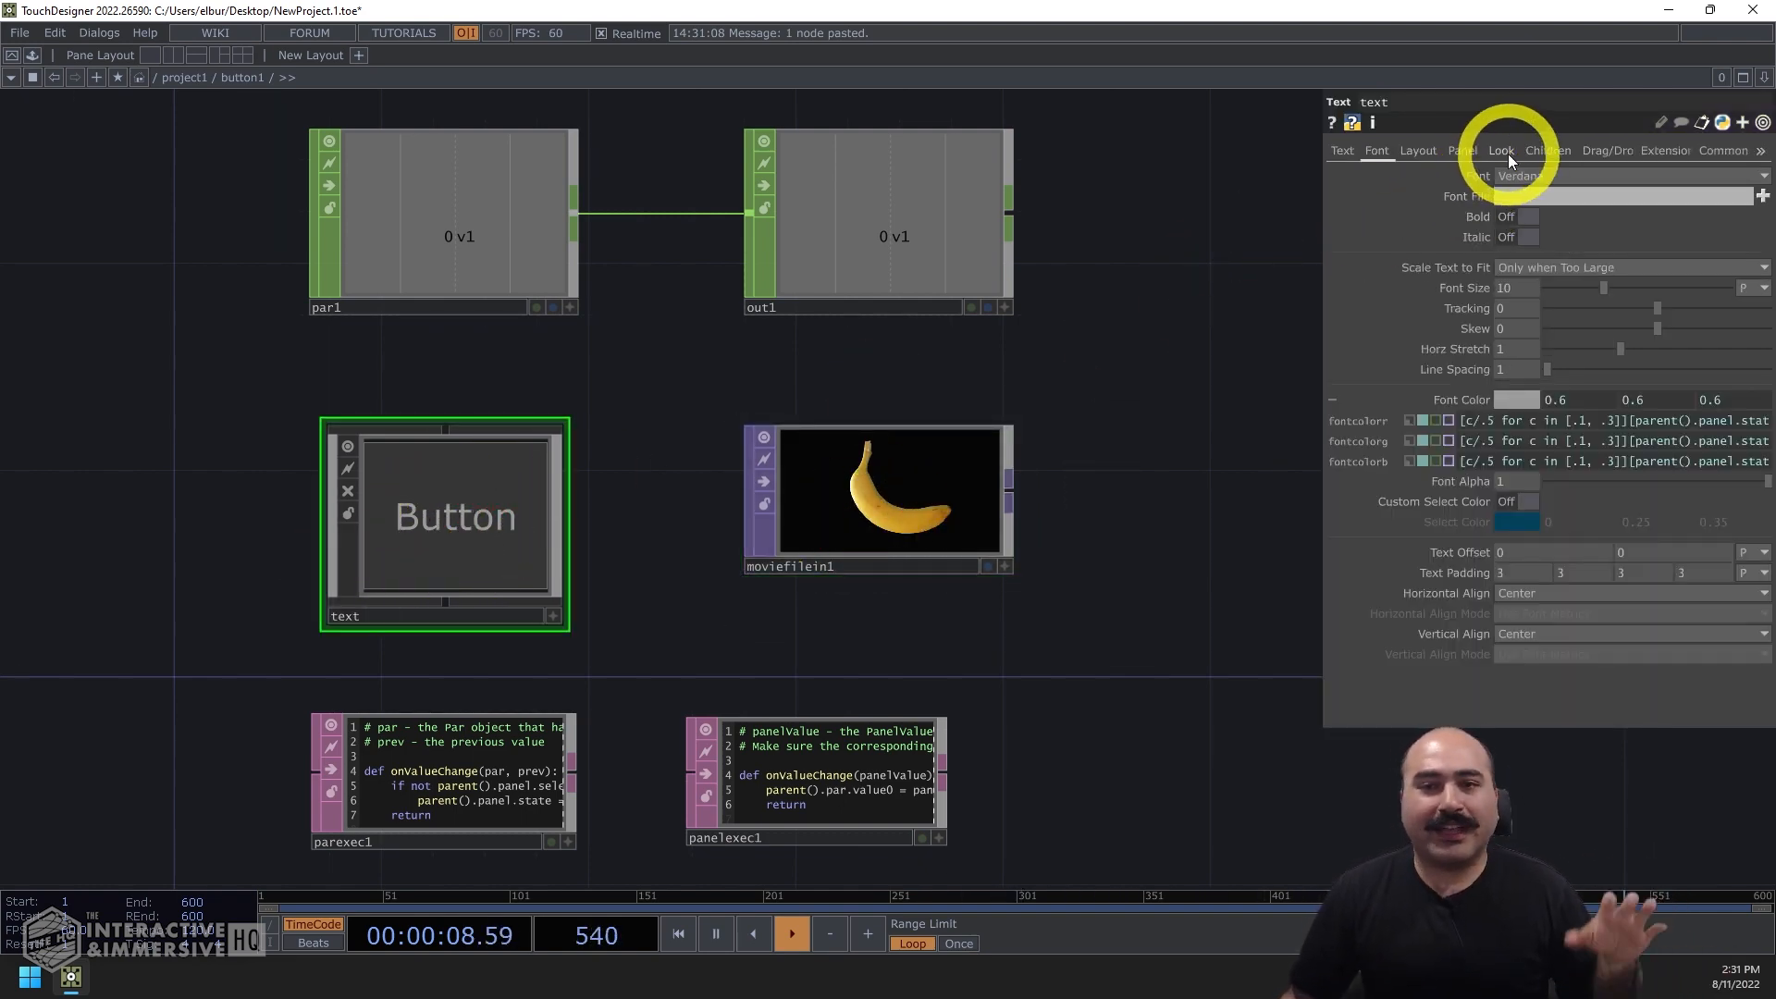
# - Open button1's appearance settings and toggle the banana-textured button
pyautogui.click(1500, 150)
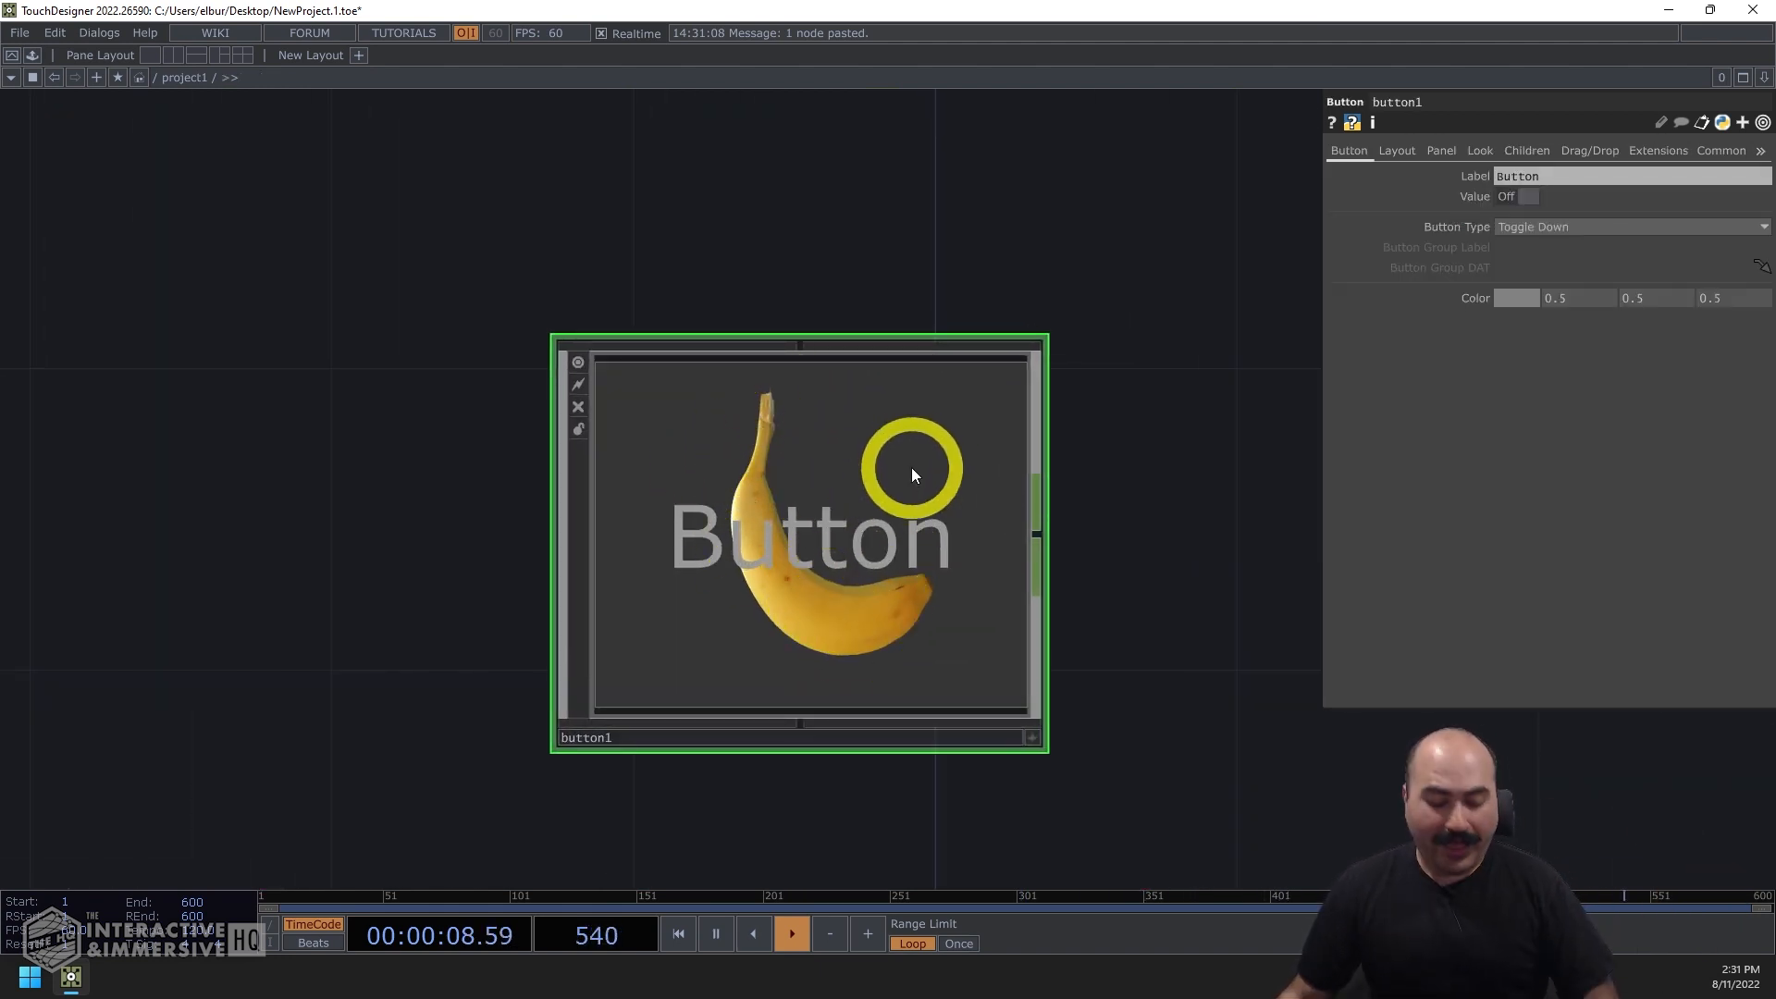
pyautogui.click(918, 464)
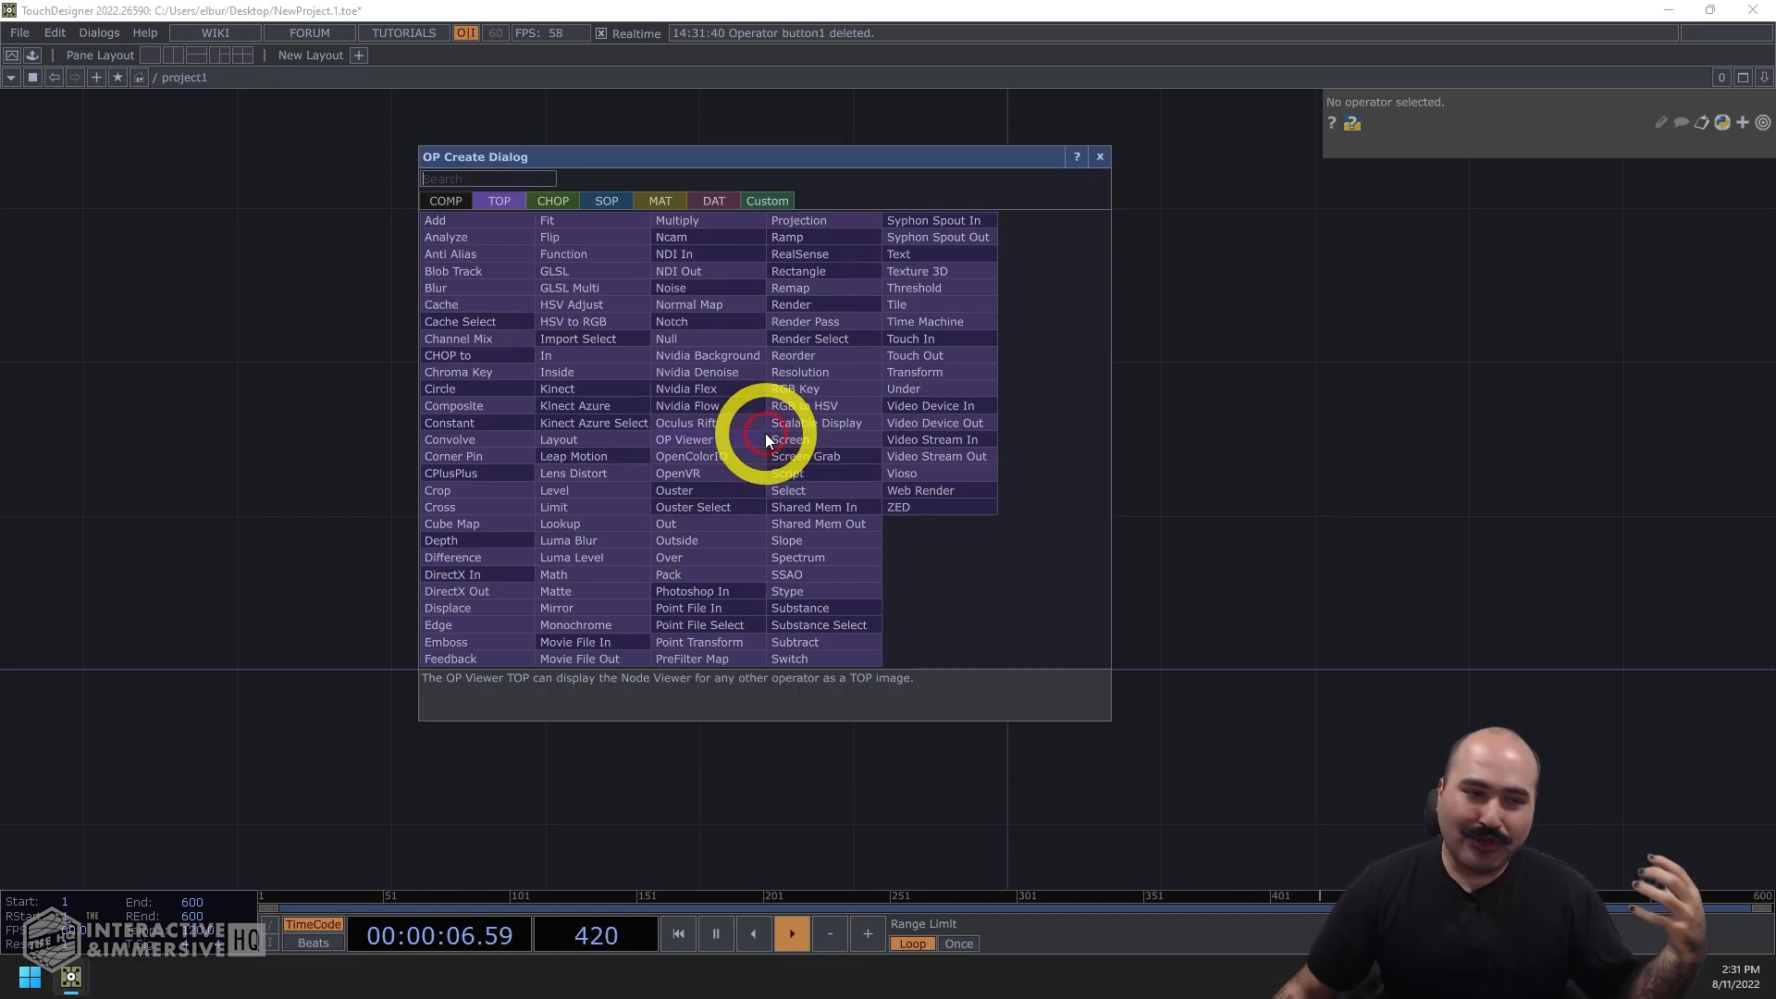
# - Add a Slider COMP named slider1, keeping Slider Type at Slider U with value 0.5
pyautogui.click(444, 201)
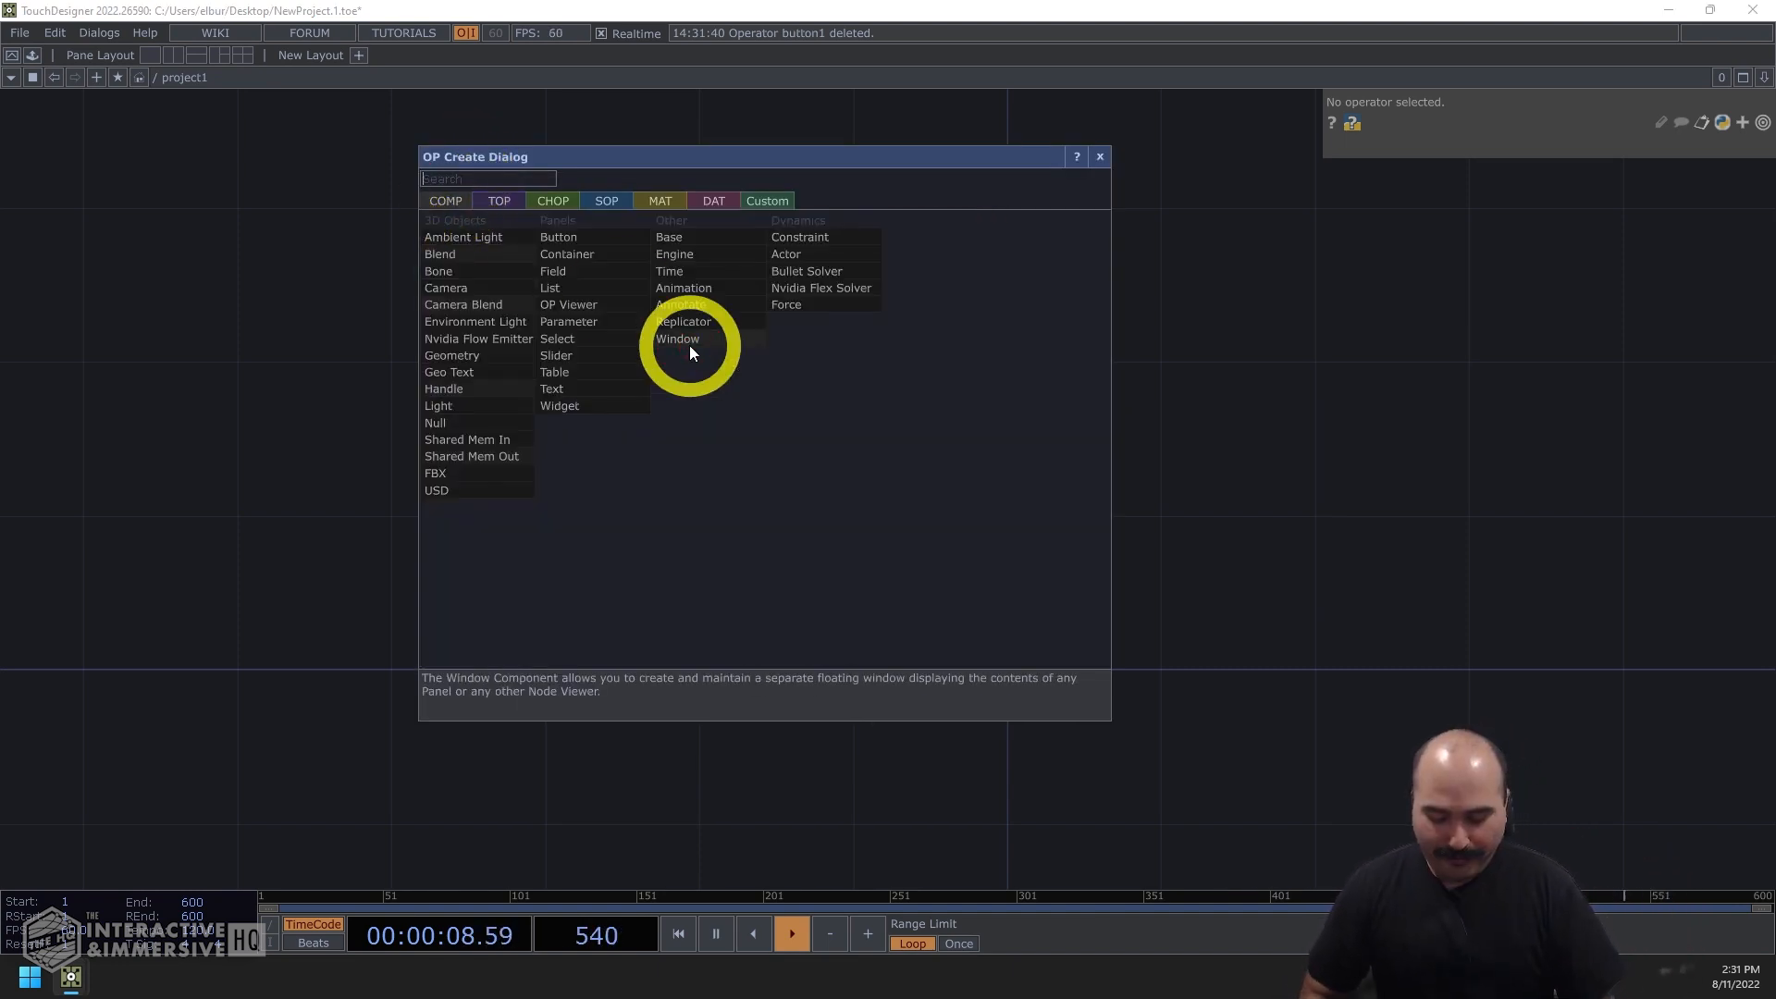
pyautogui.click(677, 338)
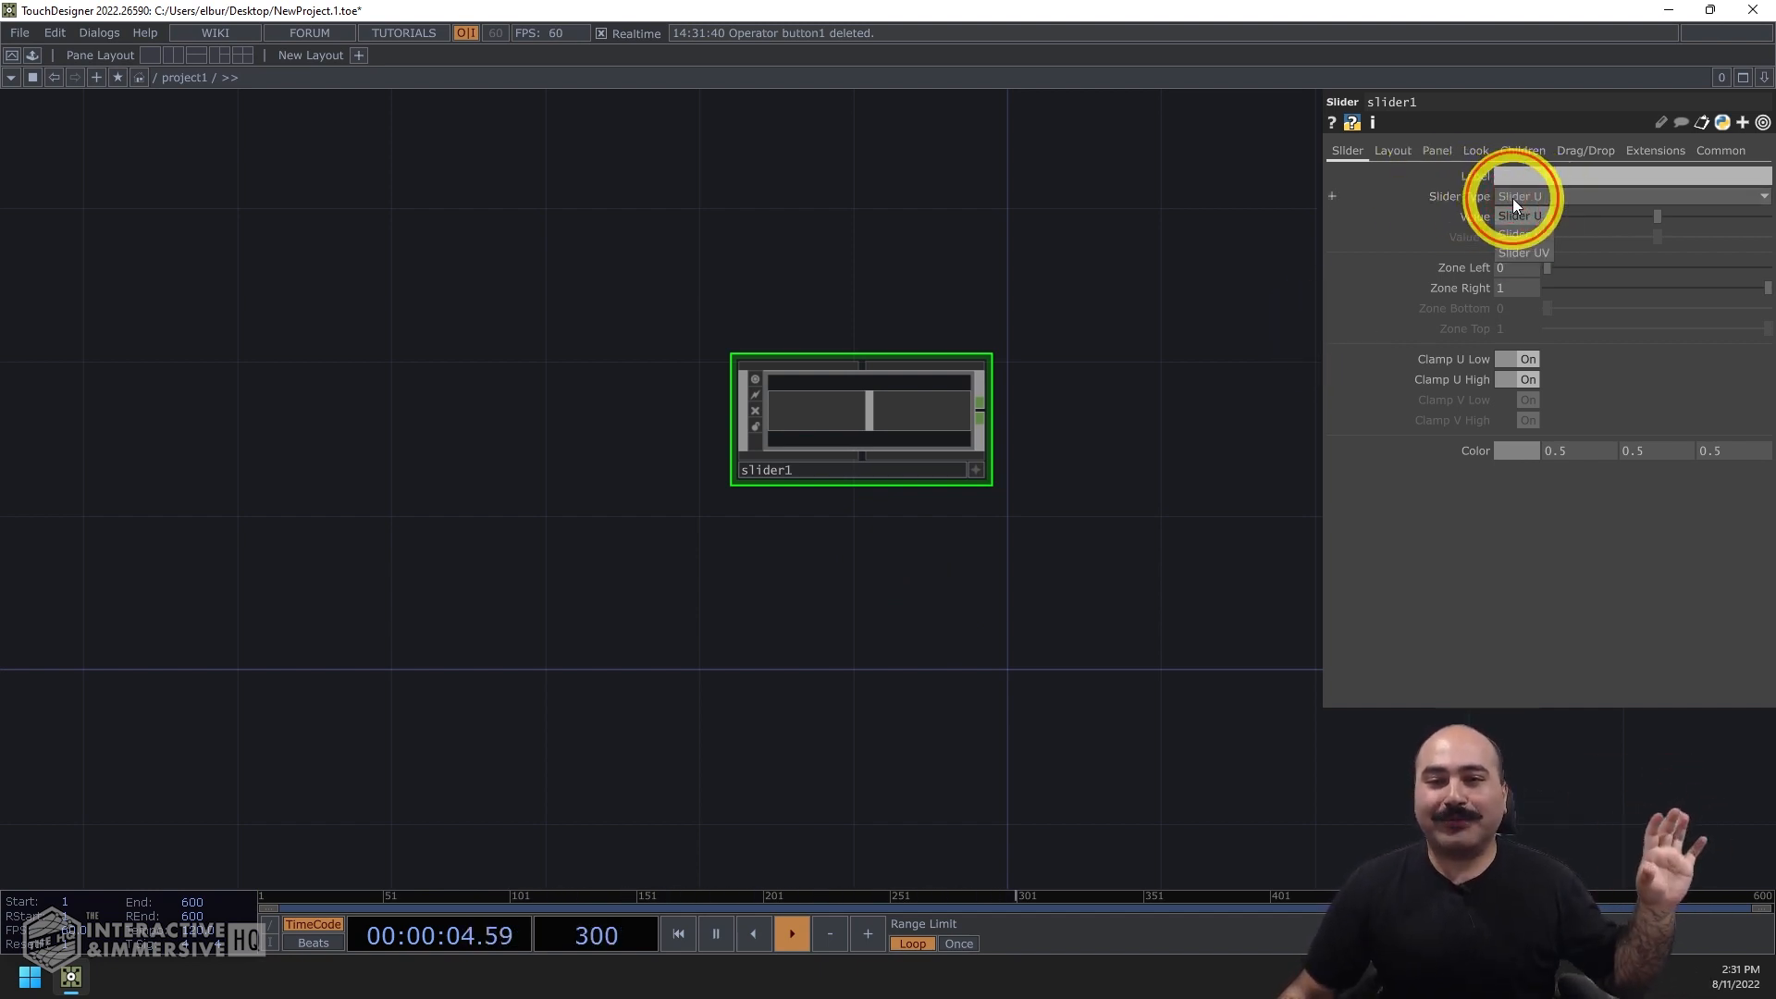
pyautogui.click(1520, 196)
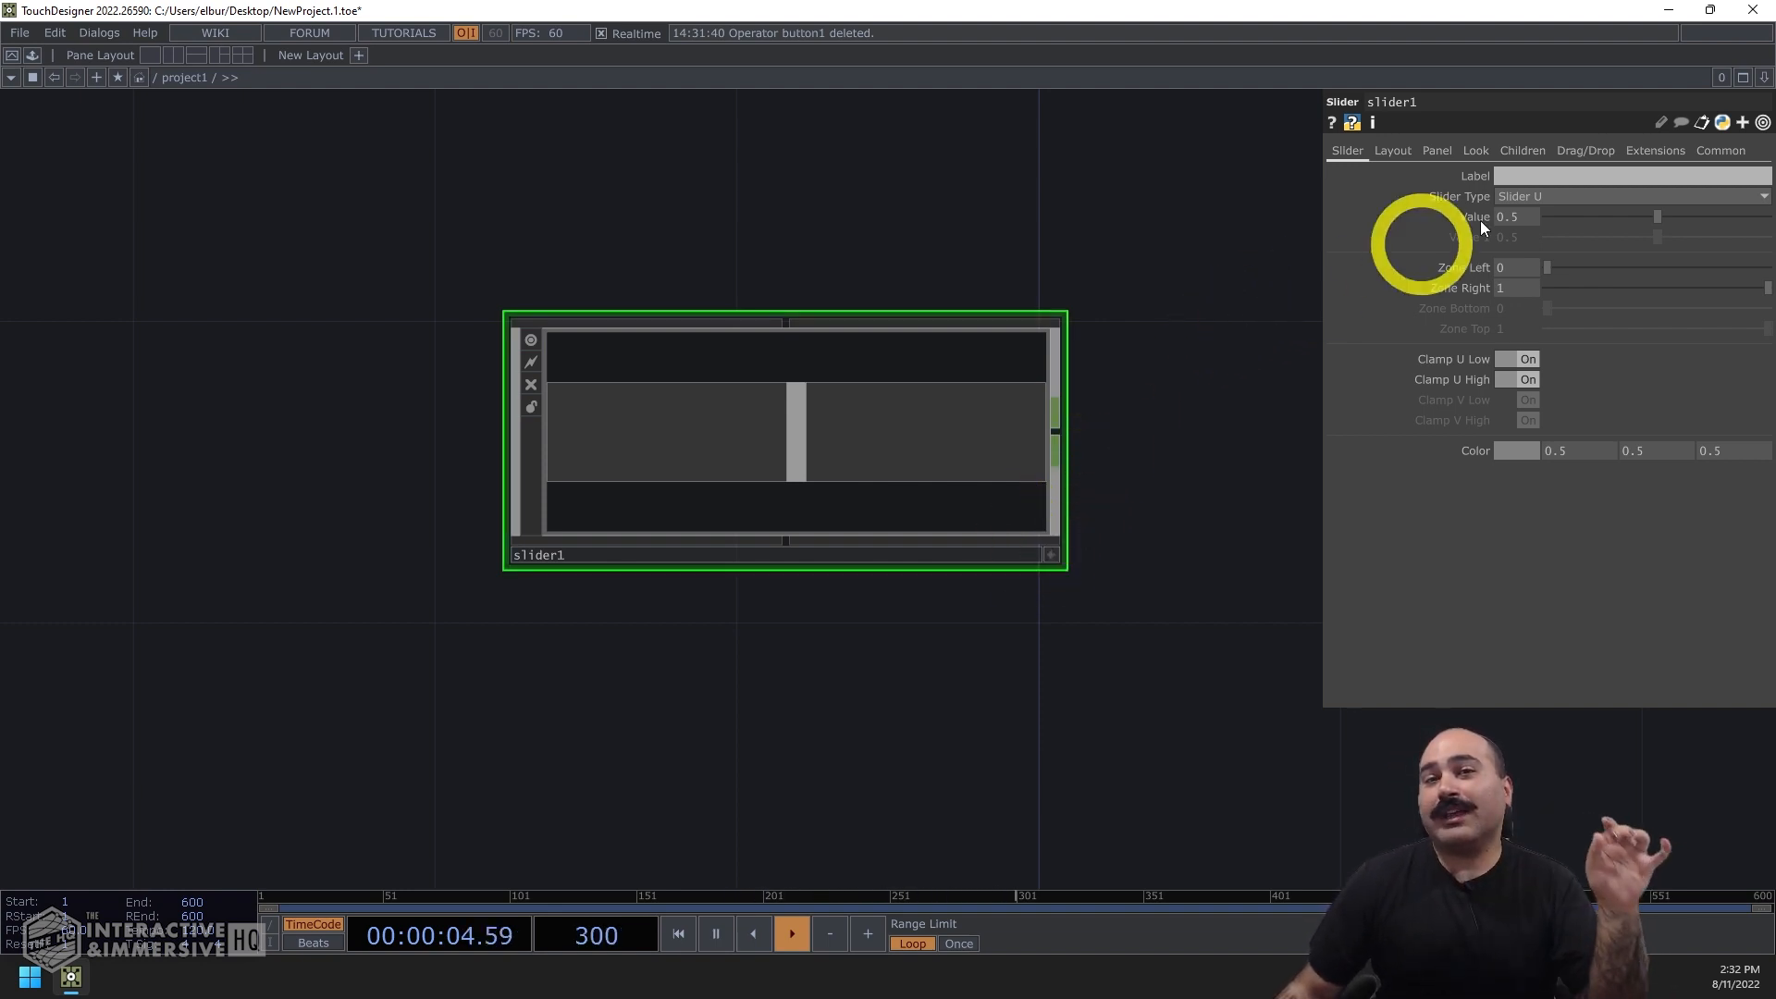
pyautogui.moveTo(1166, 328)
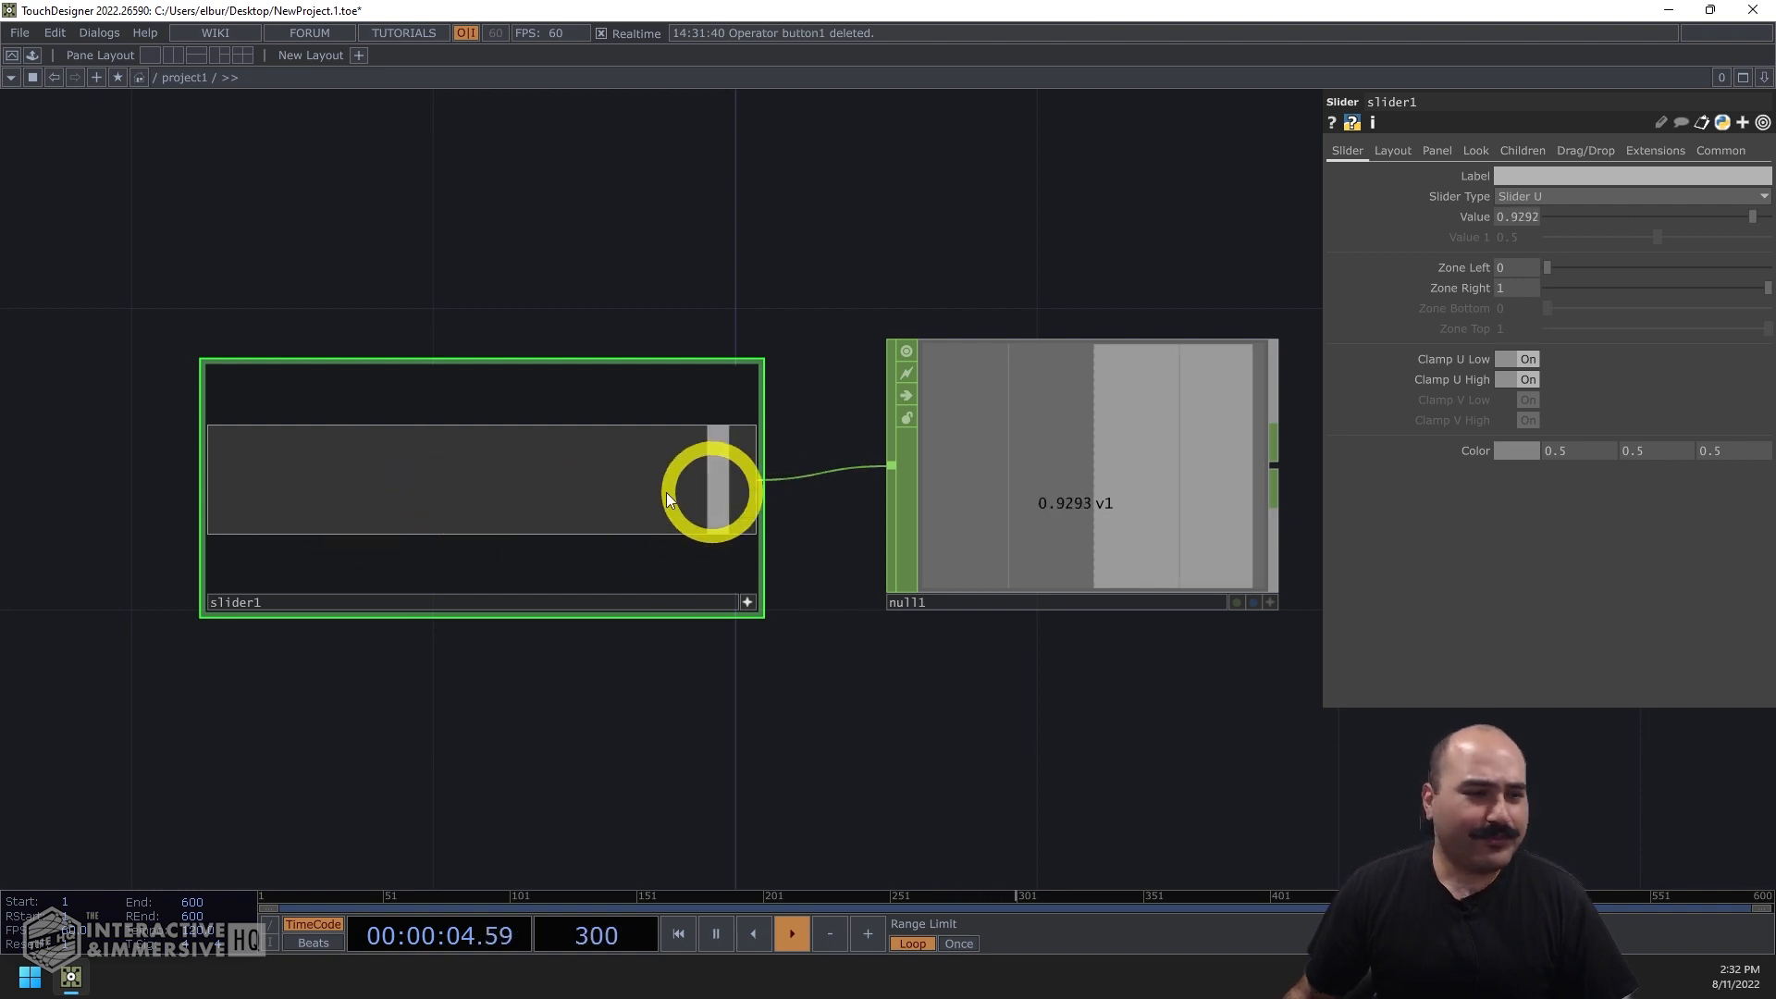
# - Make slider1 a vertical V slider, 100 wide by 212 tall, raised to about 0.9
pyautogui.moveTo(711, 495); pyautogui.dragTo(611, 504)
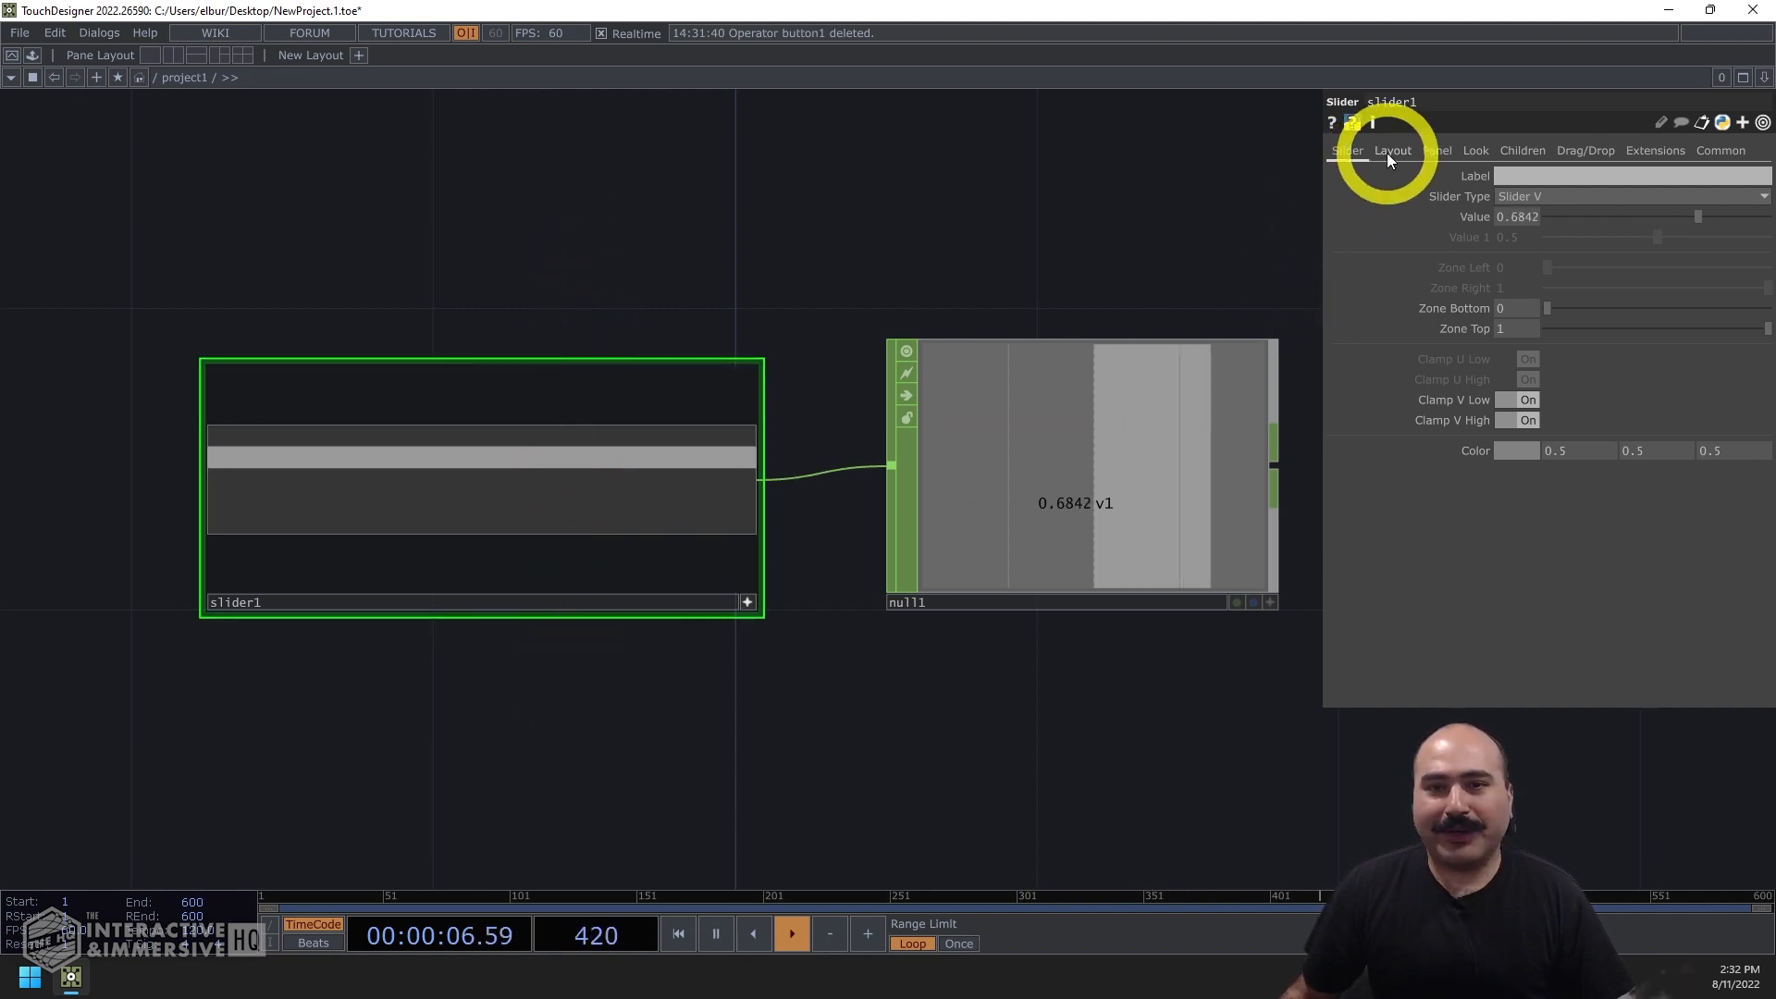
pyautogui.click(1392, 149)
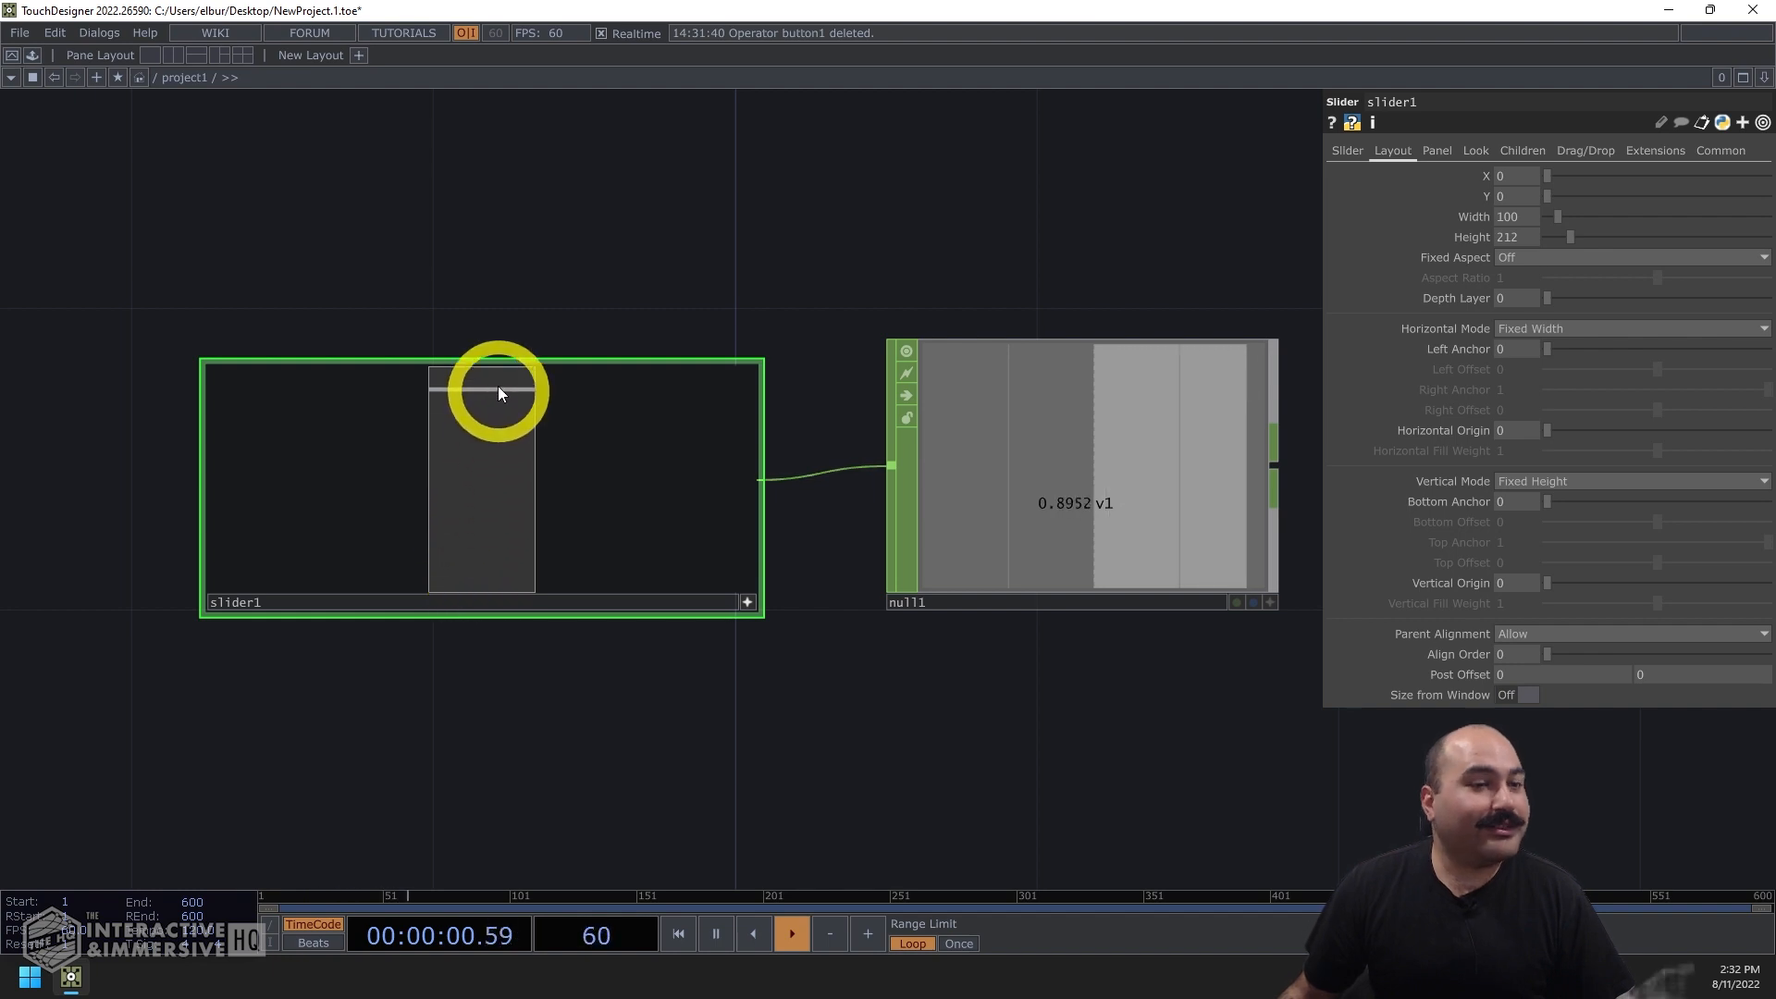
pyautogui.moveTo(495, 384); pyautogui.dragTo(495, 476)
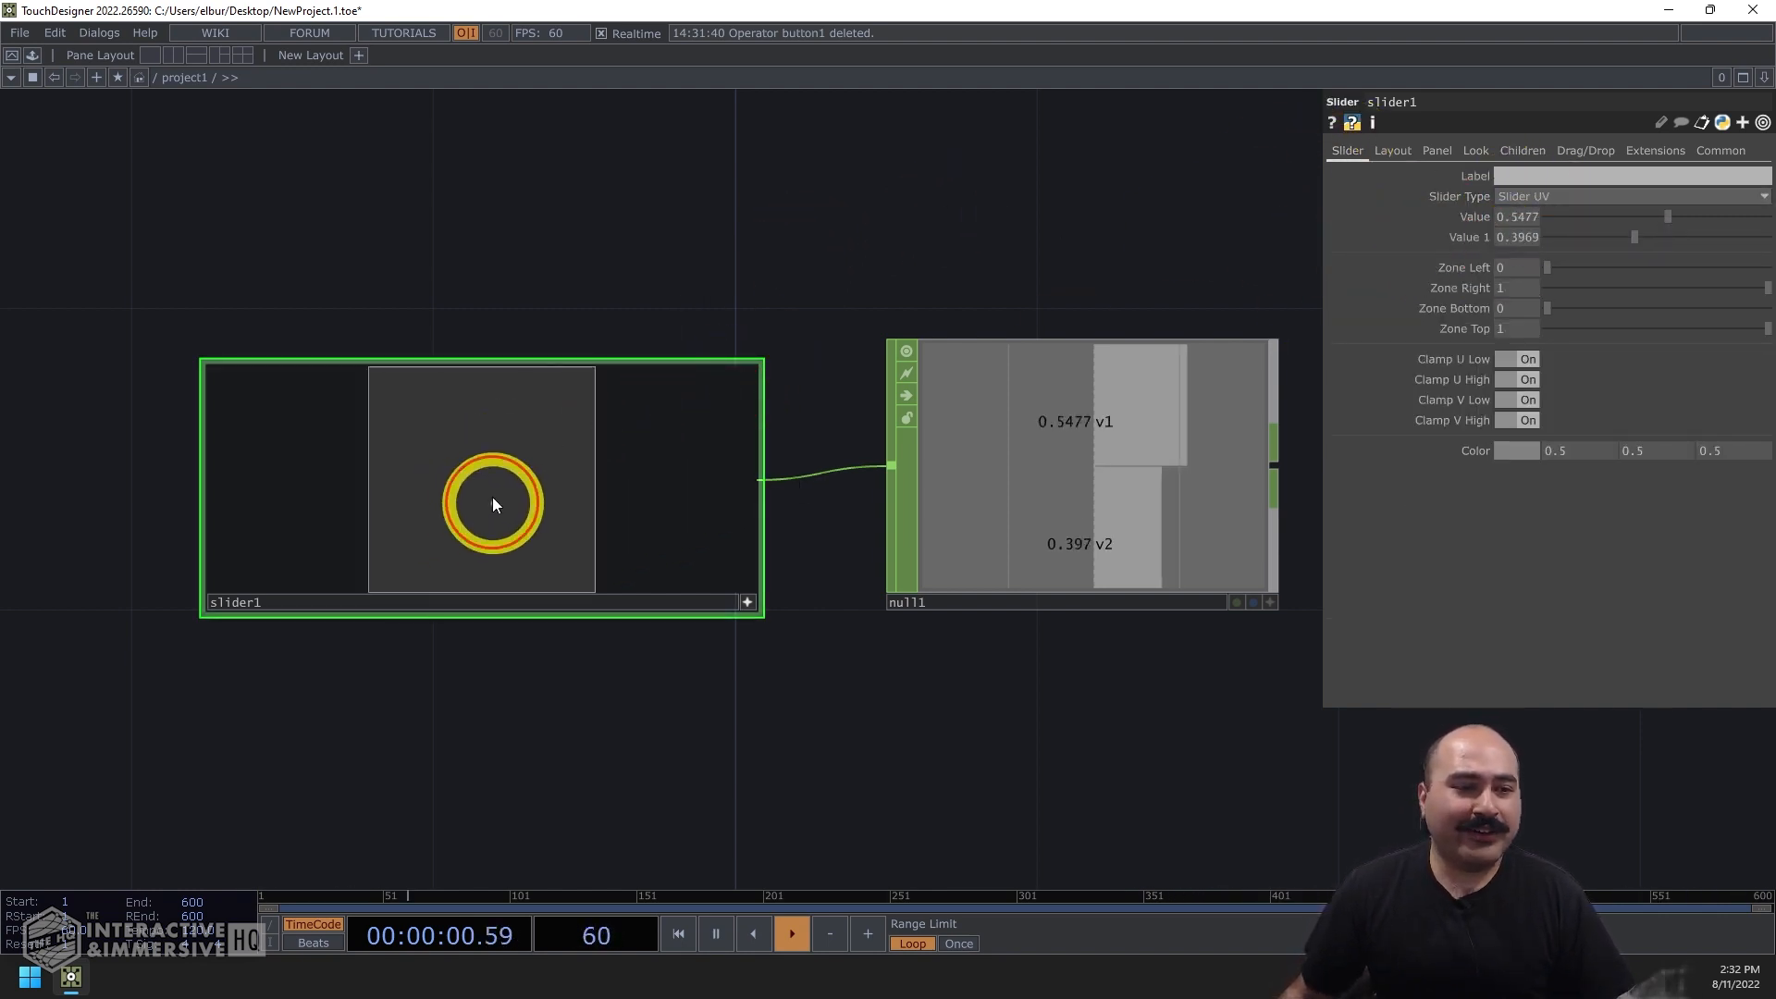
# - Switch slider1 to Slider UV and drag its point to set both U and V values
pyautogui.moveTo(493, 504); pyautogui.dragTo(532, 475)
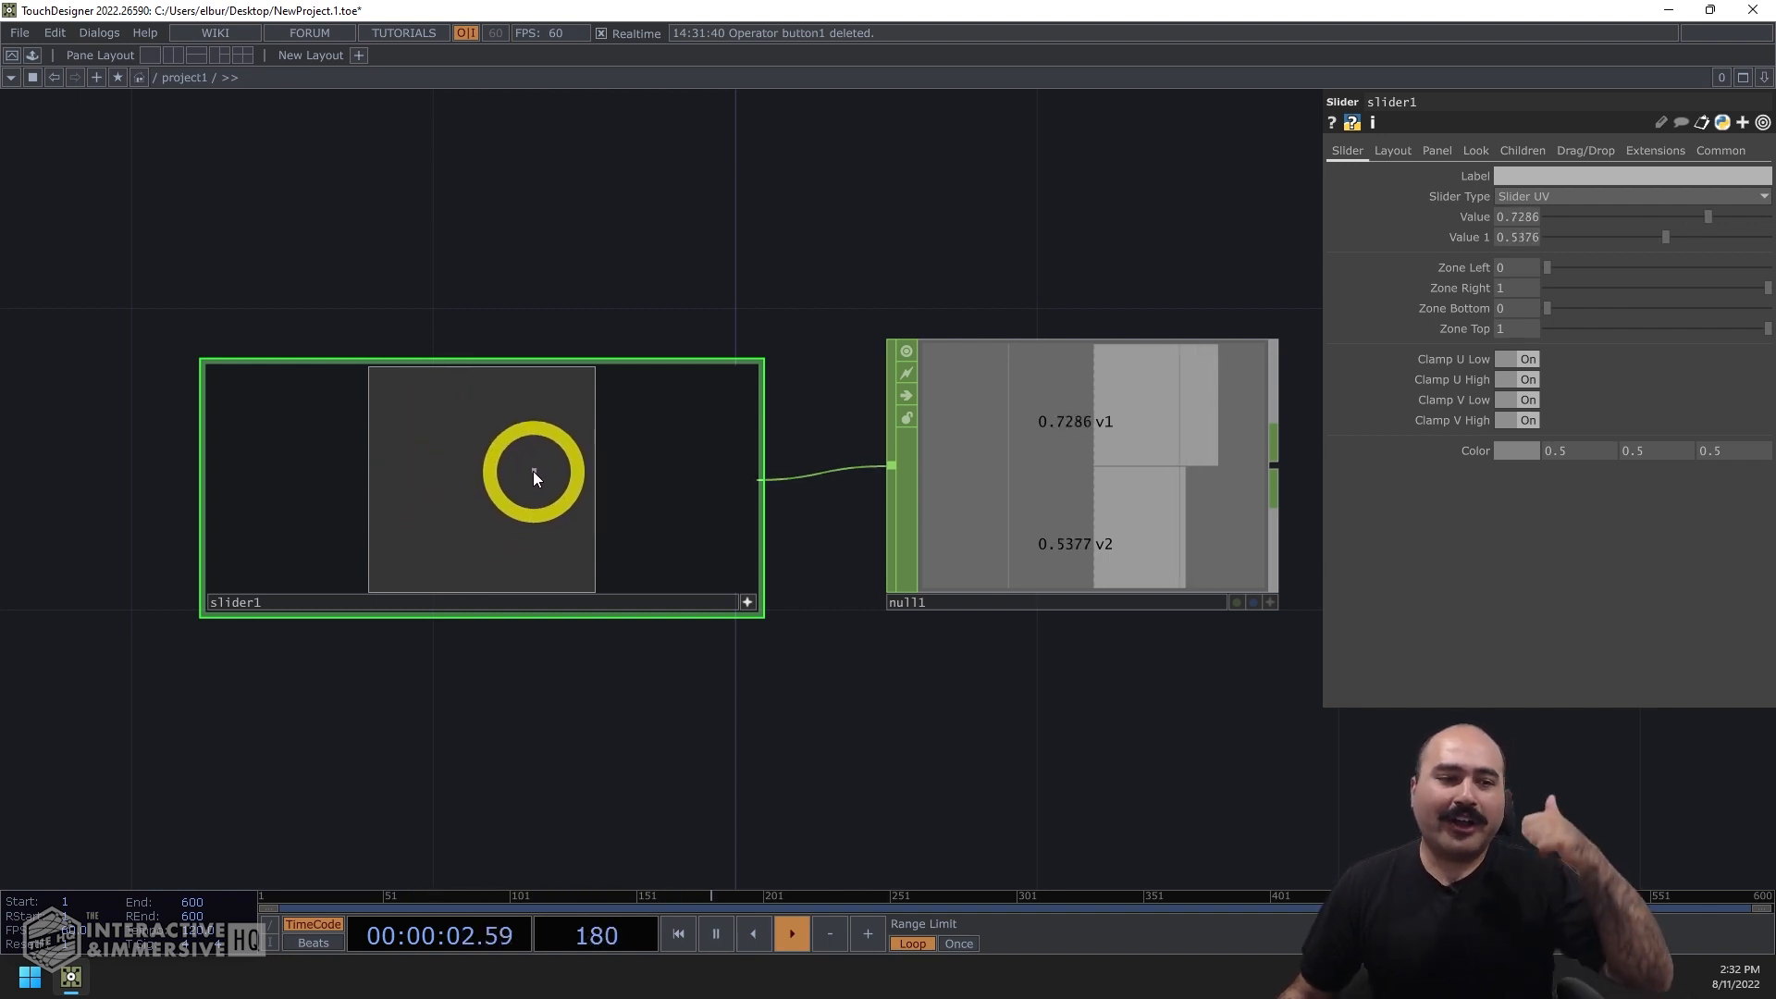
pyautogui.moveTo(534, 475); pyautogui.dragTo(526, 500)
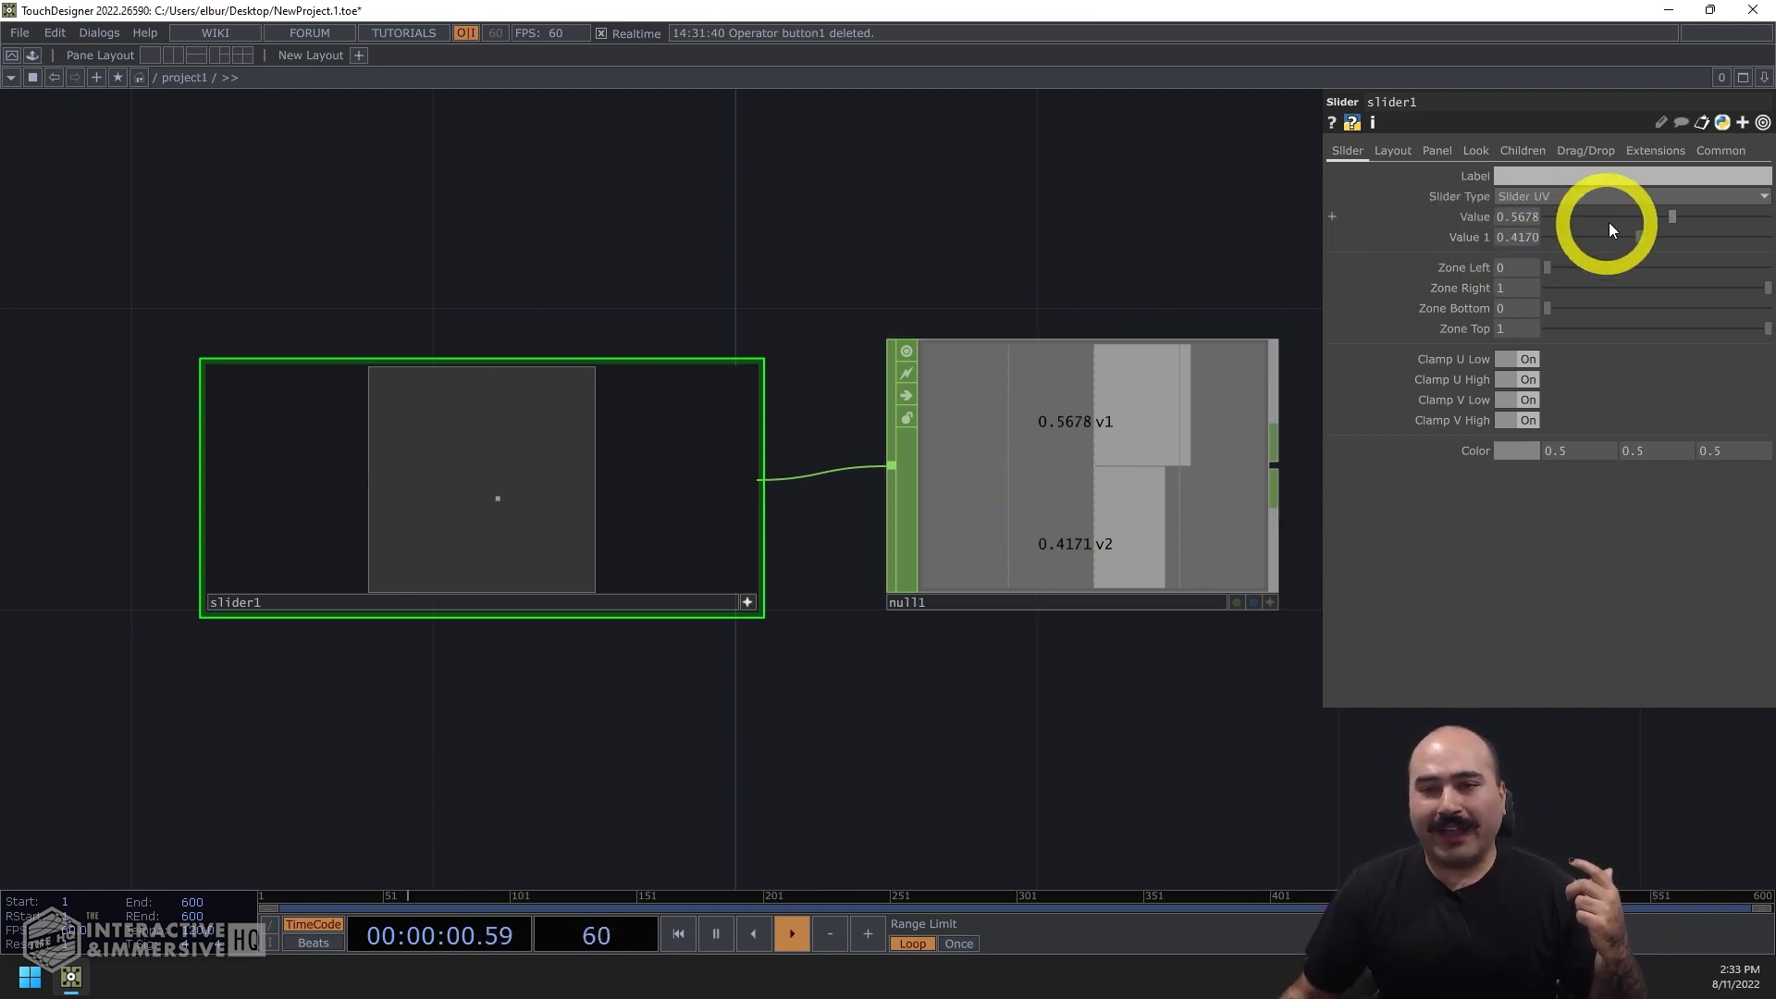
pyautogui.moveTo(1608, 230); pyautogui.dragTo(1659, 238)
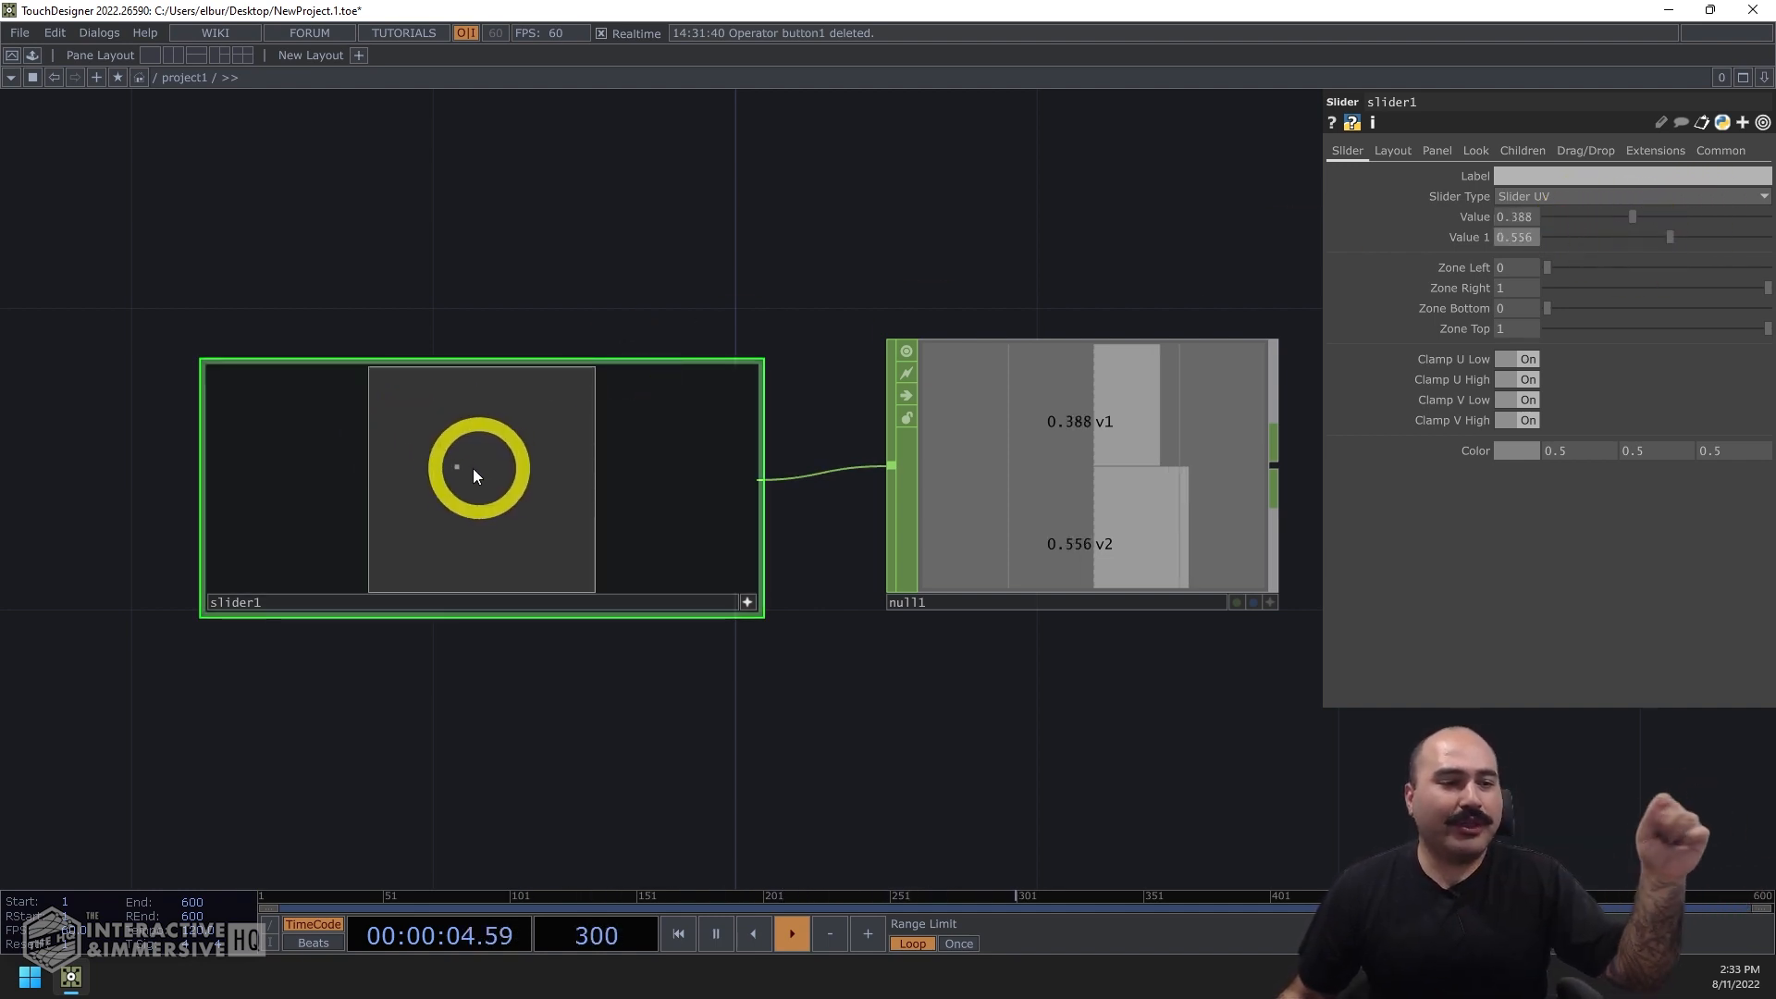
pyautogui.moveTo(476, 468); pyautogui.dragTo(519, 509)
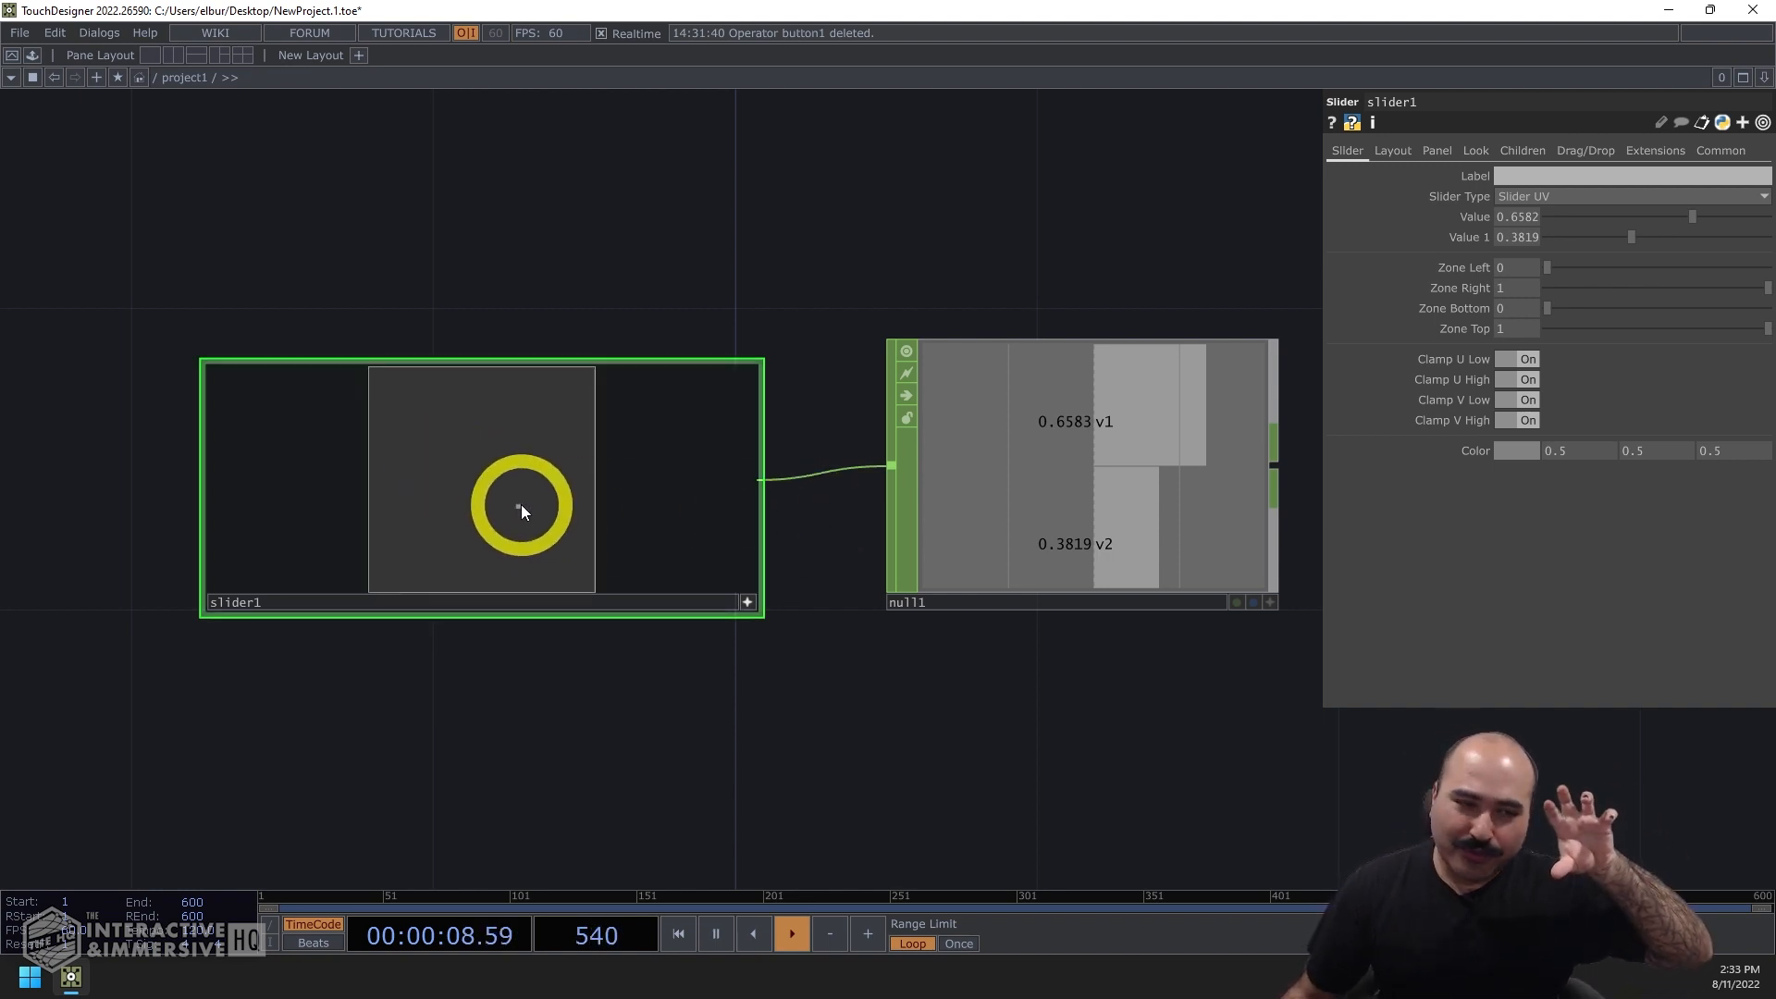
pyautogui.moveTo(520, 506); pyautogui.dragTo(479, 448)
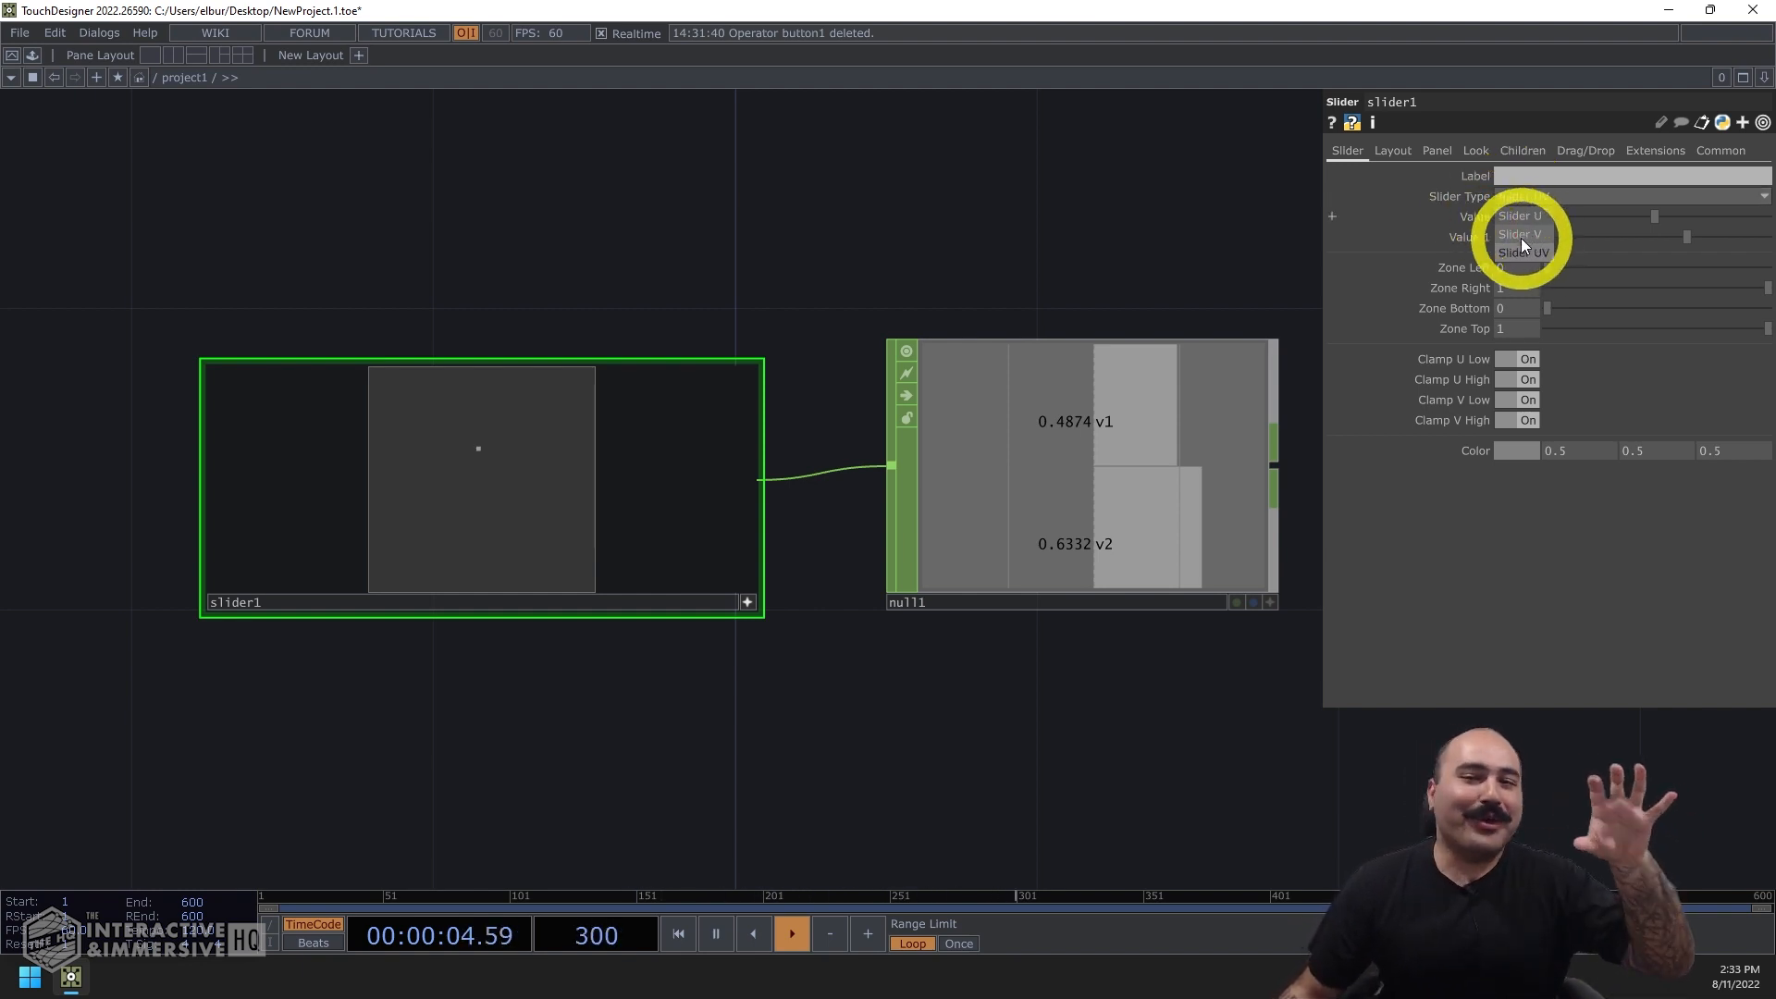
pyautogui.click(1523, 252)
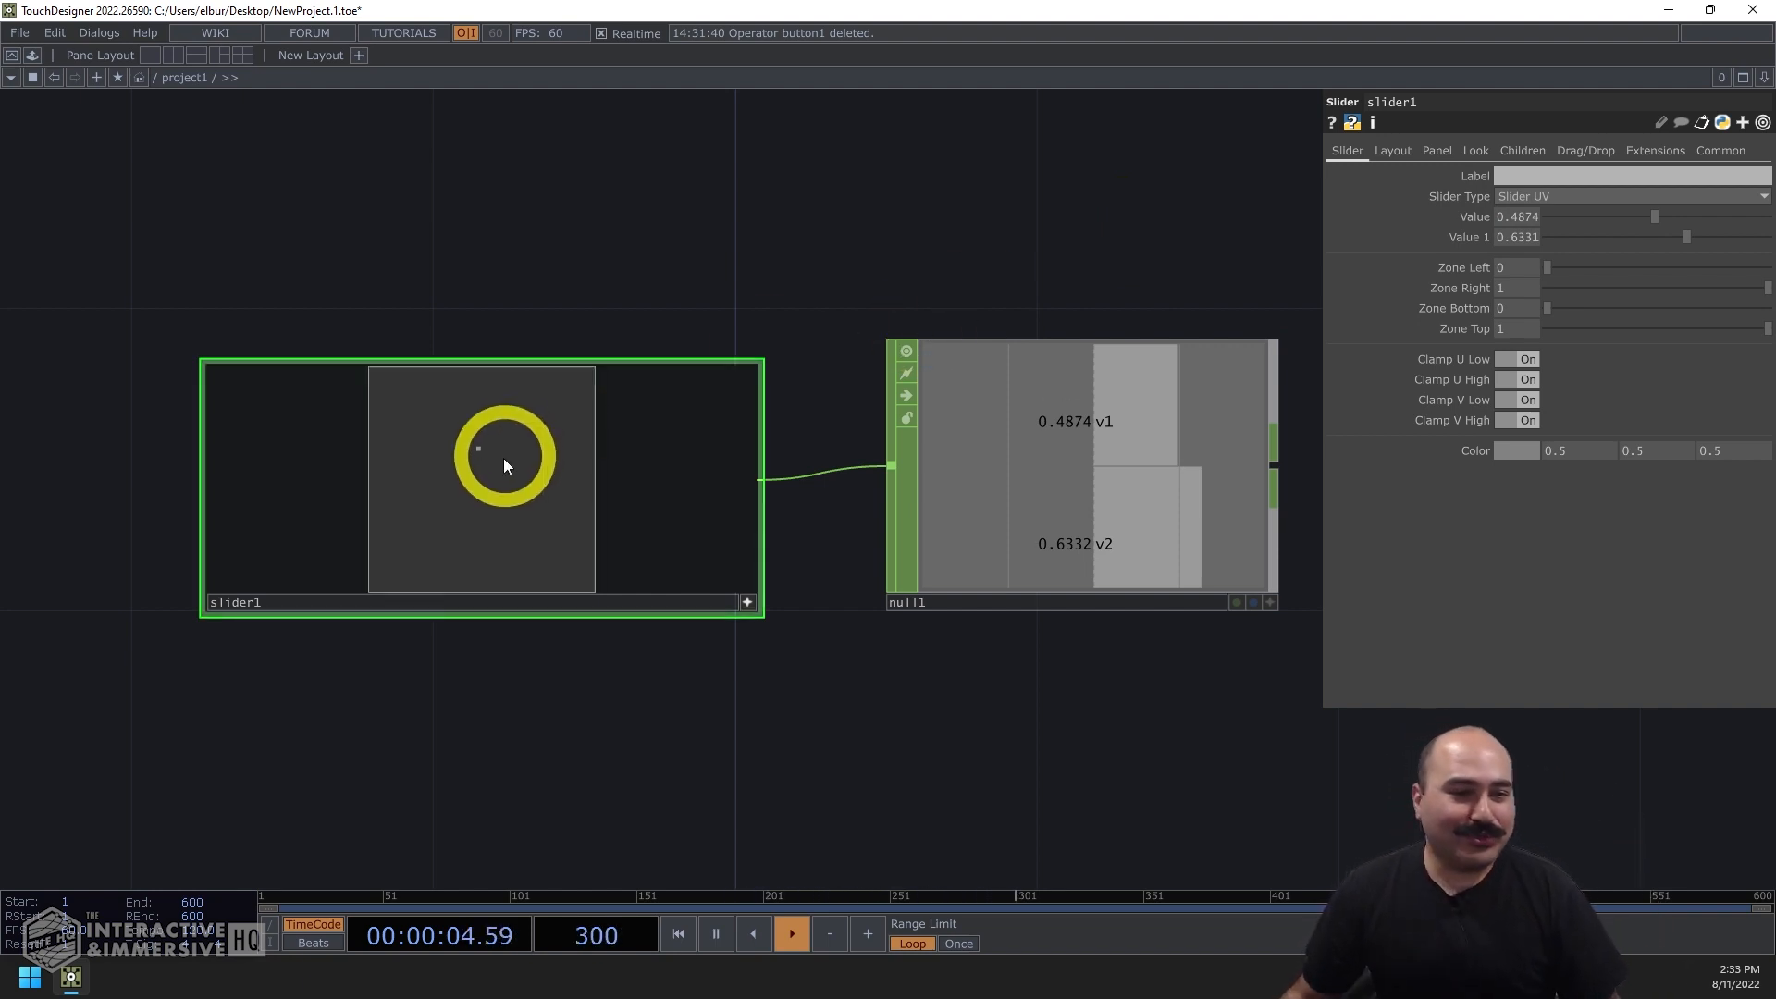
pyautogui.moveTo(504, 454); pyautogui.dragTo(533, 540)
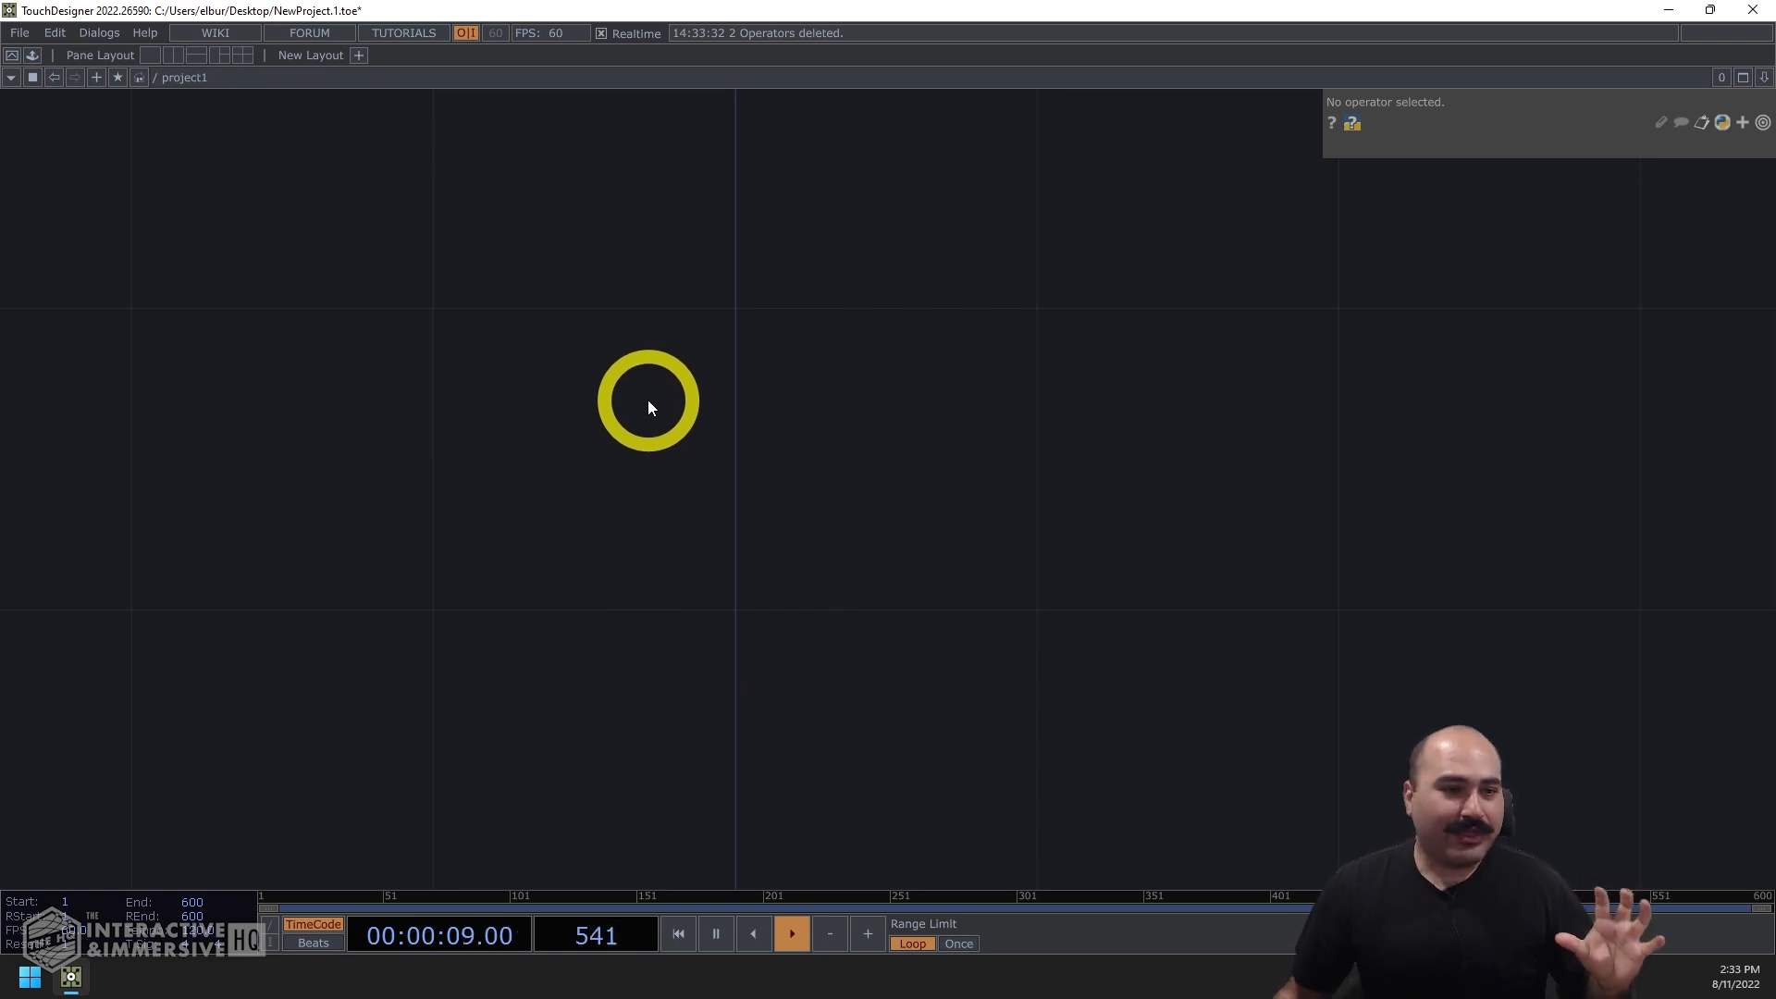
pyautogui.doubleClick(649, 402)
pyautogui.write('text')
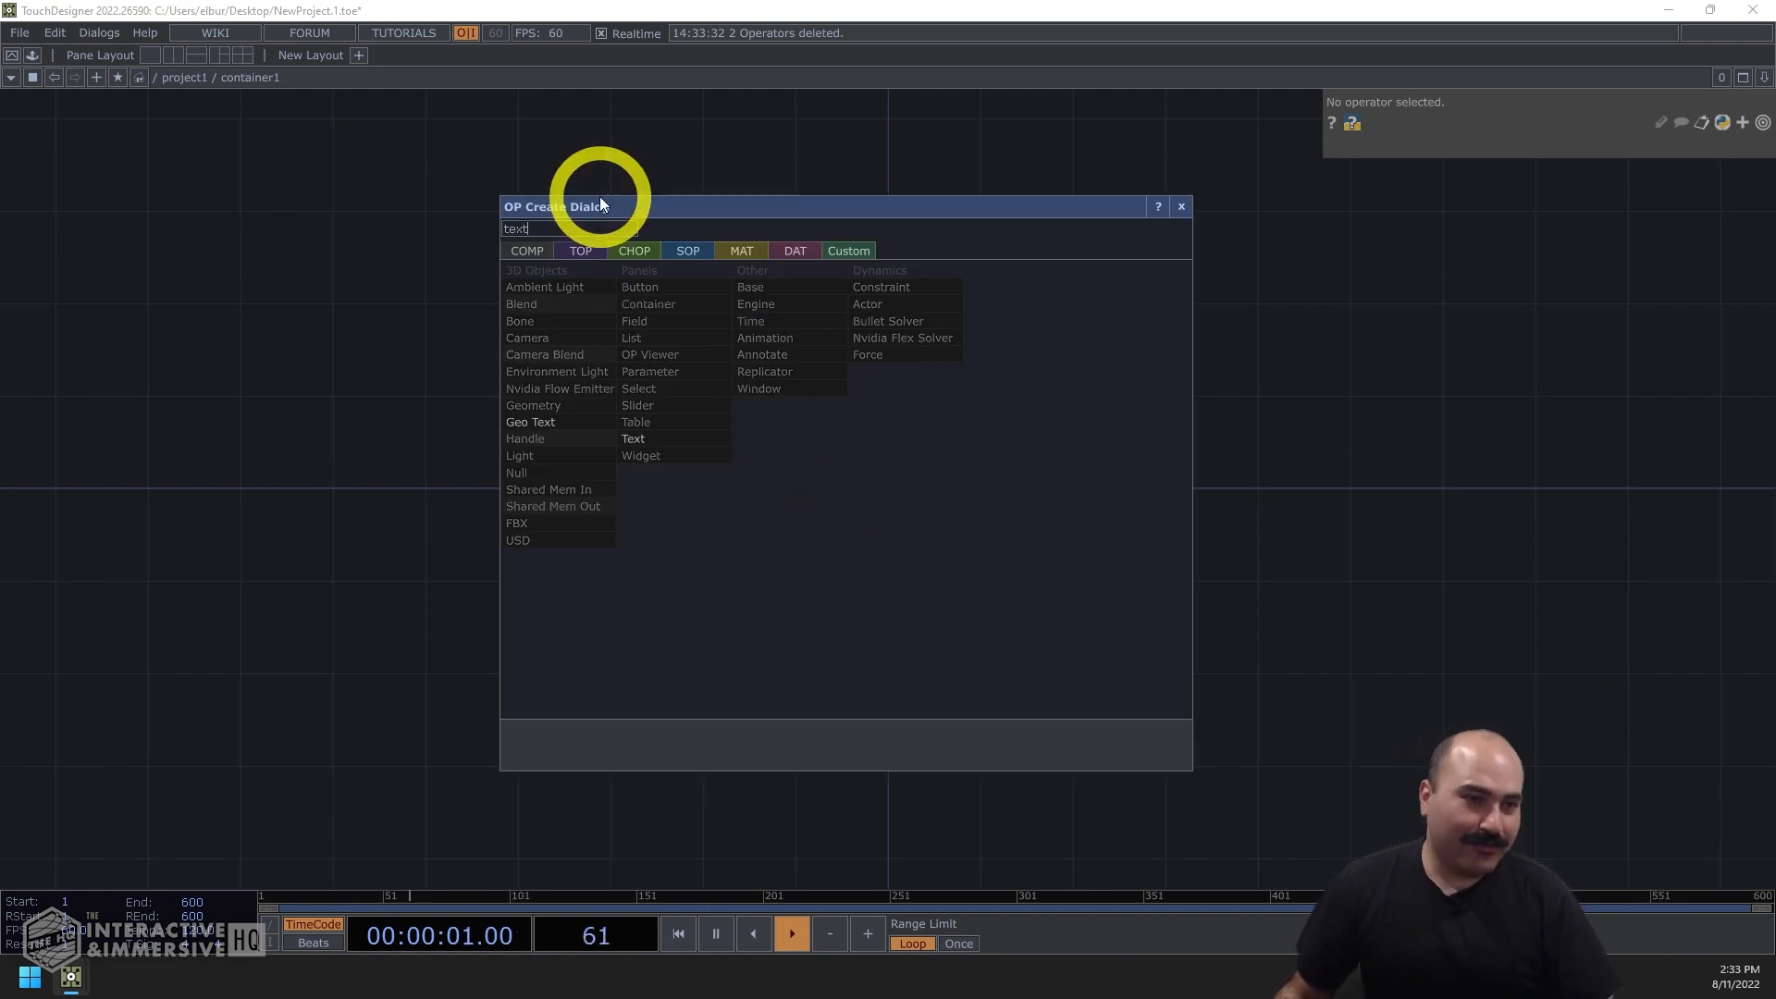
pyautogui.click(633, 438)
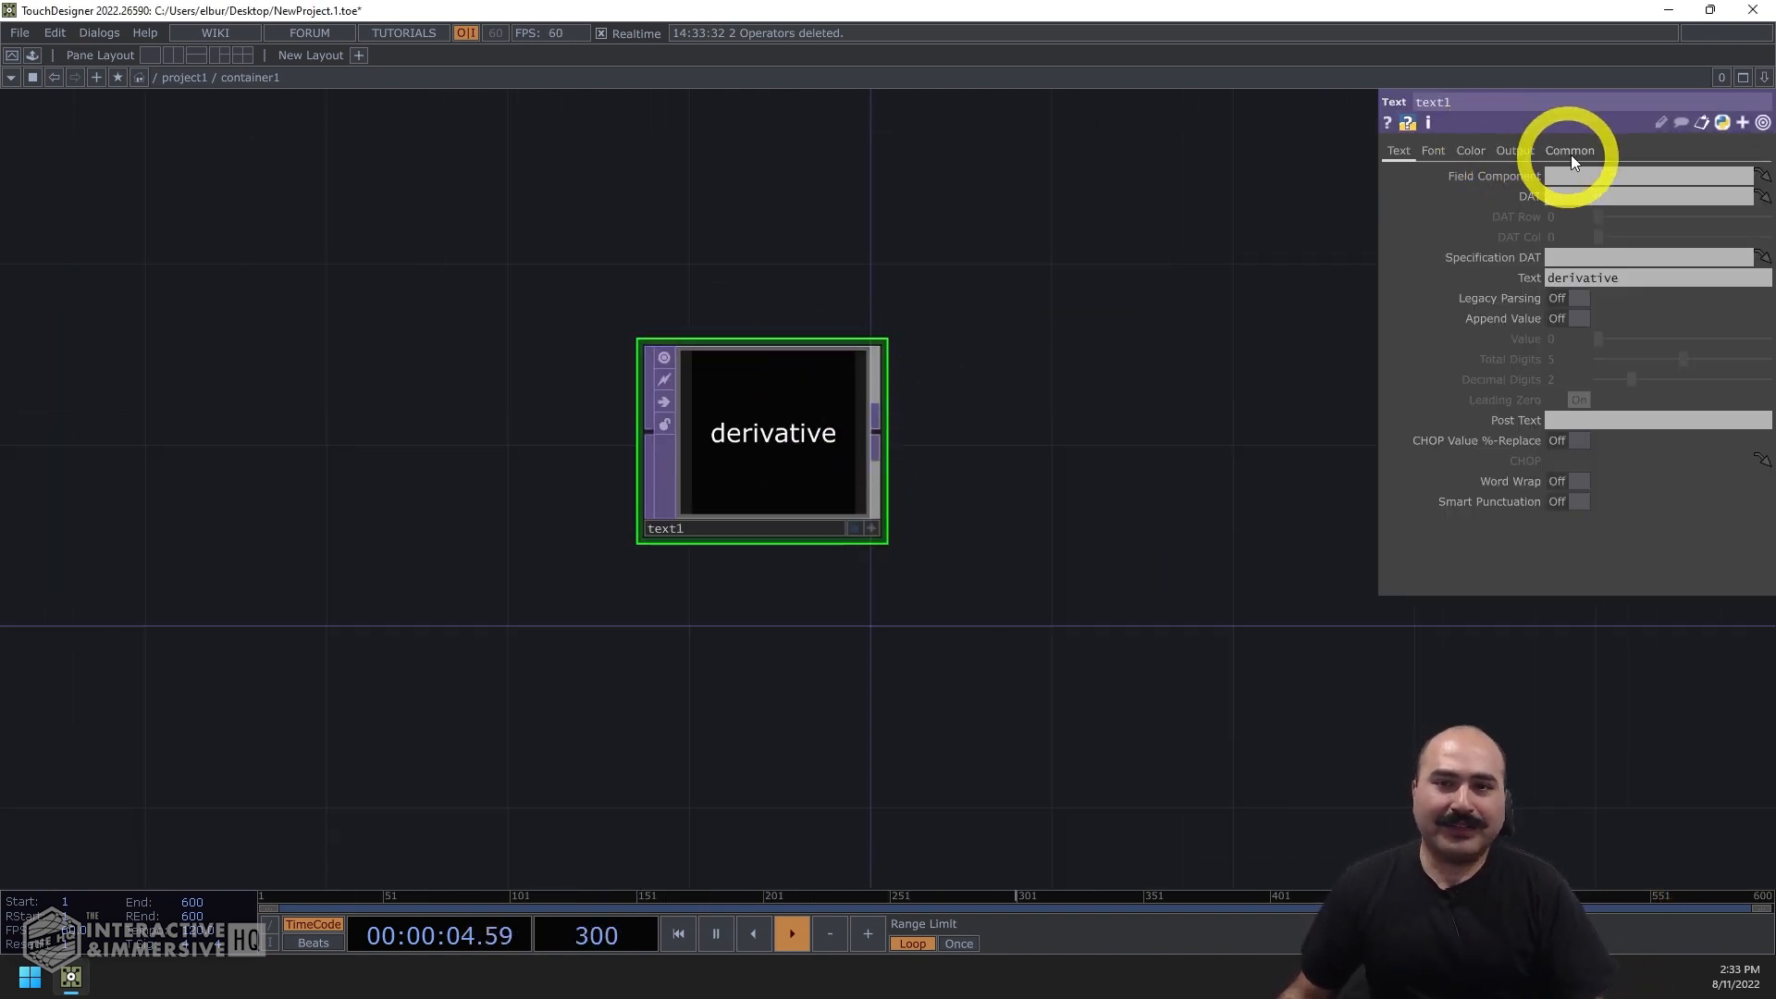
pyautogui.click(1514, 150)
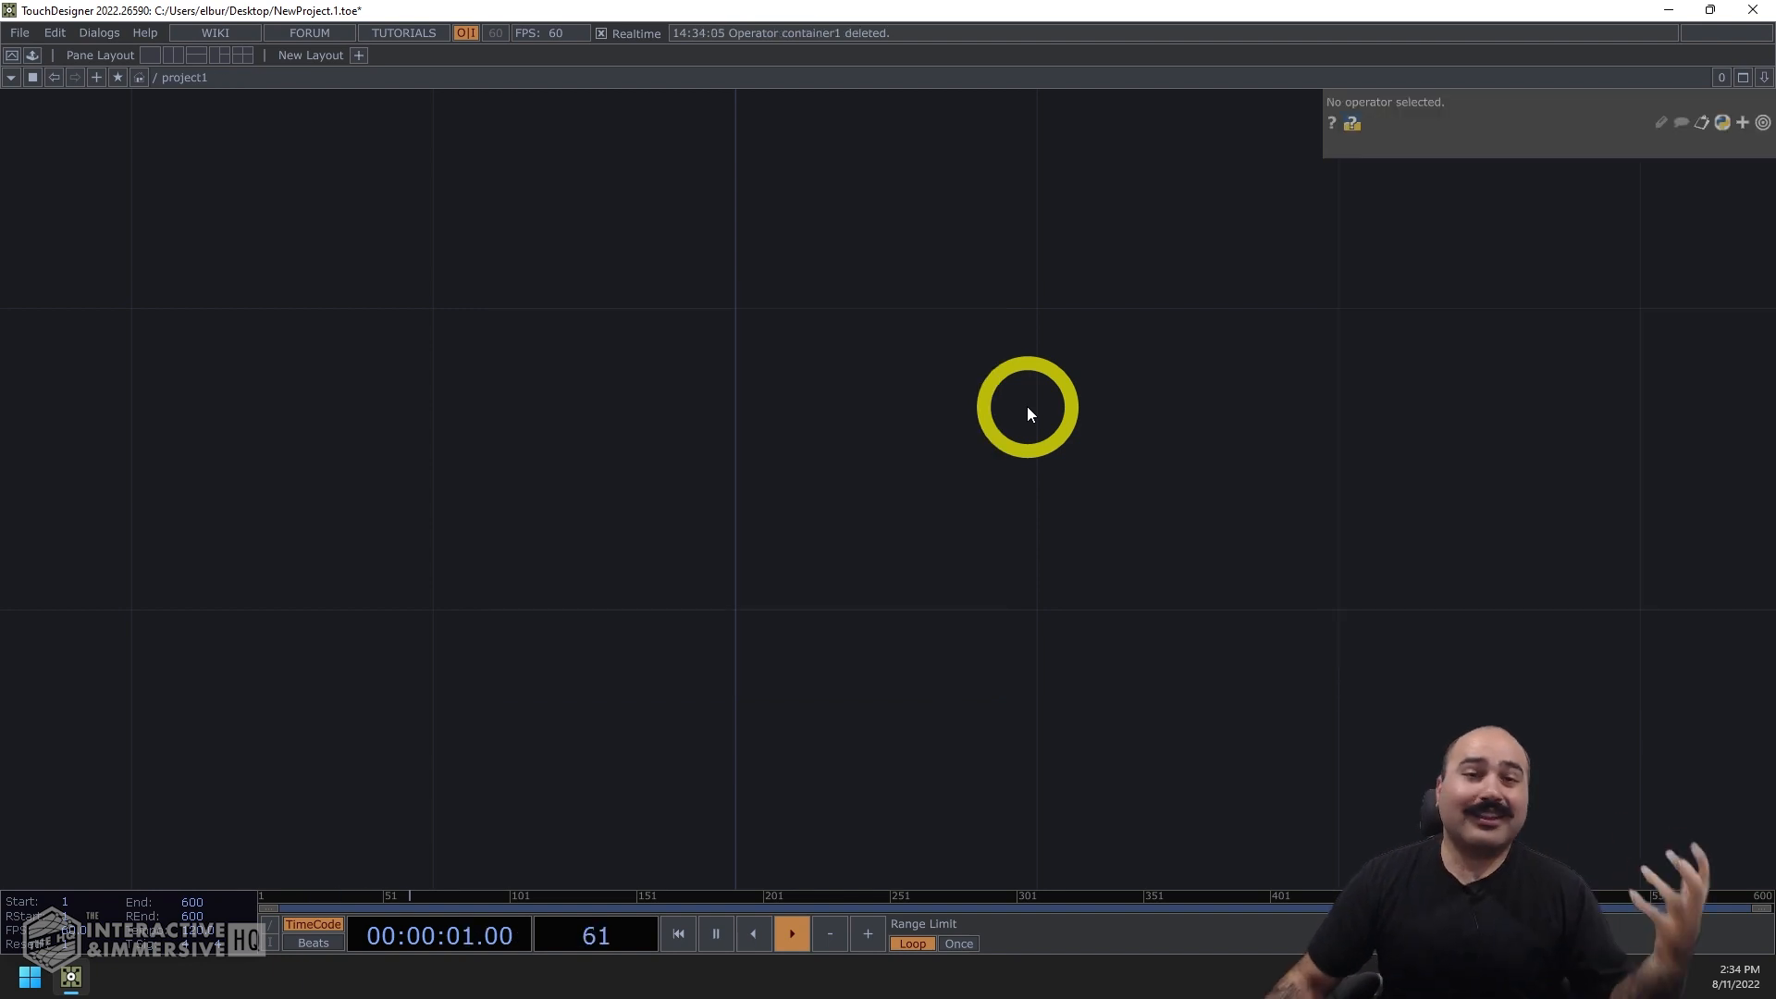
# - Add a Text panel COMP named text1 displaying 'Derivative', with its text1_callbacks DAT
pyautogui.doubleClick(1029, 407)
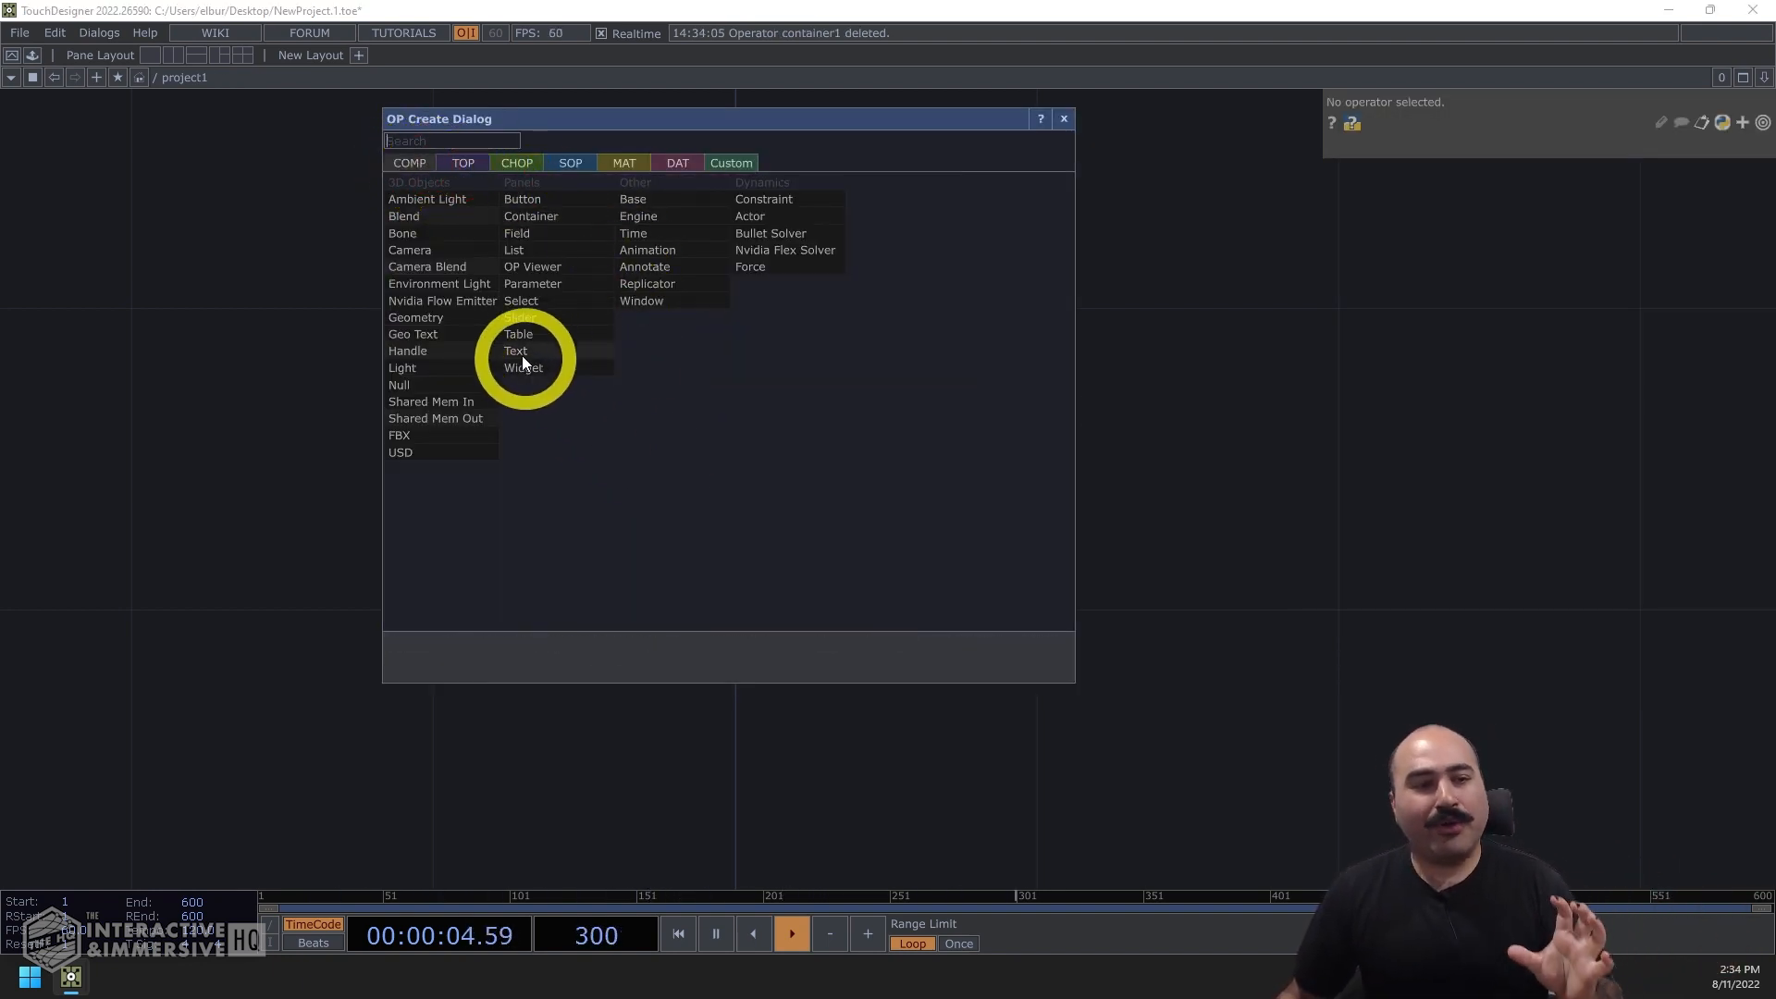
pyautogui.click(515, 349)
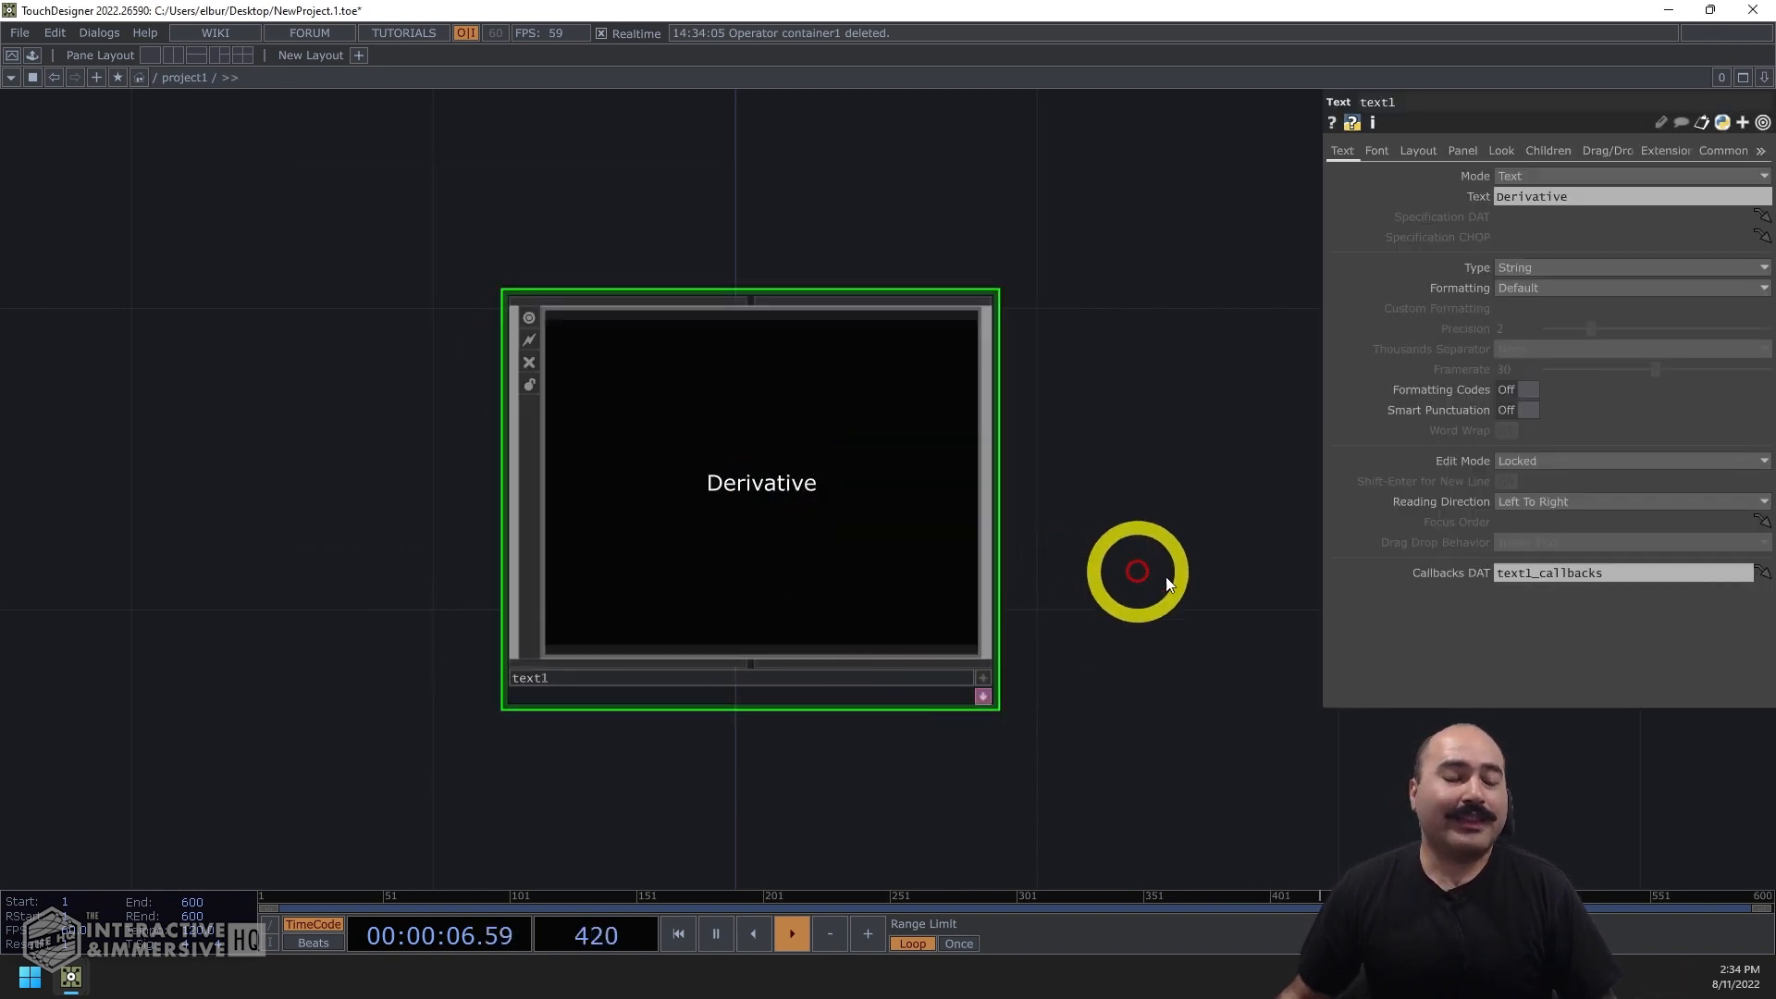
pyautogui.moveTo(1195, 581)
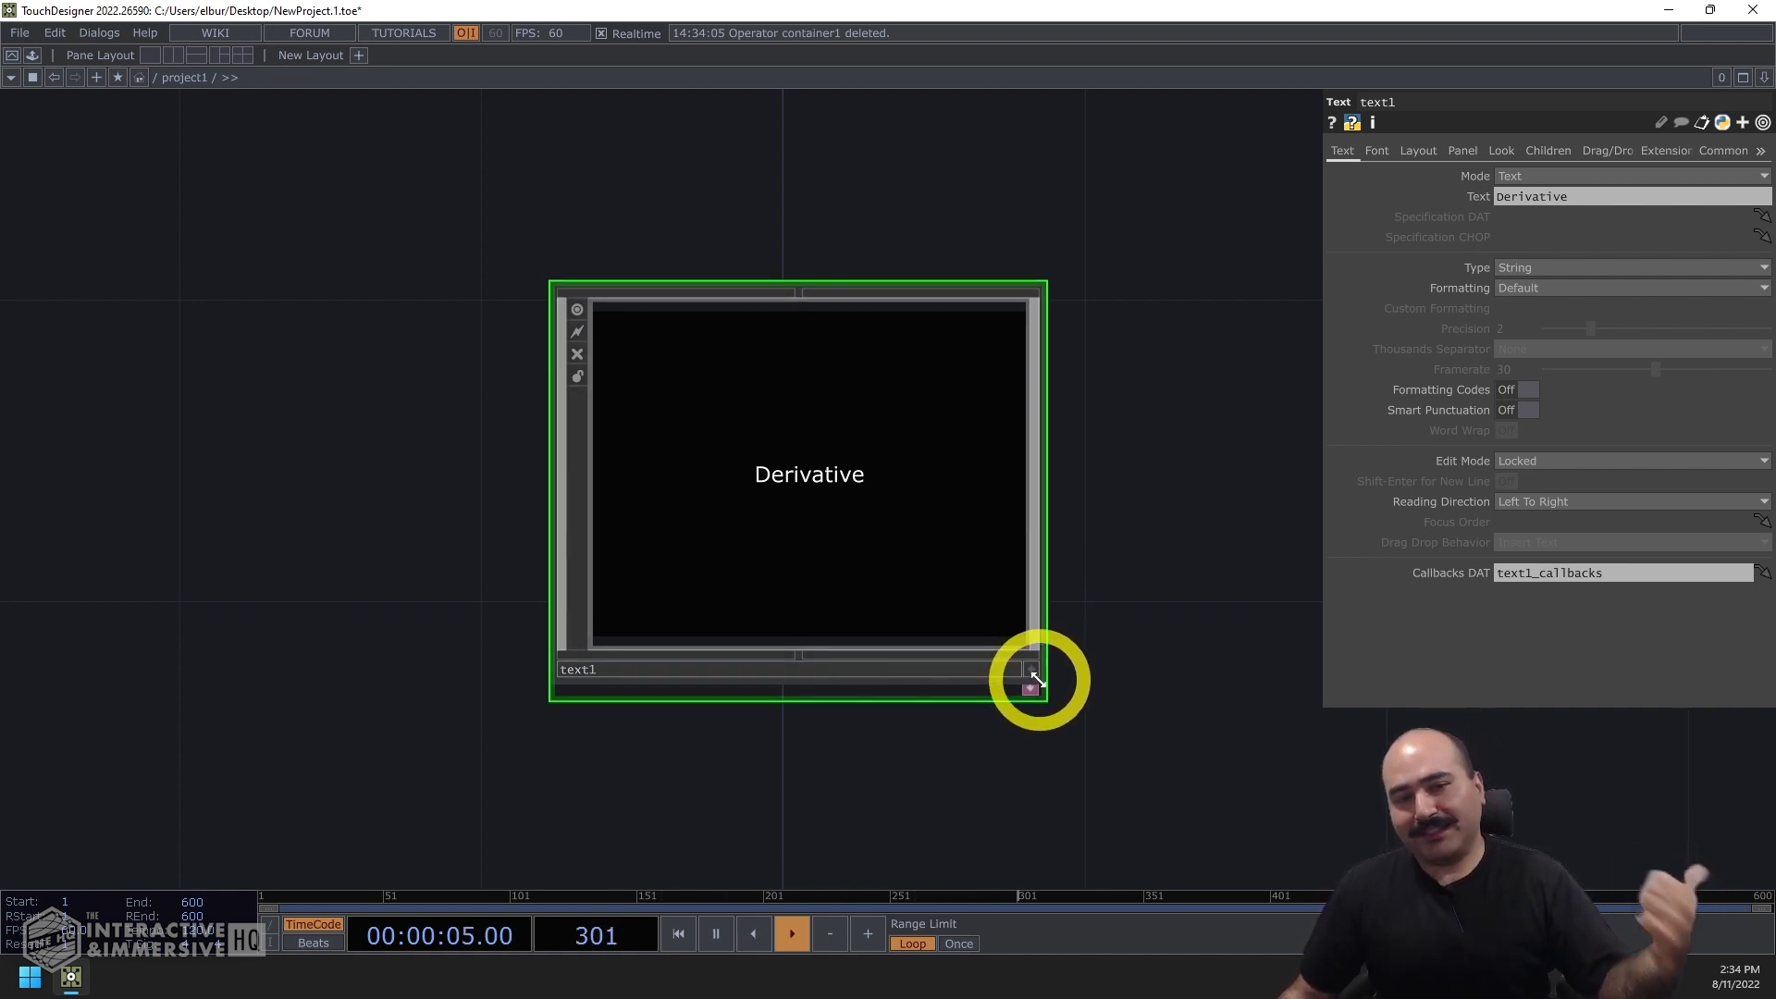
pyautogui.moveTo(1087, 418)
pyautogui.write('sdgijoig')
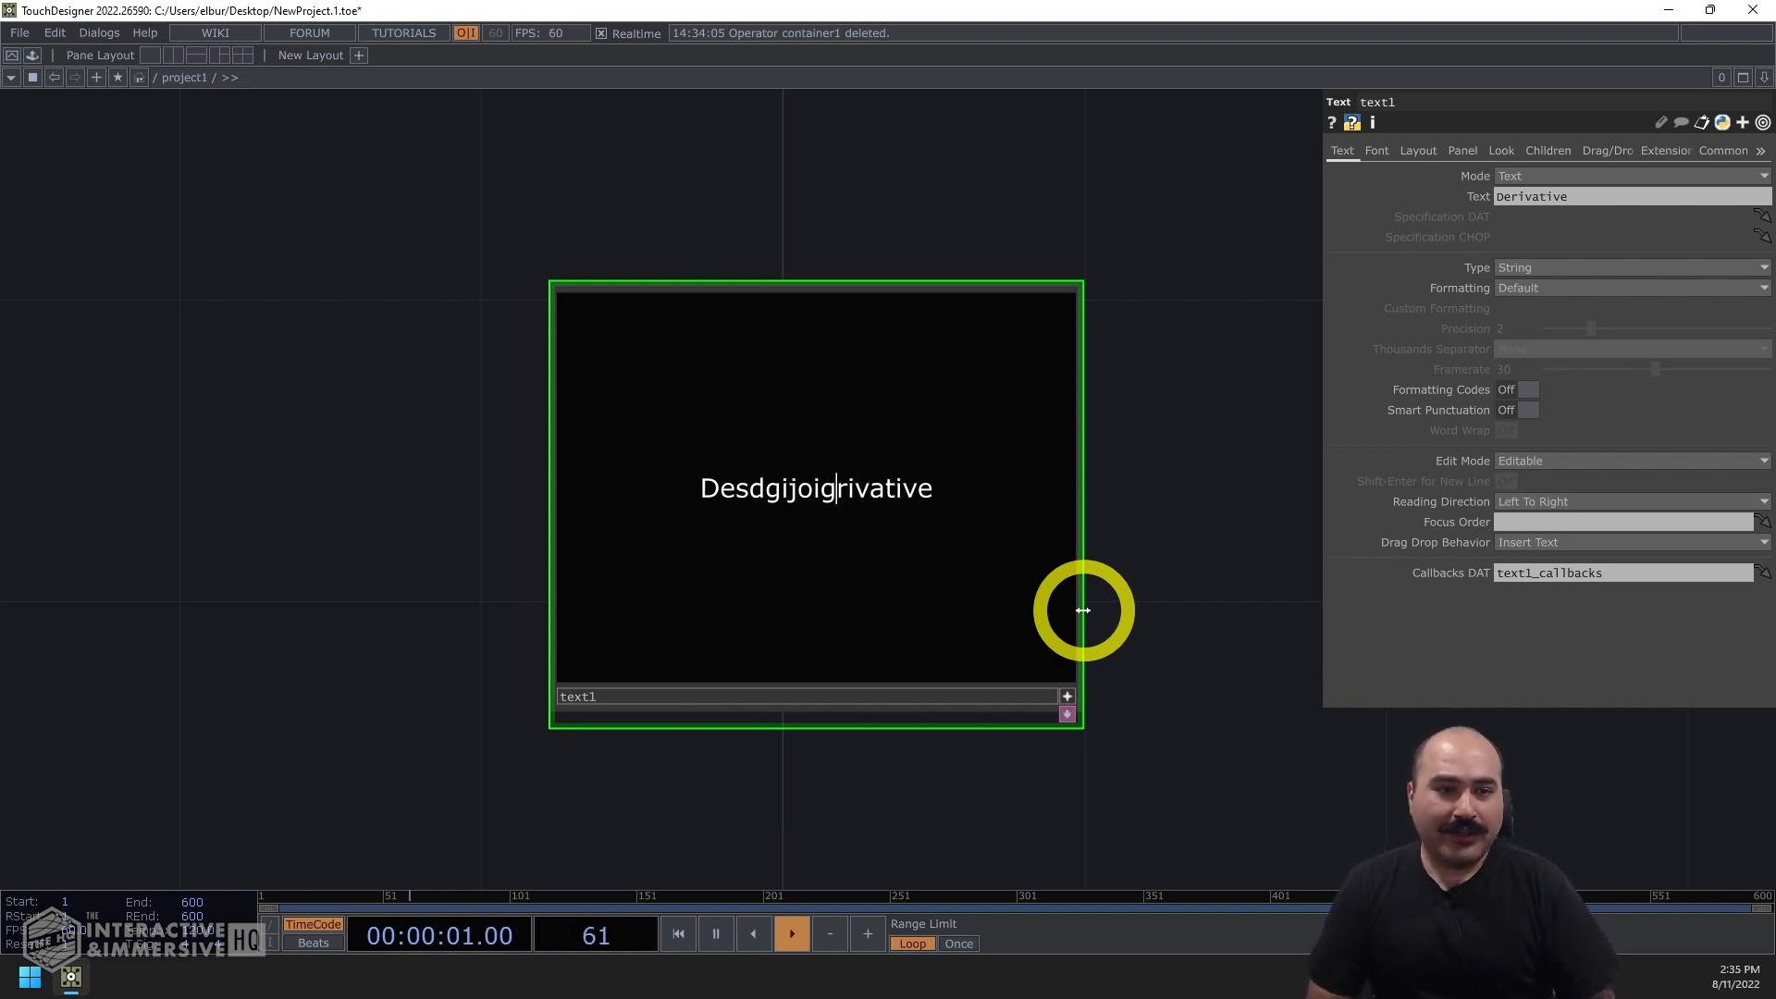
# - Type into text1's viewer to change 'Derivative' to 'Desdgijoigjgsdoigdfrivative' and pick another edit mode
pyautogui.write('jgsdf typ')
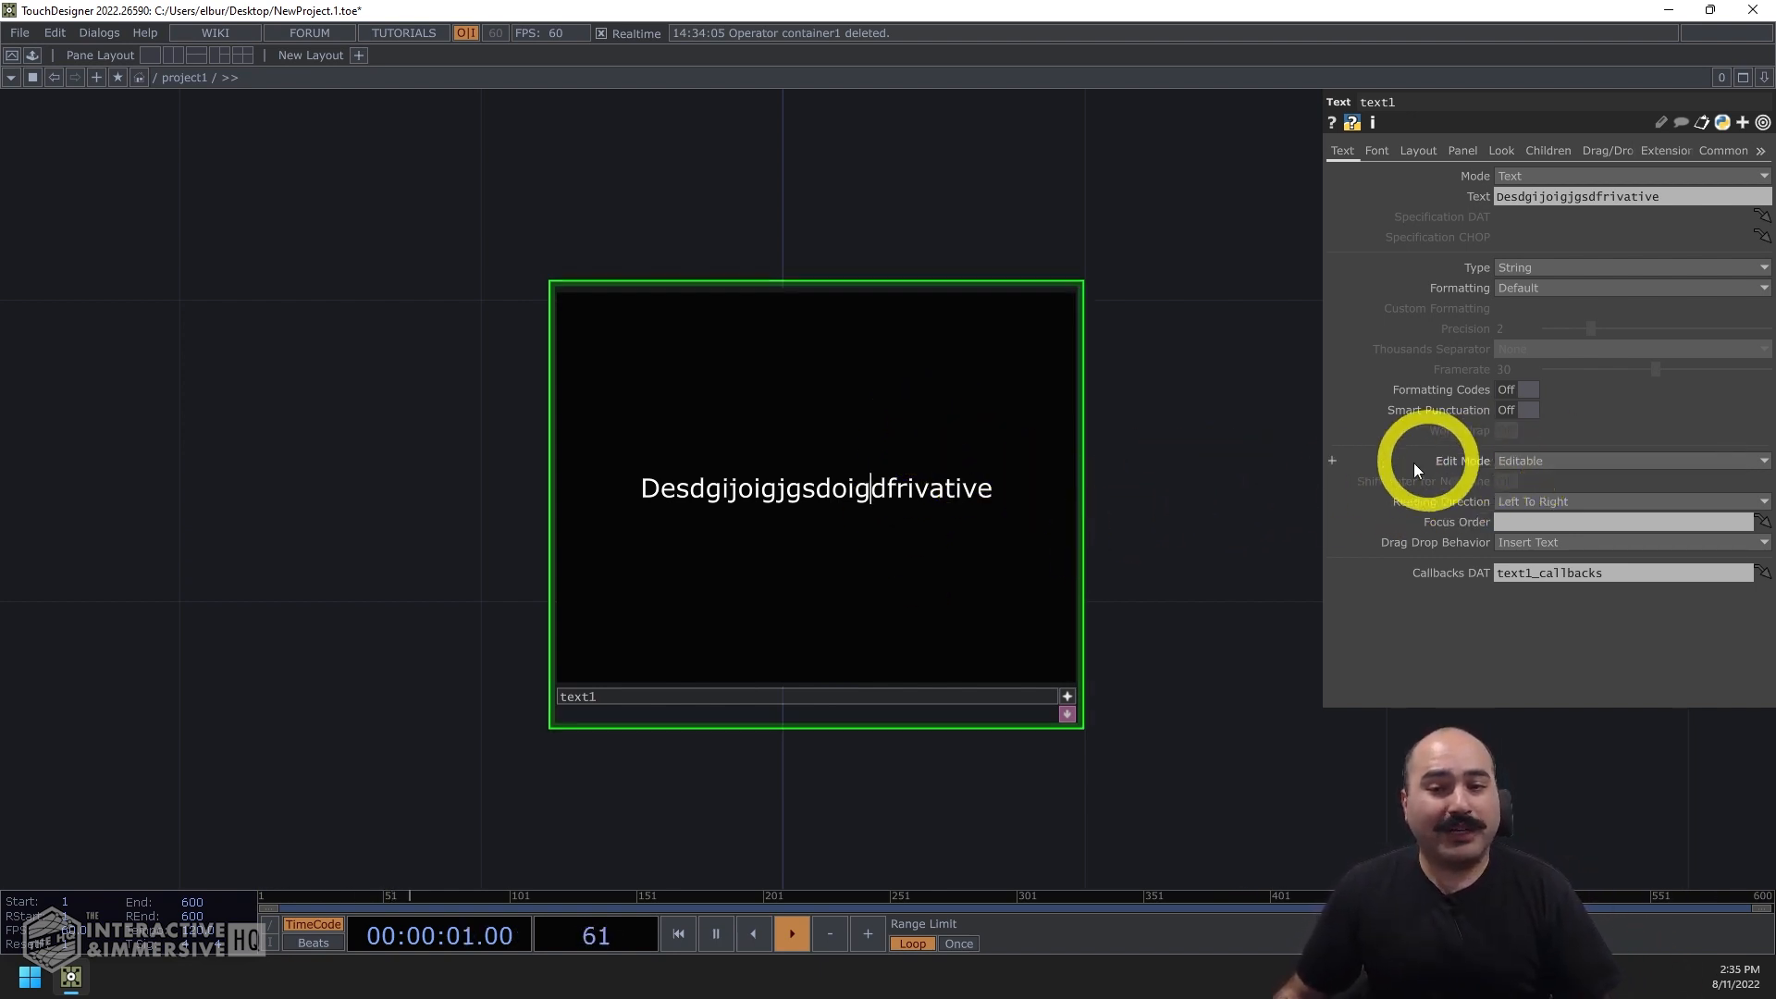
pyautogui.click(1630, 460)
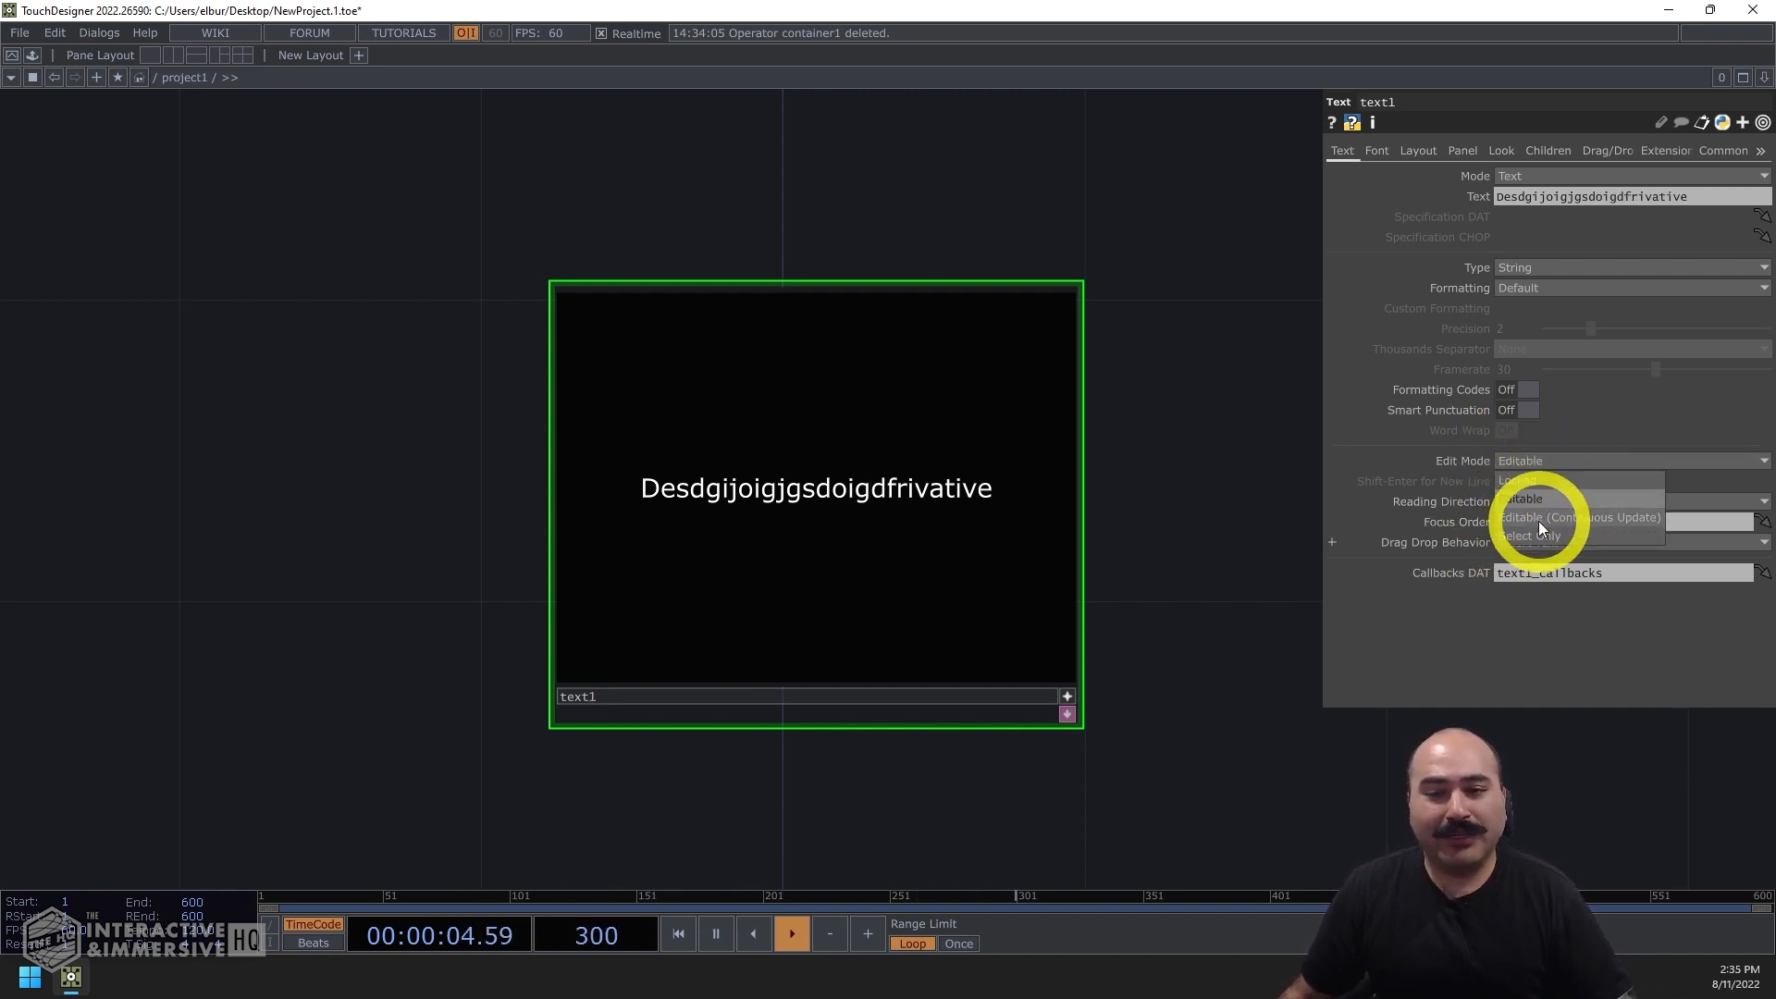
# - Set text1 to Editable (Continuous Update) and type replacement text, leaving 'Desdrivative'
pyautogui.click(1578, 518)
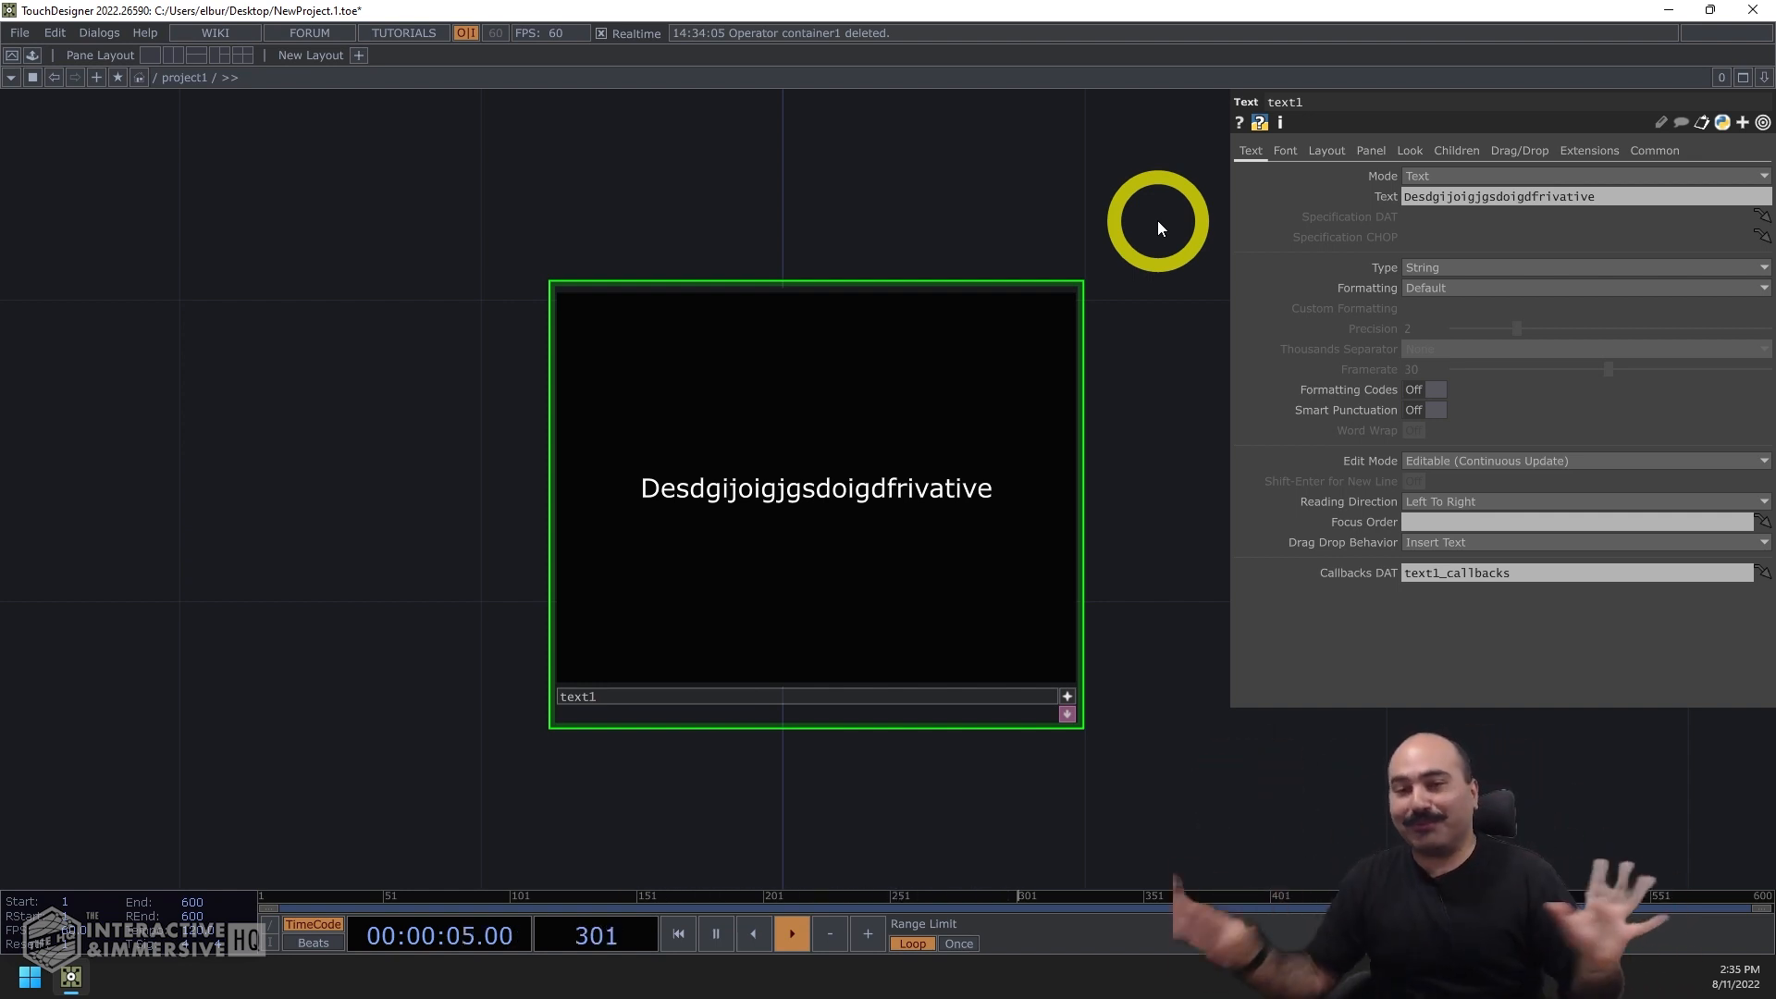
pyautogui.moveTo(702, 489)
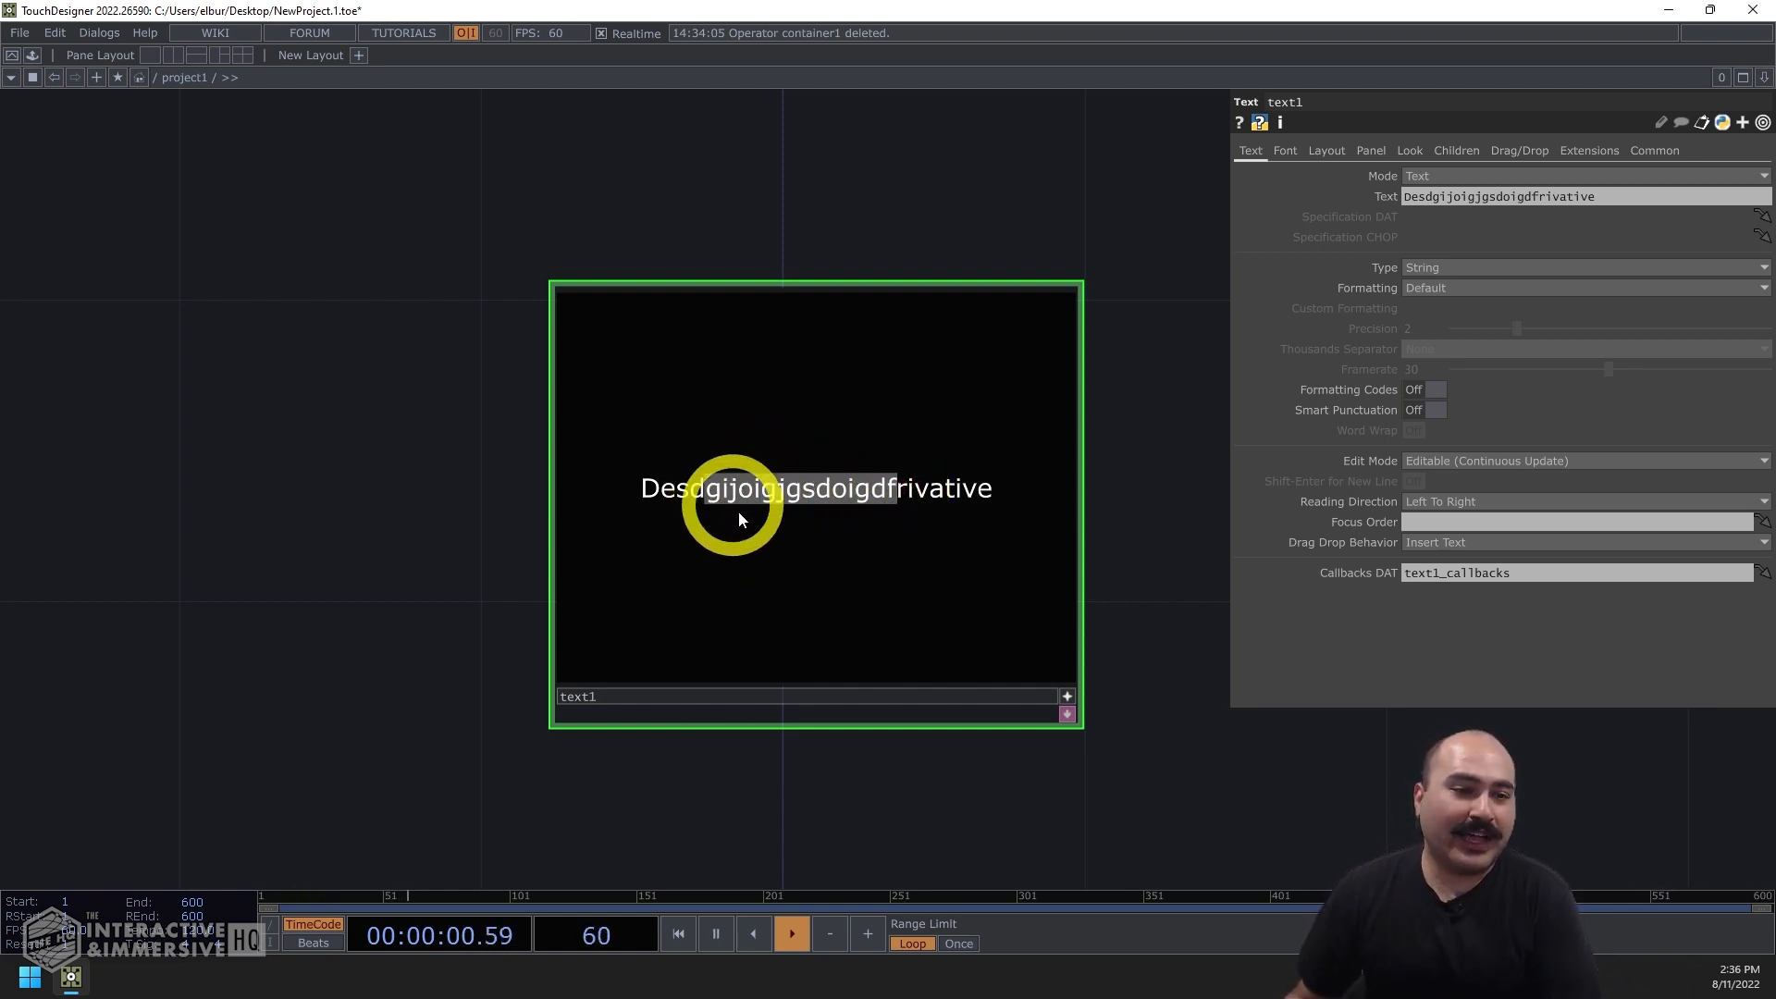
pyautogui.write('Desdfsrivative')
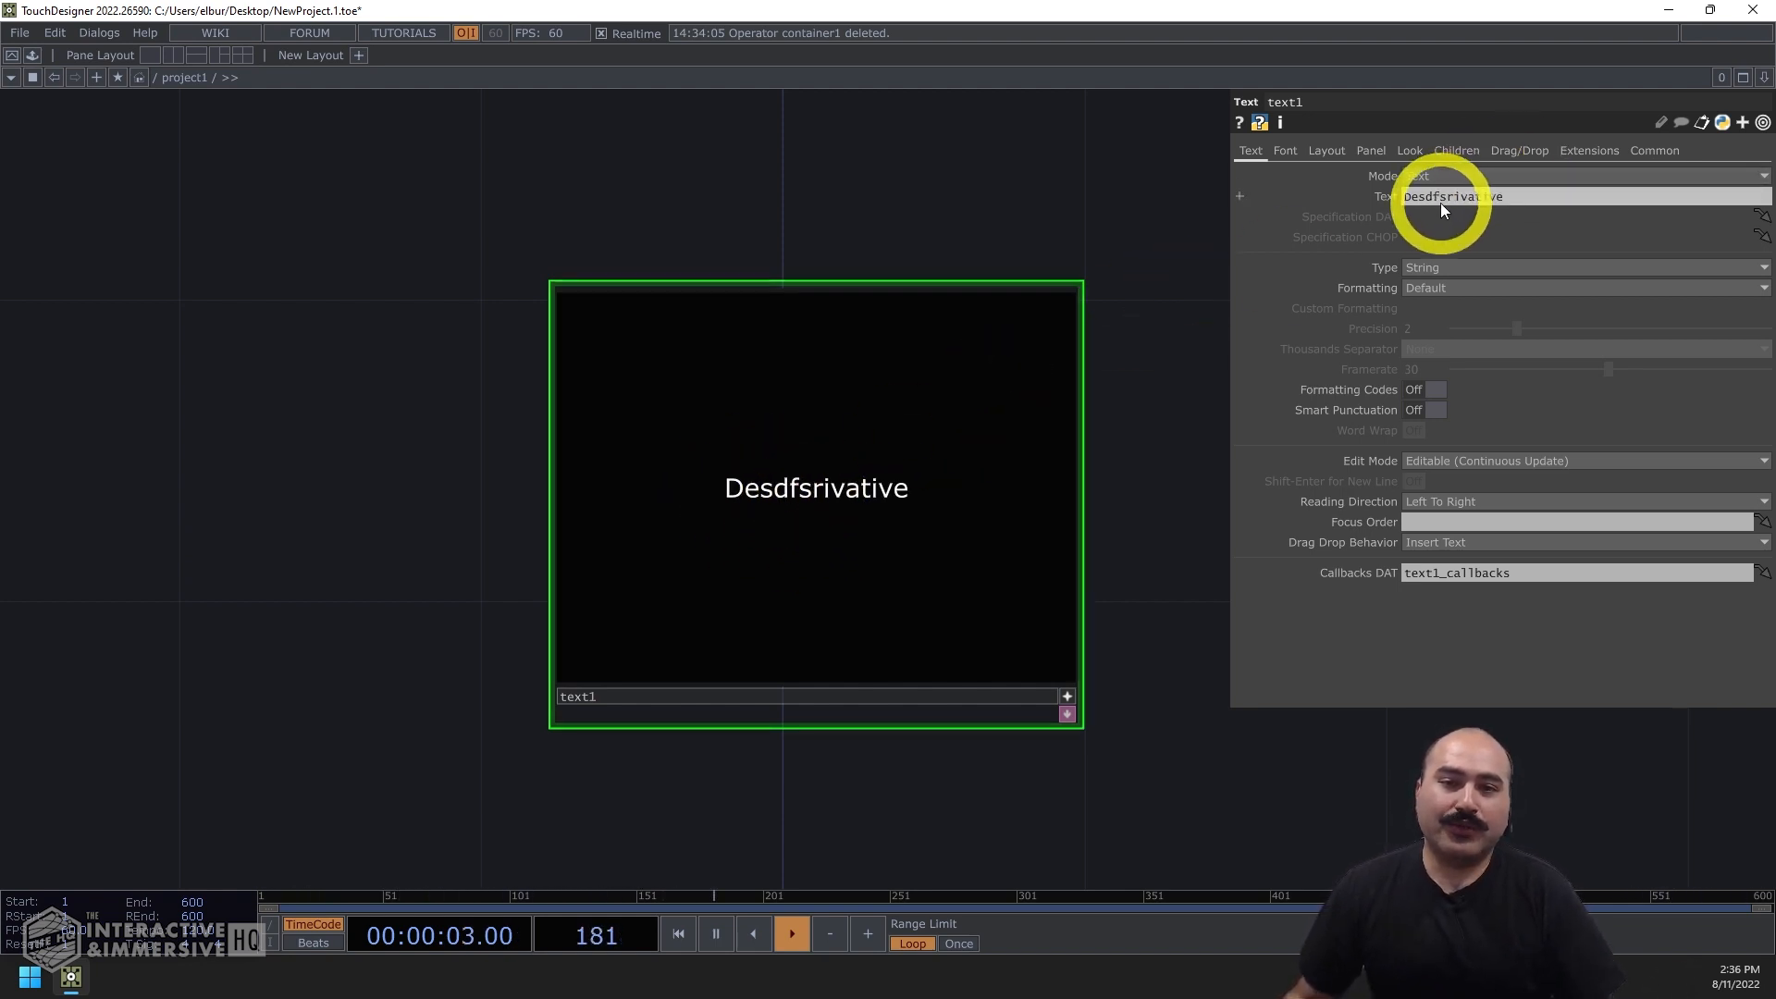
pyautogui.write('ssdf')
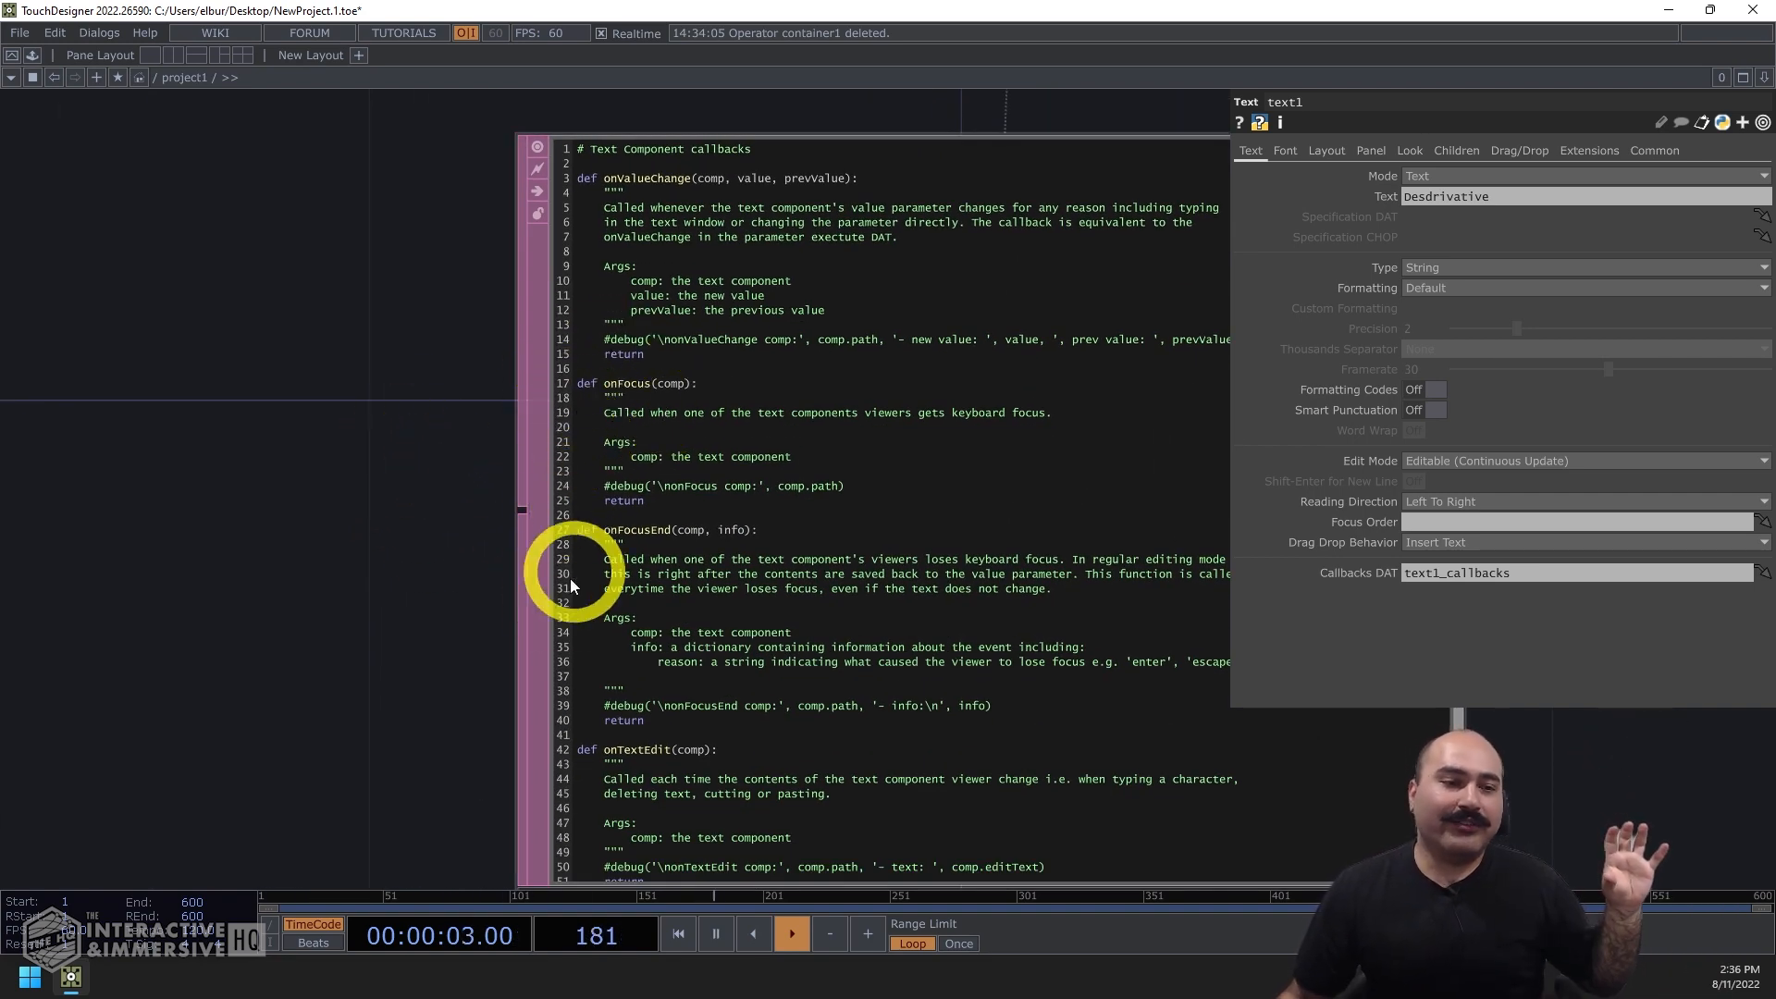
# - Scroll the text1_callbacks script down to its last function, onTextEditEnd
pyautogui.scroll(-3)
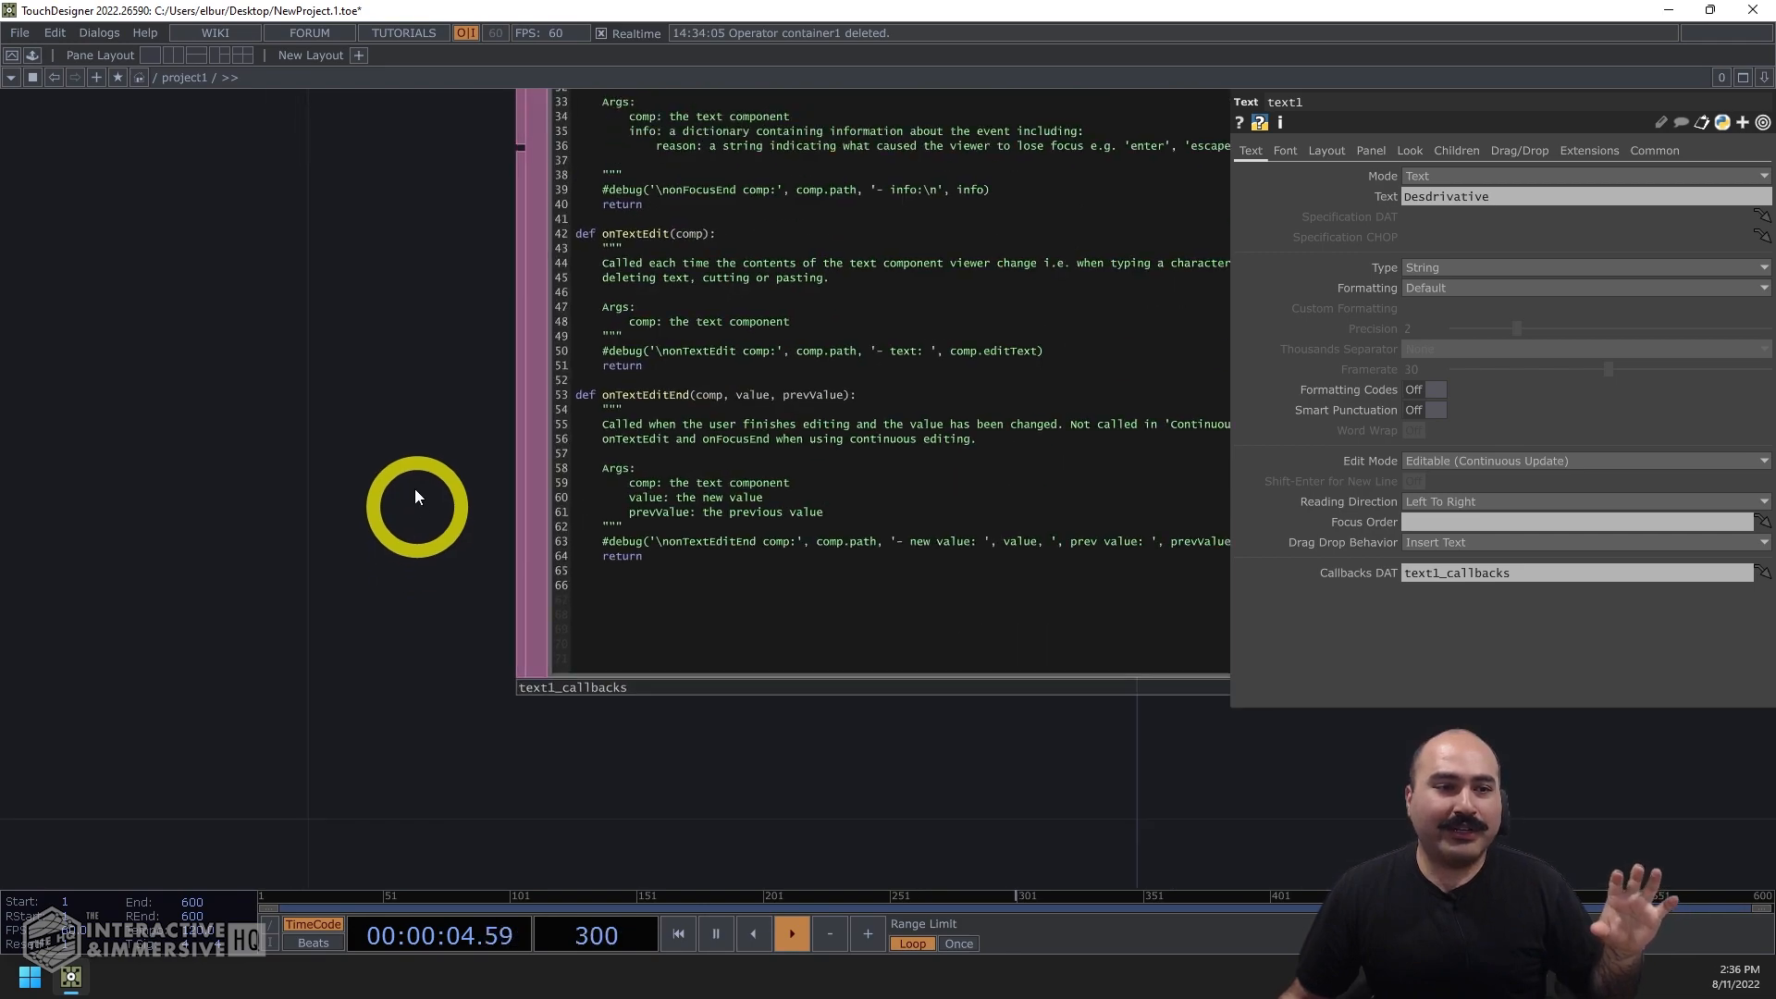